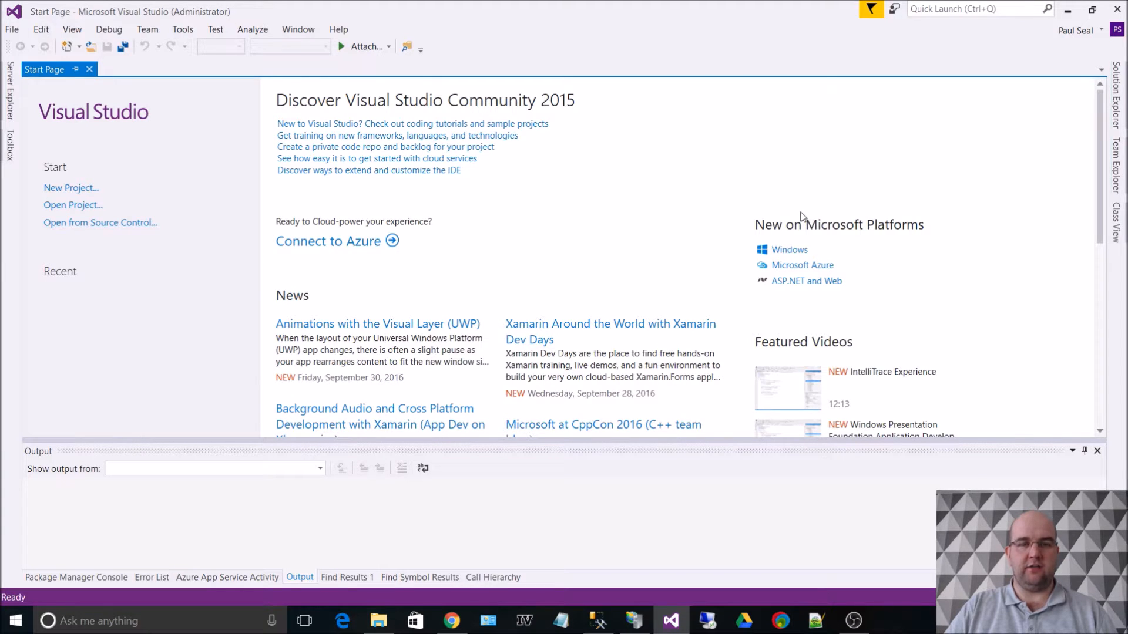
mouse_move(122, 160)
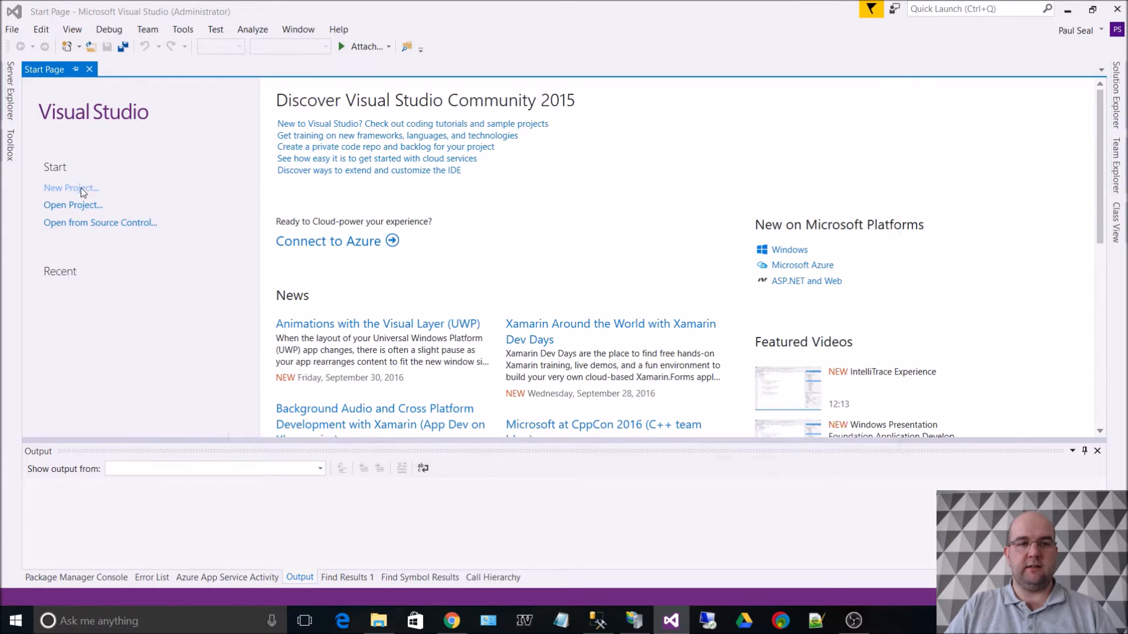
Start a new ASP.NET Web Application project named InstallUmbraco and check its save folder.
left_click(69, 188)
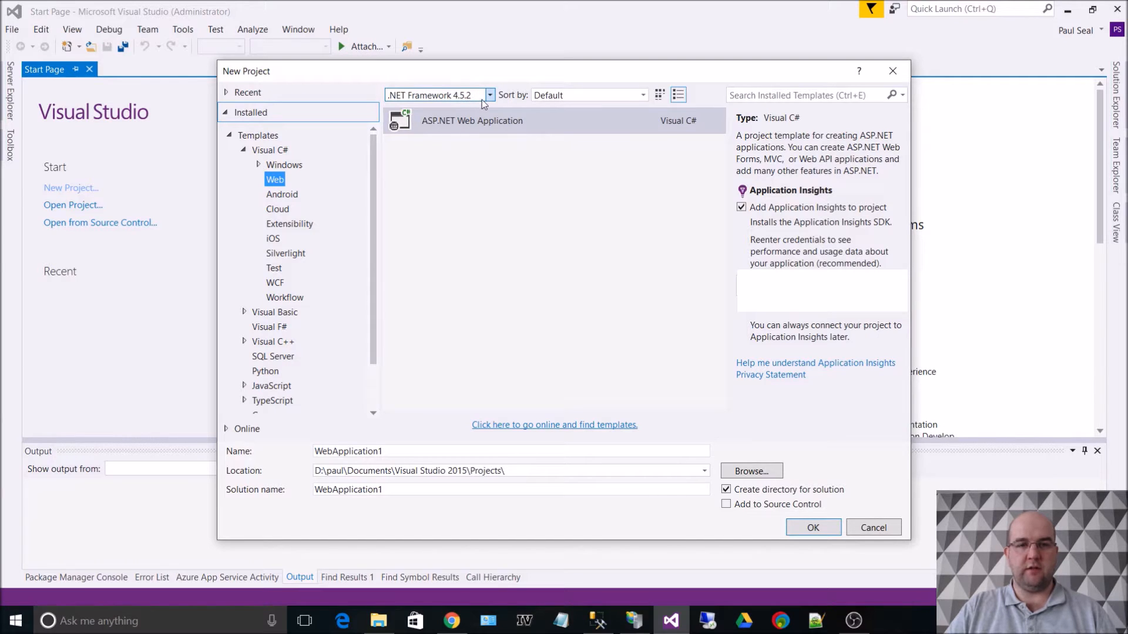
left_click(489, 94)
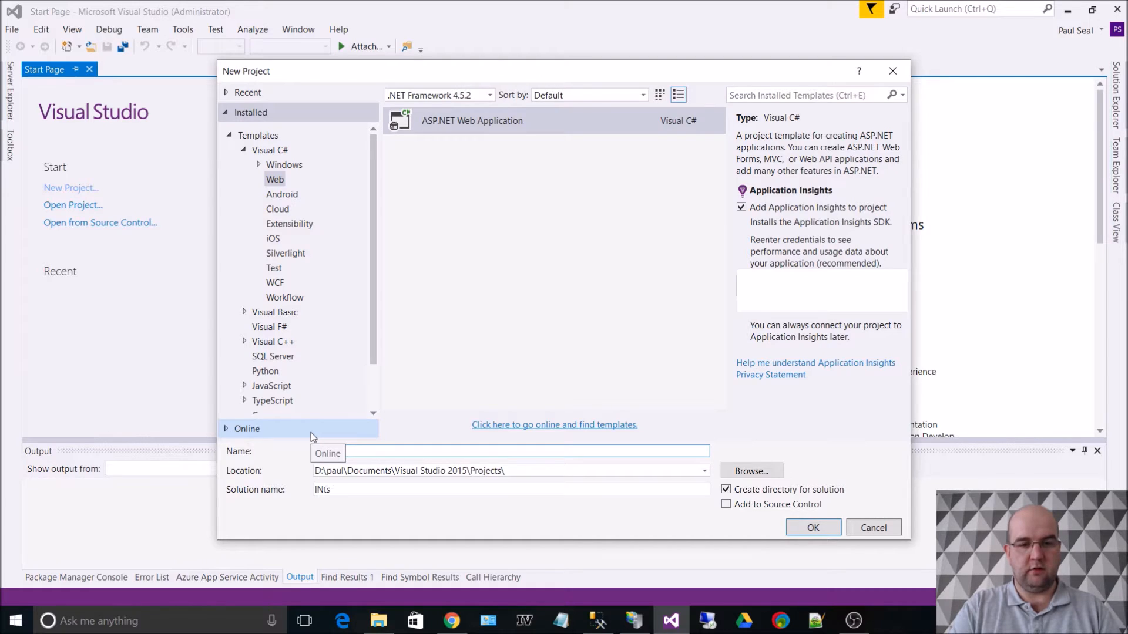
type("InstallUmbraco")
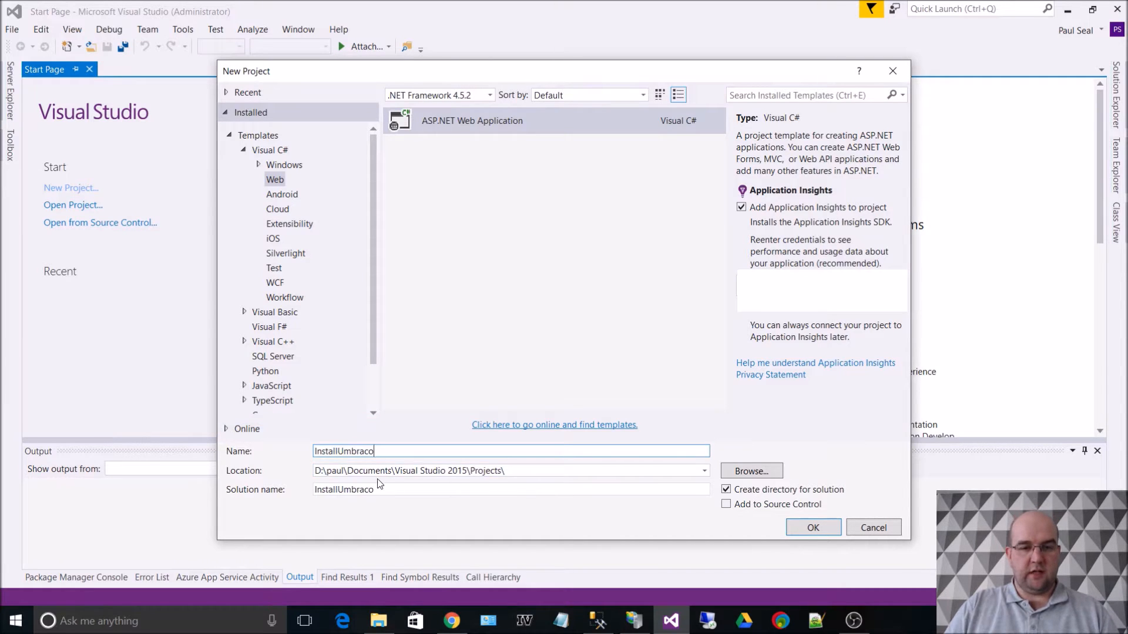
left_click(511, 470)
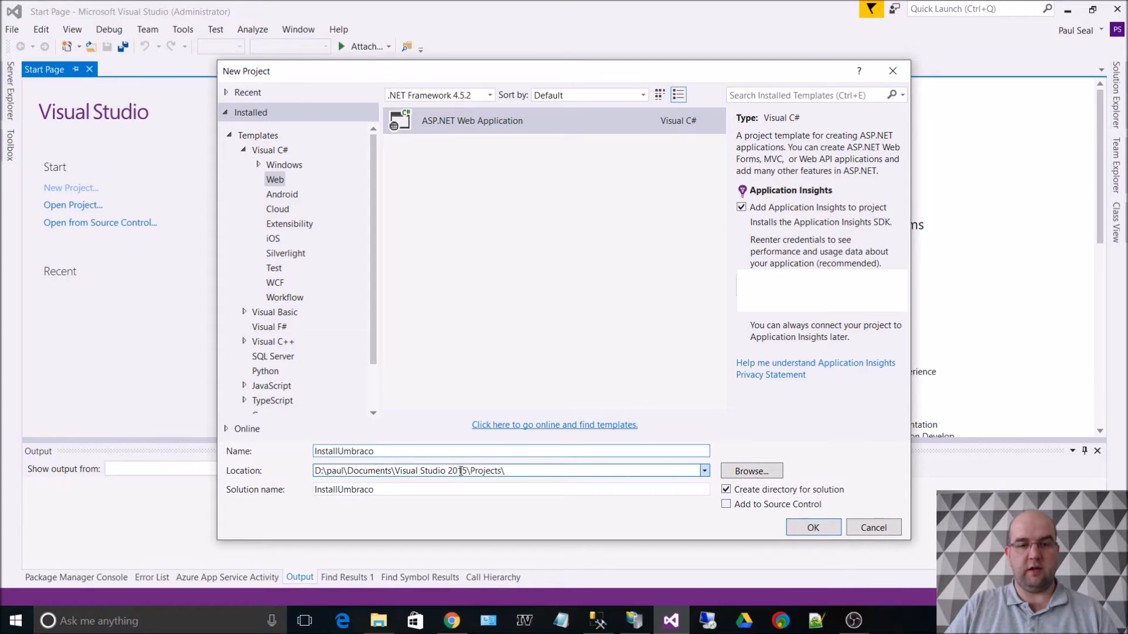
left_click(511, 451)
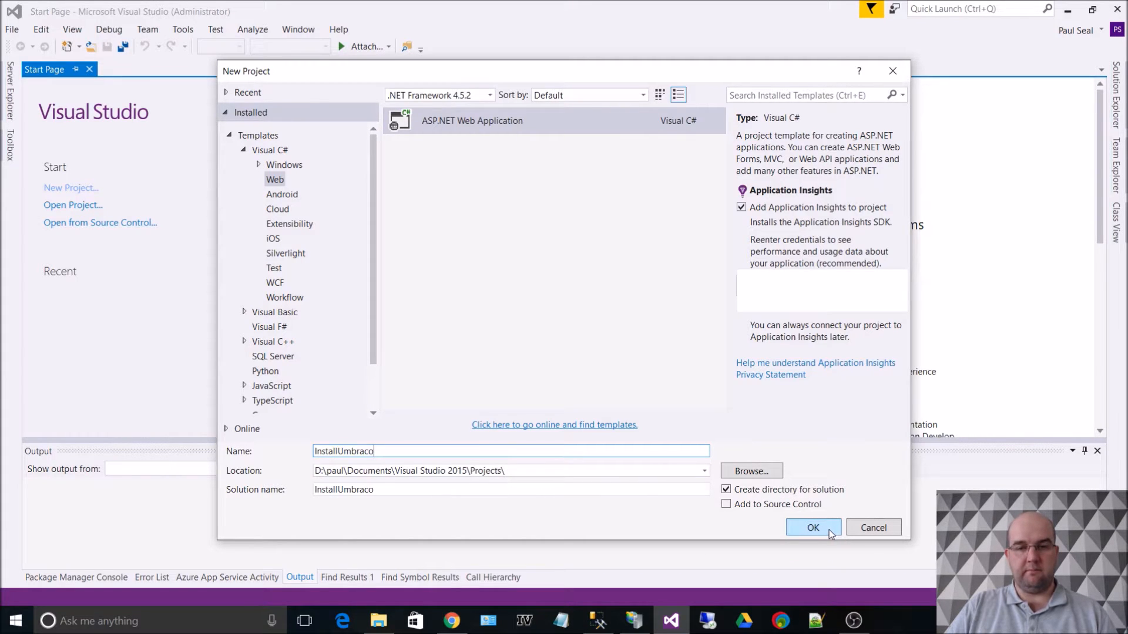
Create the InstallUmbraco project from the Empty template.
left_click(813, 528)
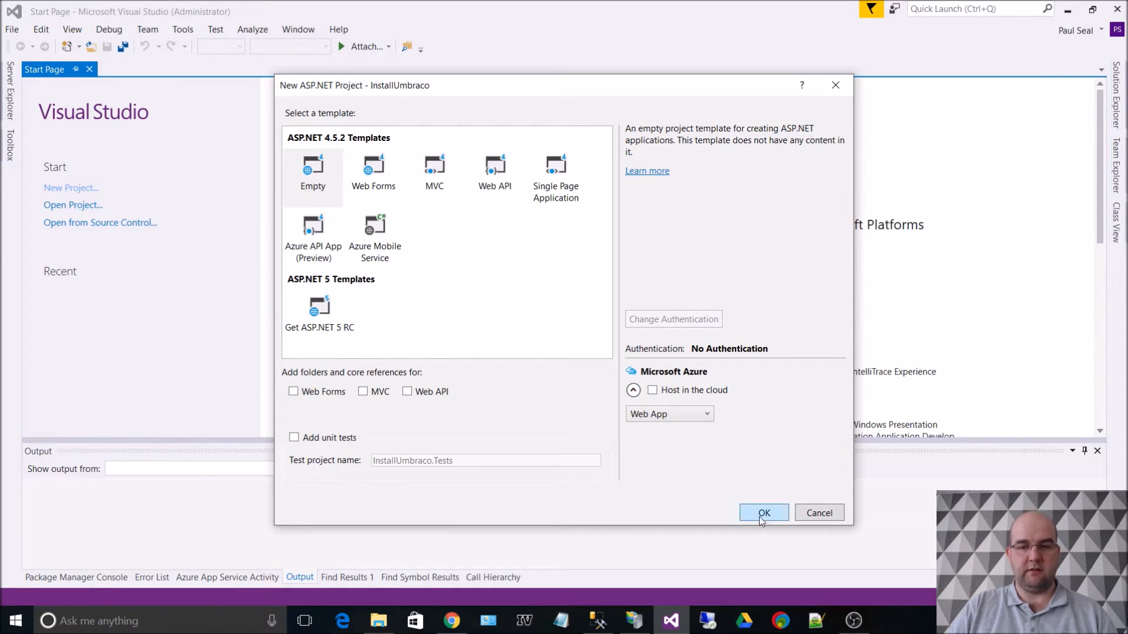
left_click(763, 512)
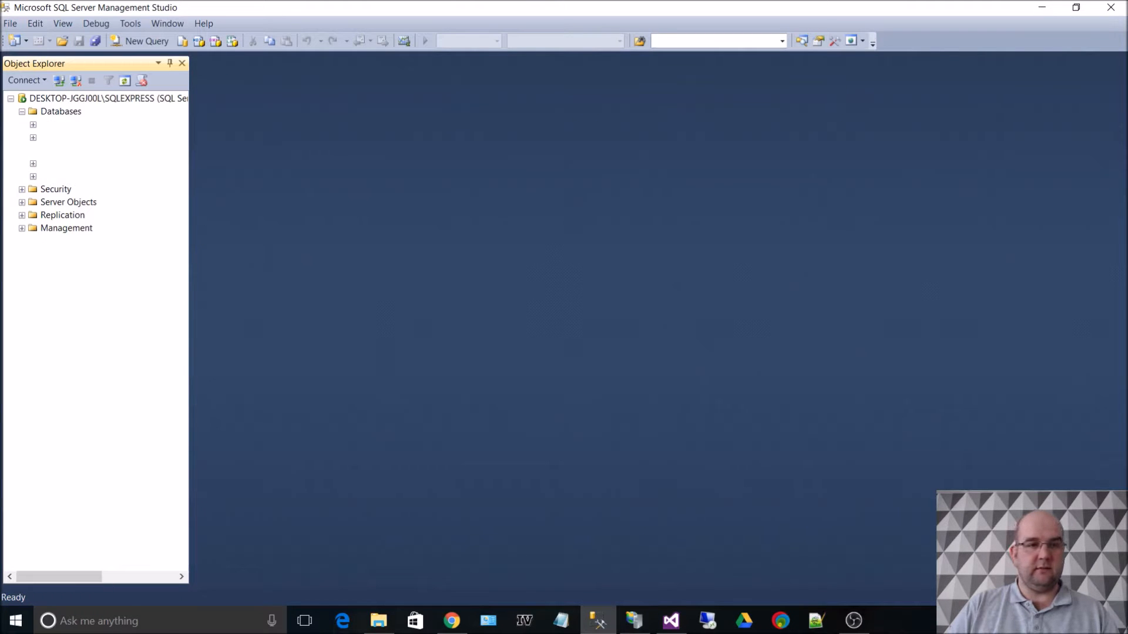
Create the InstallUmbraco database with compatibility level SQL Server 2012 (110) and confirm it is listed.
left_click(60, 110)
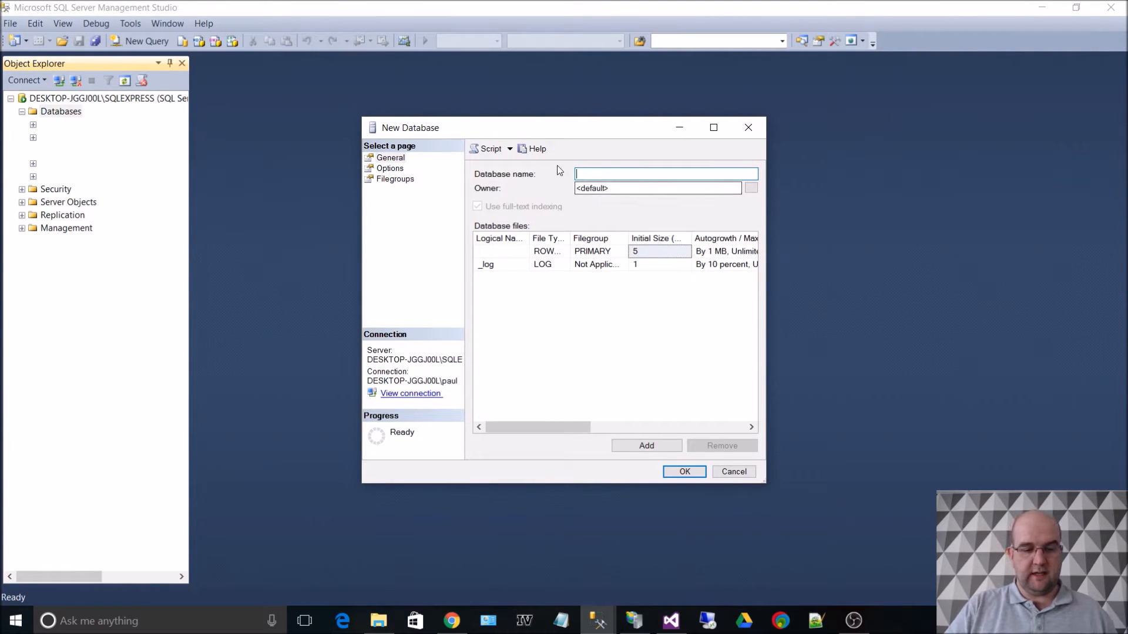
type("InstallU")
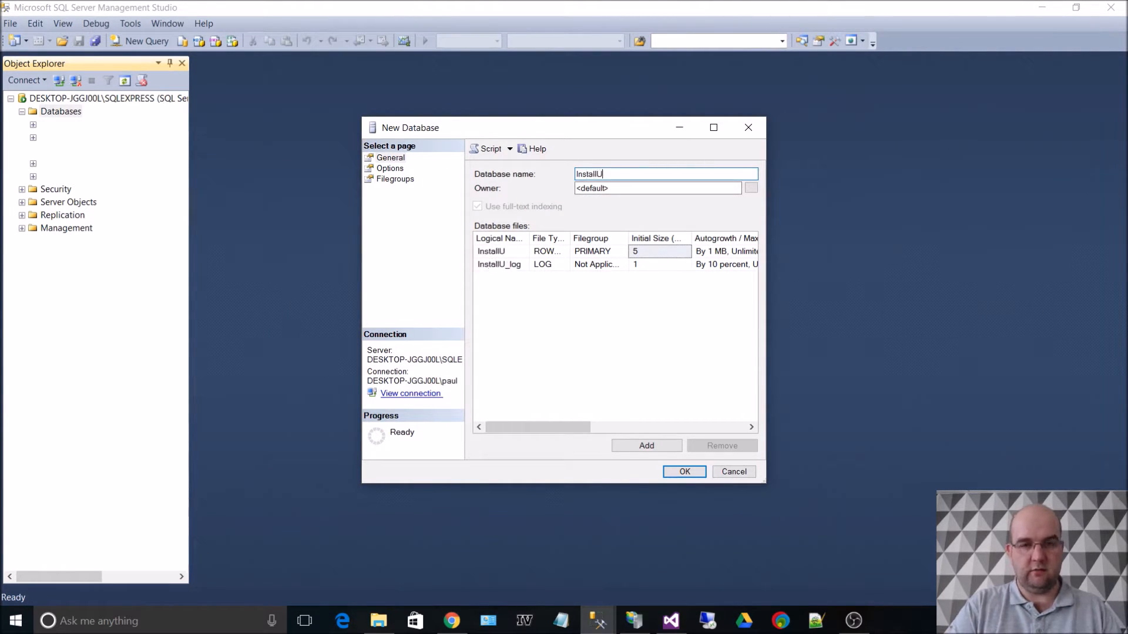
type("mbraco")
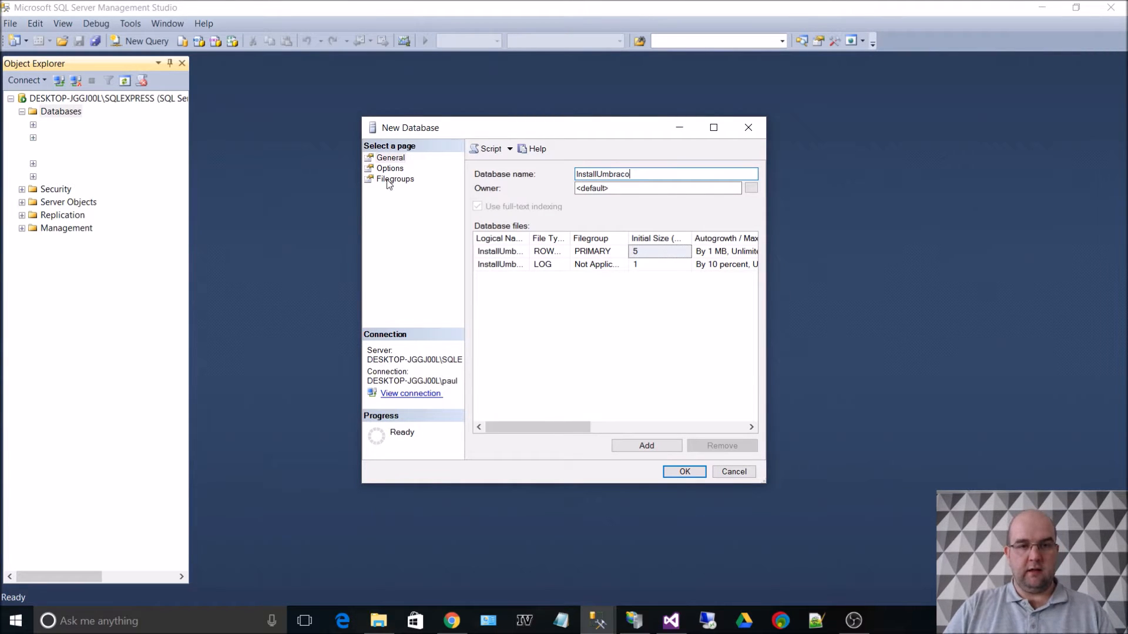
left_click(751, 203)
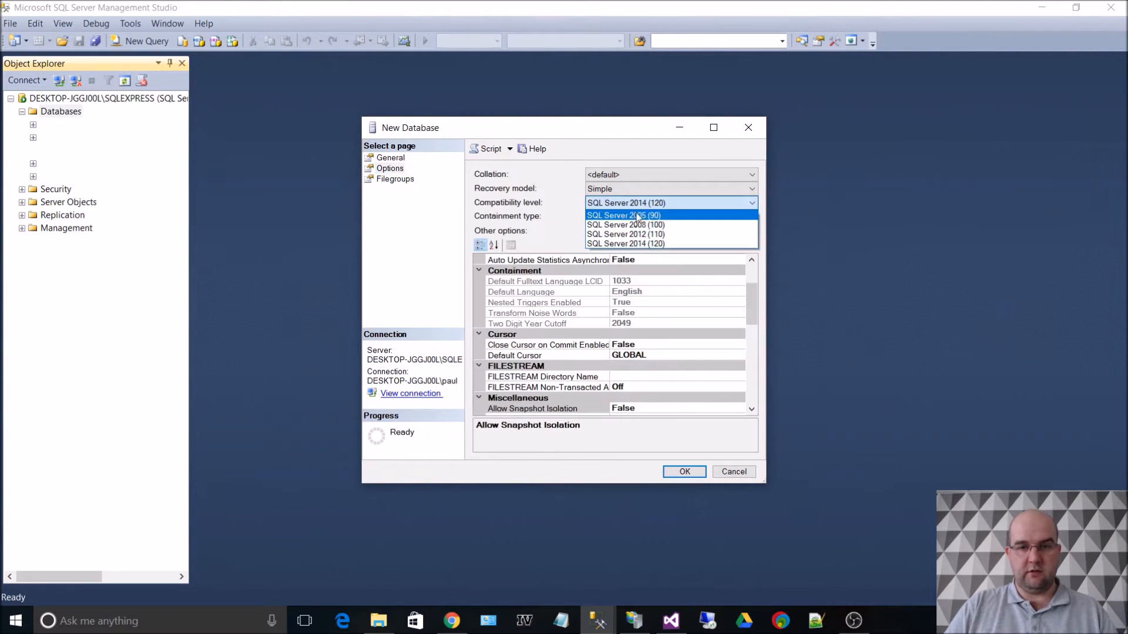
left_click(625, 233)
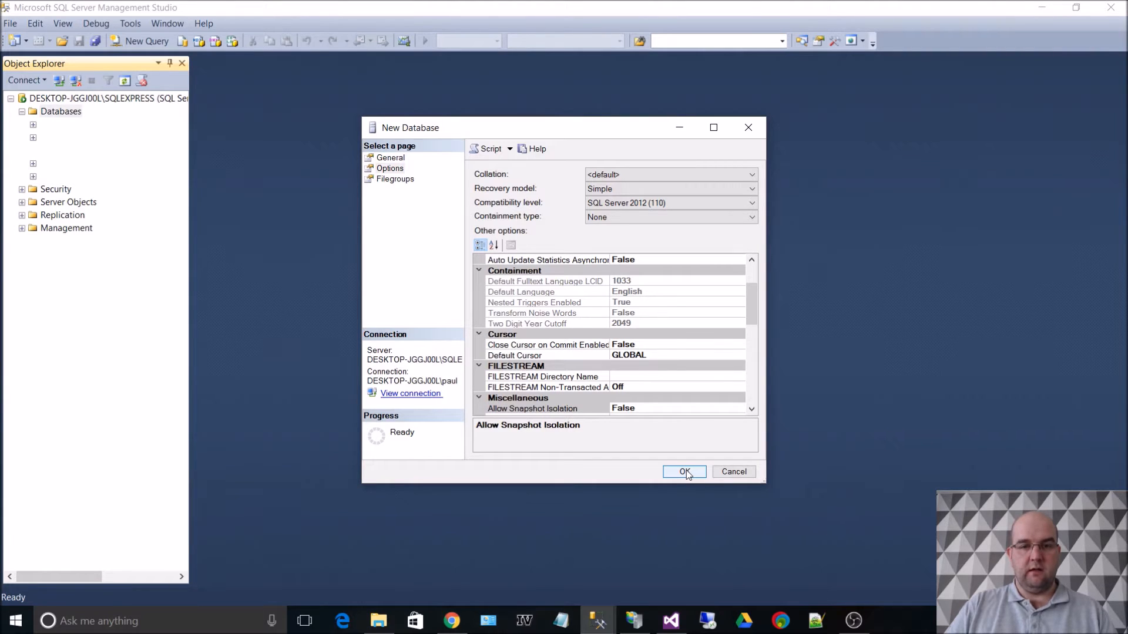
left_click(684, 473)
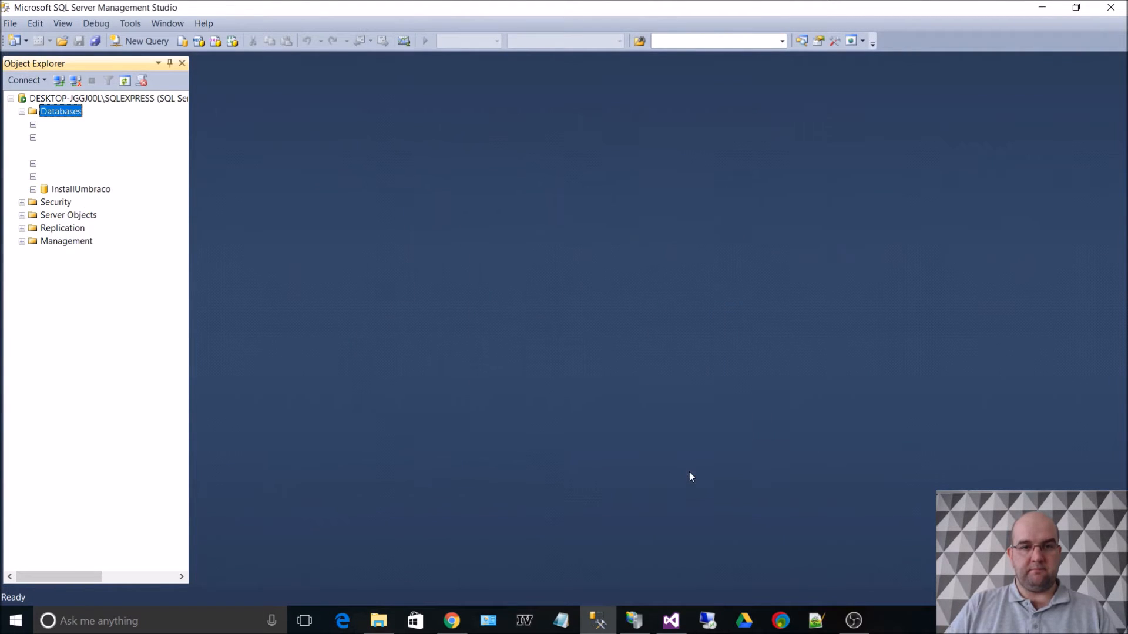
left_click(81, 188)
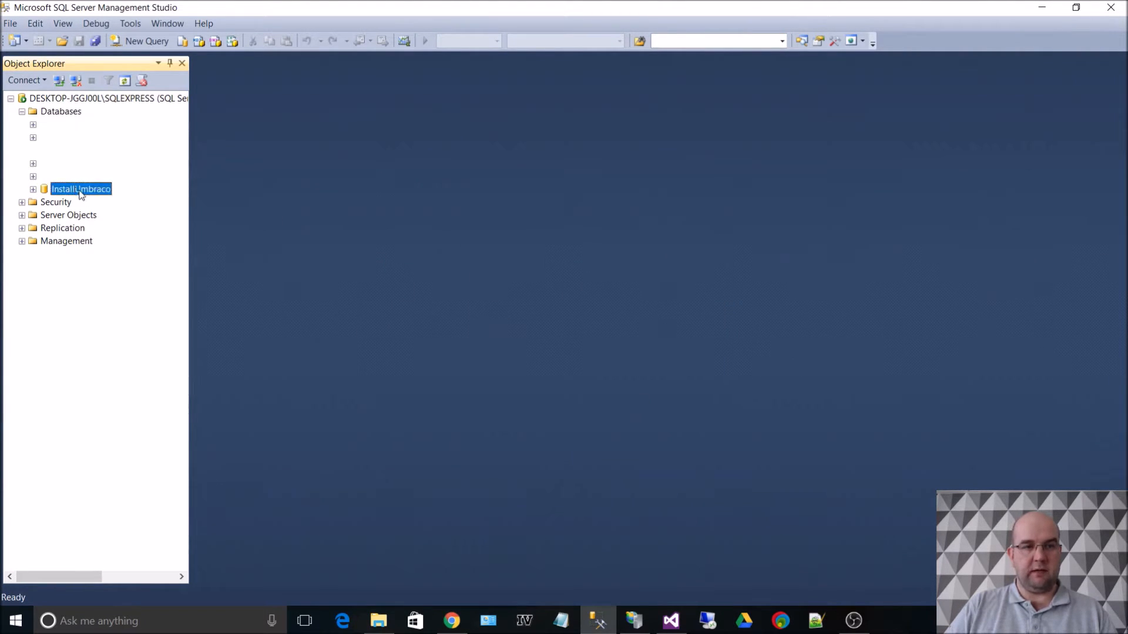
Define a new SQL Server login with password policy off, mapped to InstallUmbraco with db_owner, reader and writer roles.
left_click(22, 202)
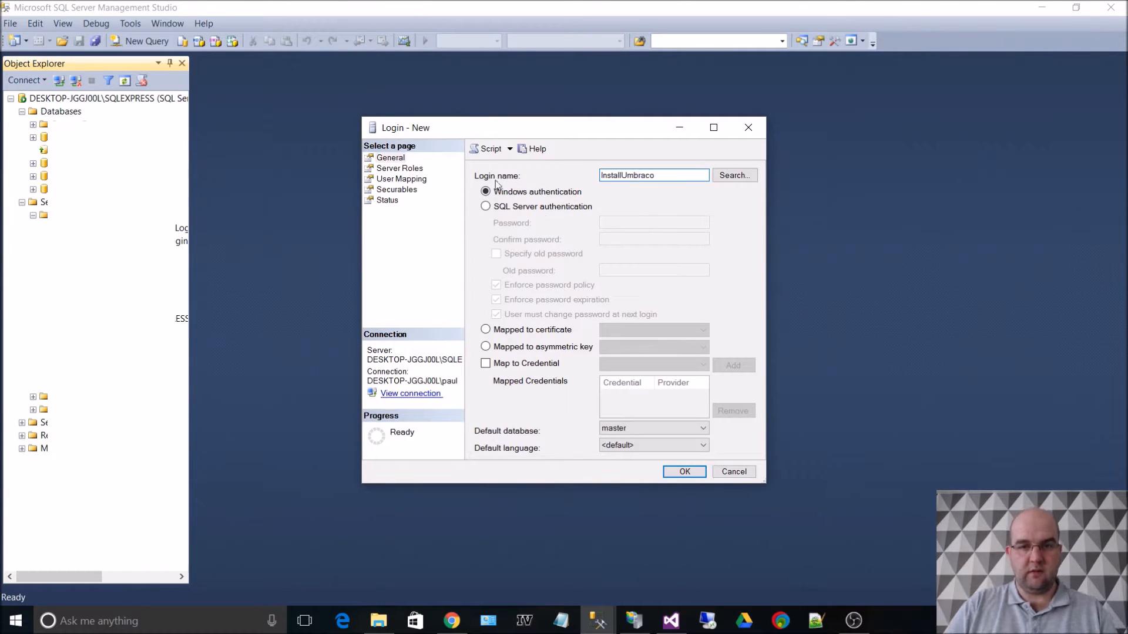
left_click(485, 206)
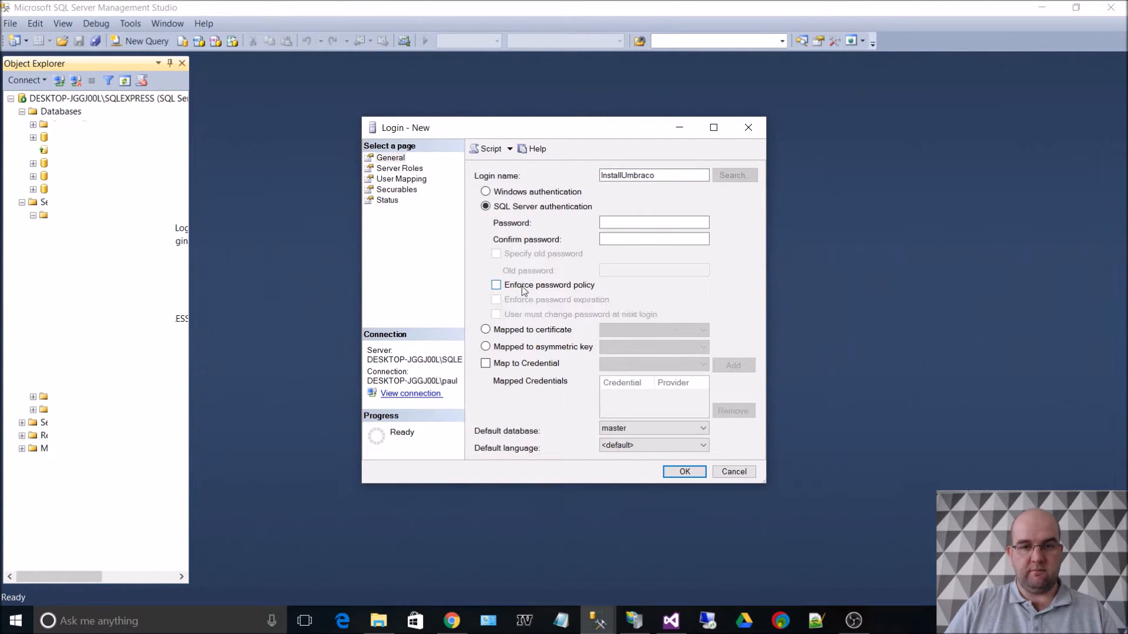
left_click(402, 178)
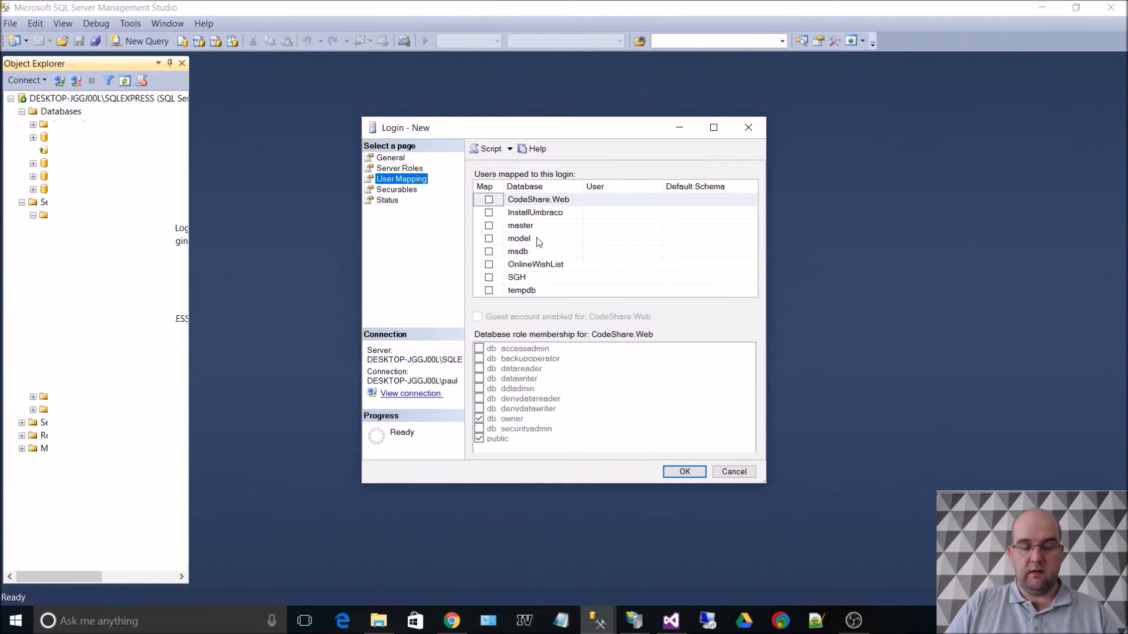
left_click(489, 213)
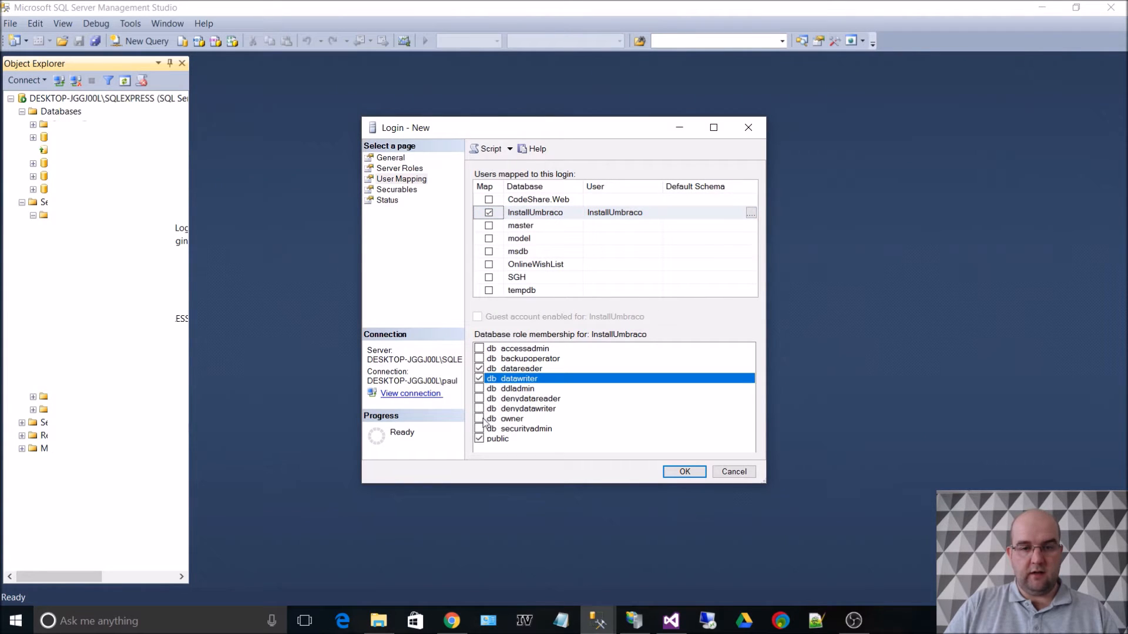
left_click(684, 471)
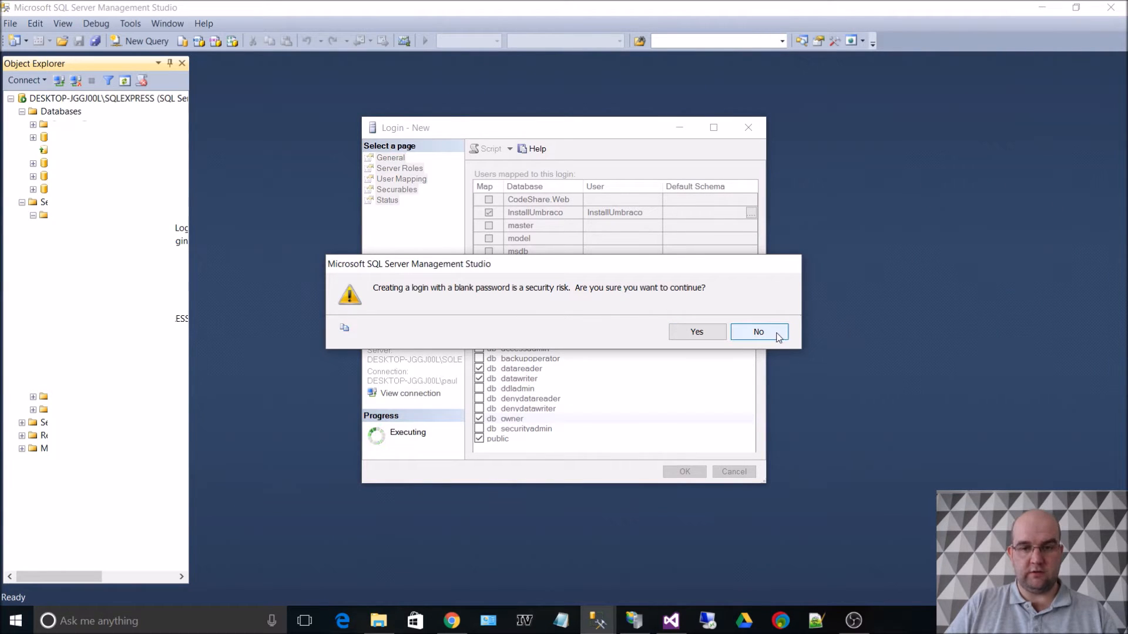
Decline the blank password, enter a password and create the InstallUmbraco login.
left_click(758, 331)
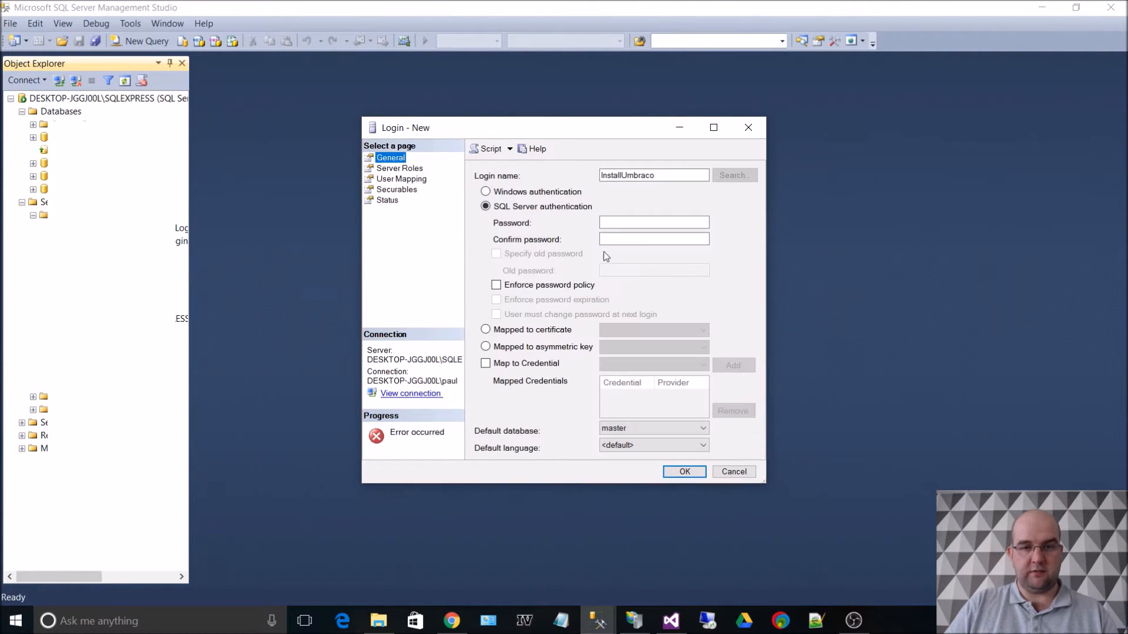
left_click(653, 222)
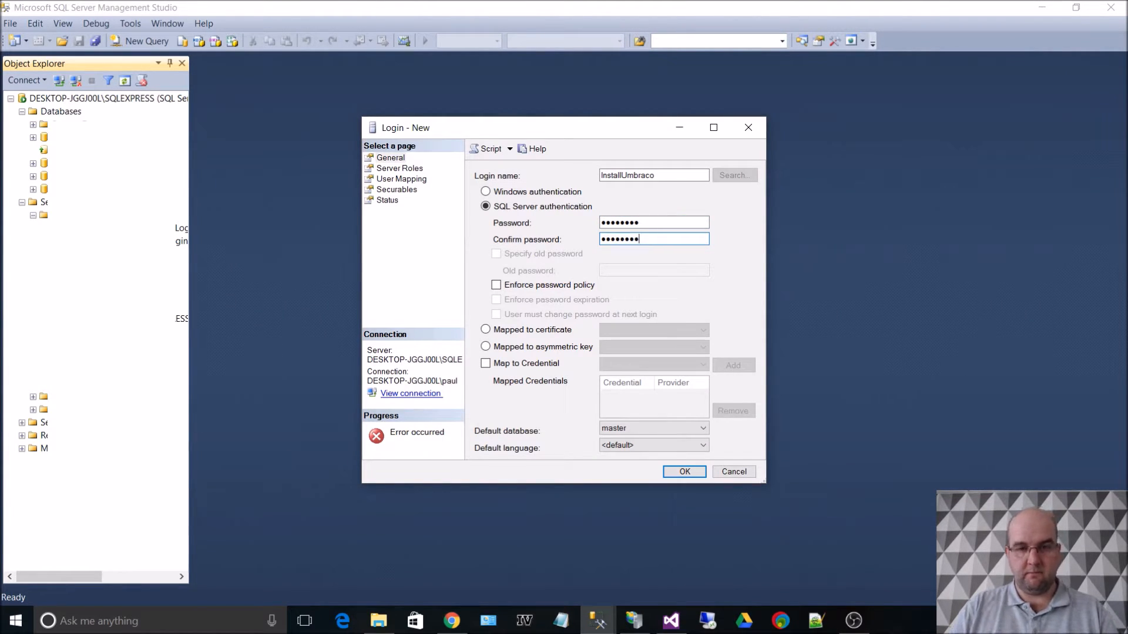
left_click(684, 472)
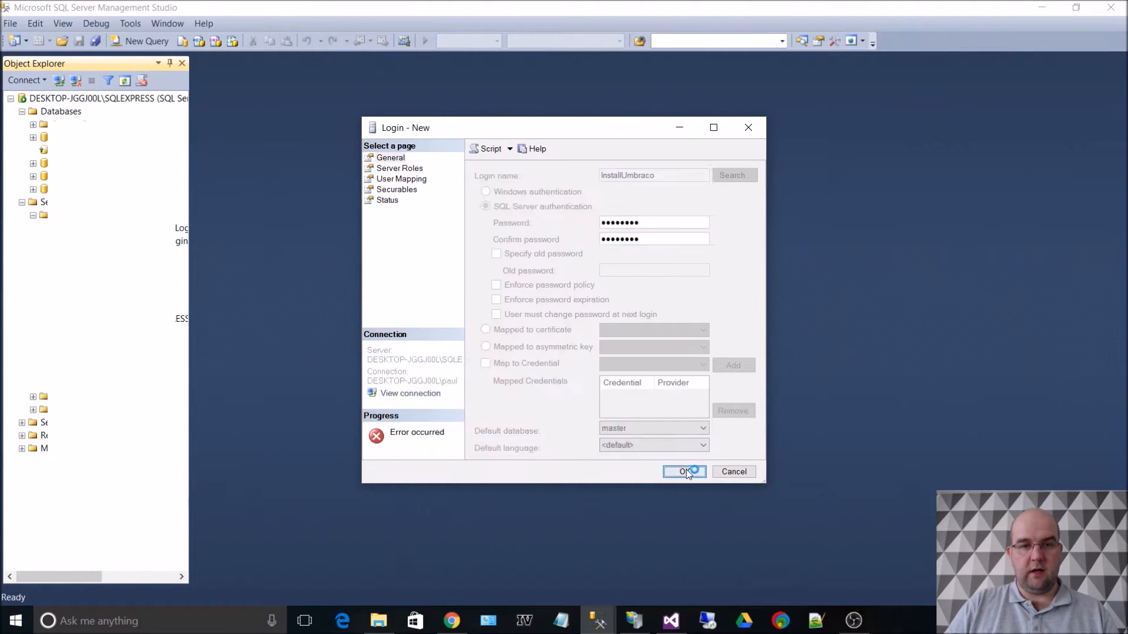
left_click(679, 473)
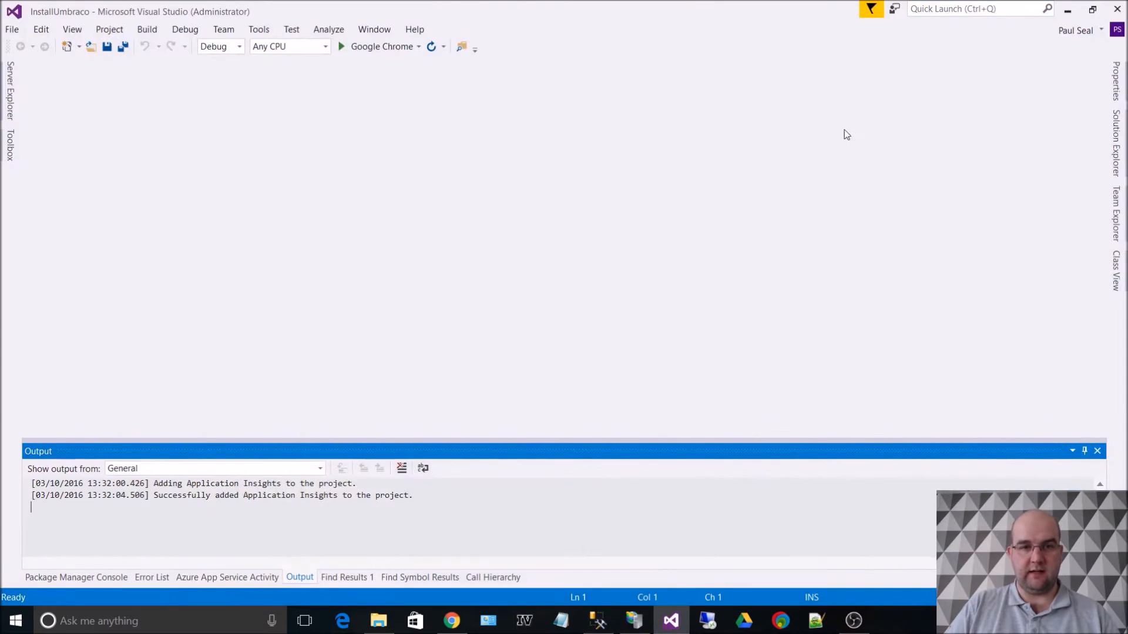
mouse_move(924, 197)
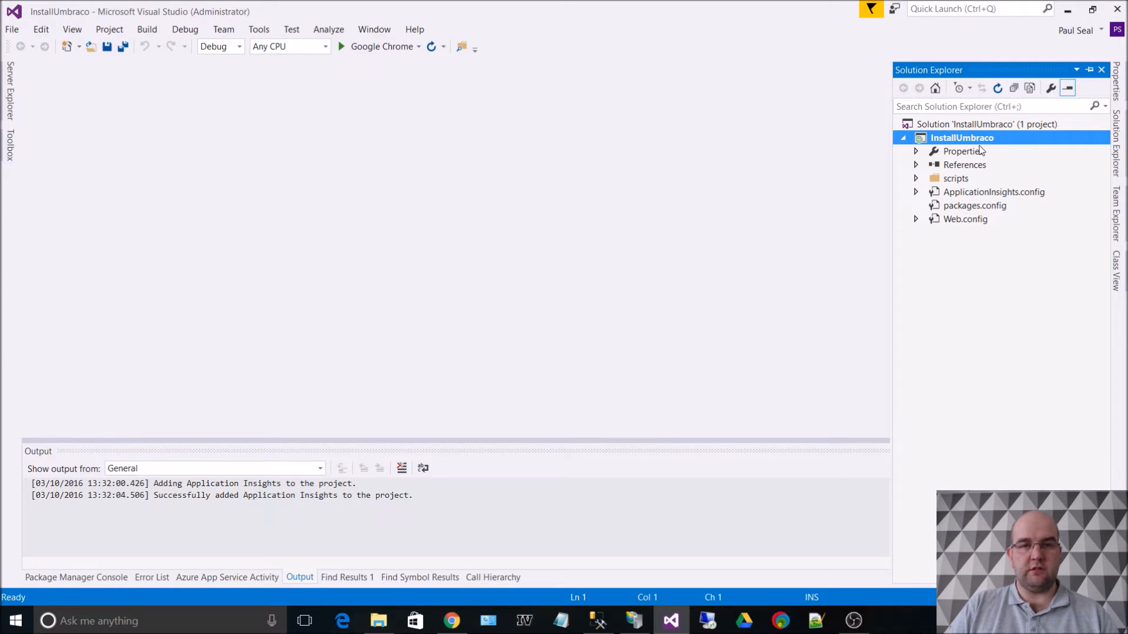
Select the InstallUmbraco project and bring up the NuGet Package Manager Console.
left_click(257, 28)
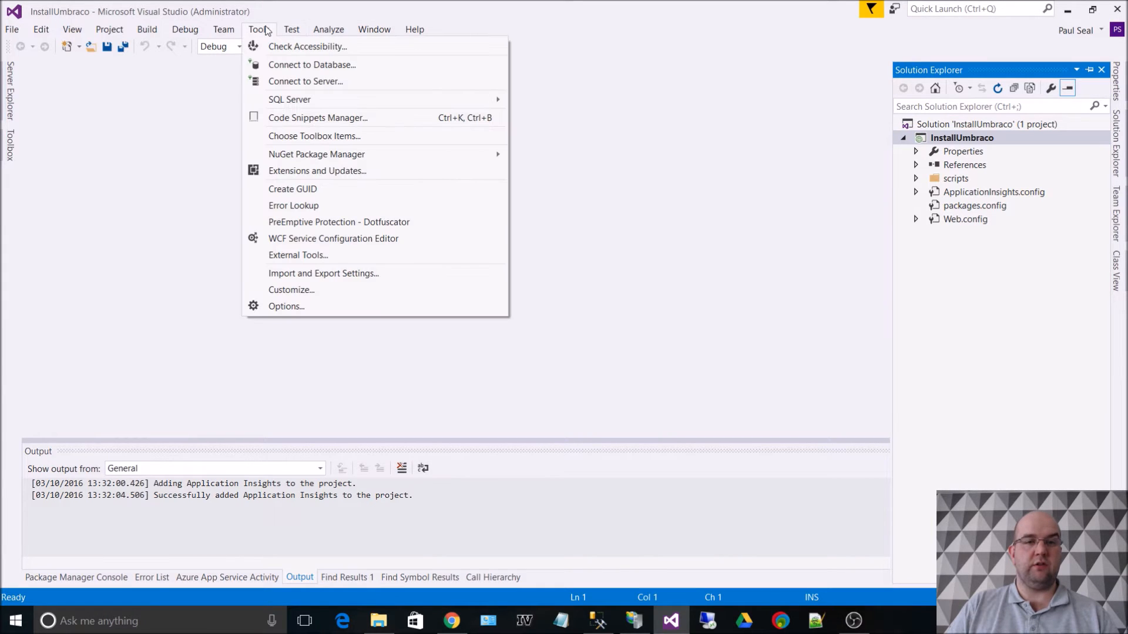
mouse_move(315, 136)
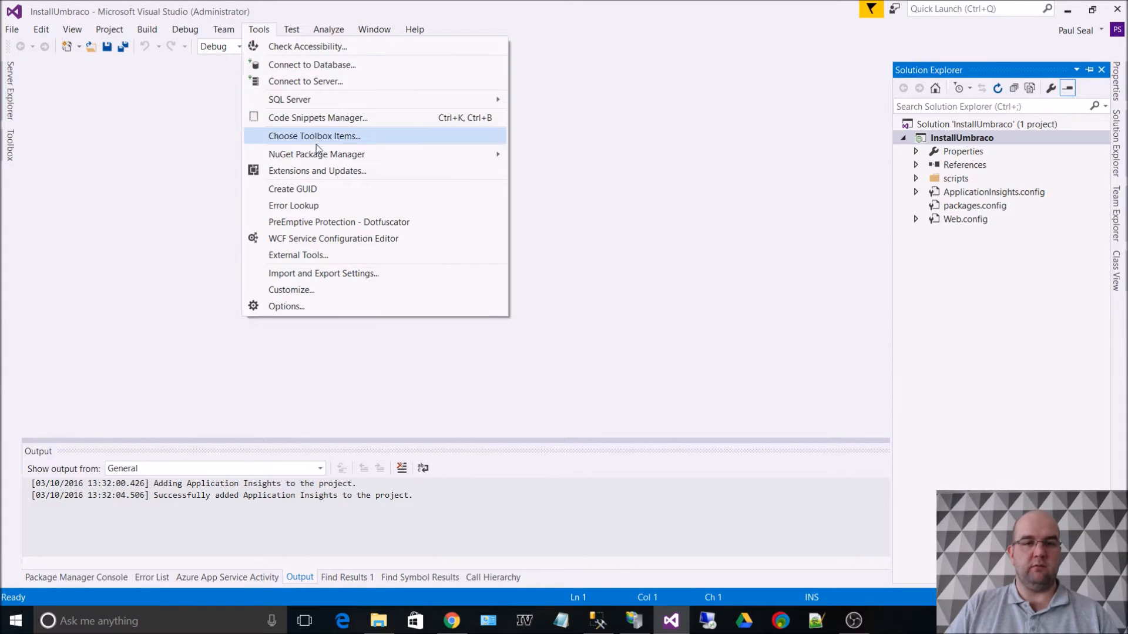
mouse_move(316, 154)
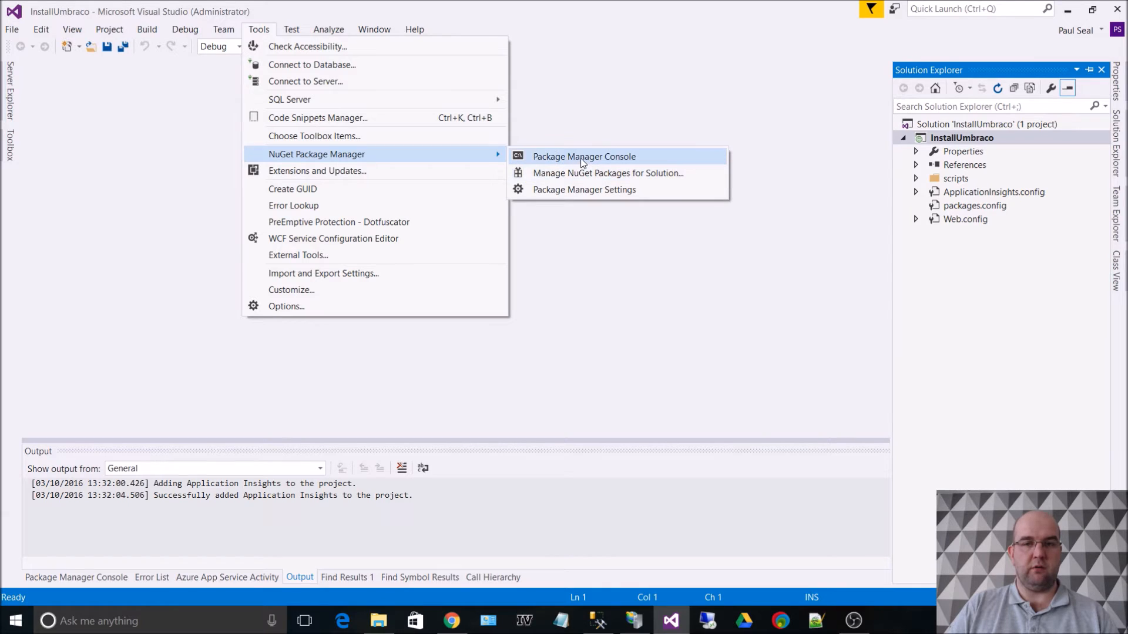
left_click(584, 156)
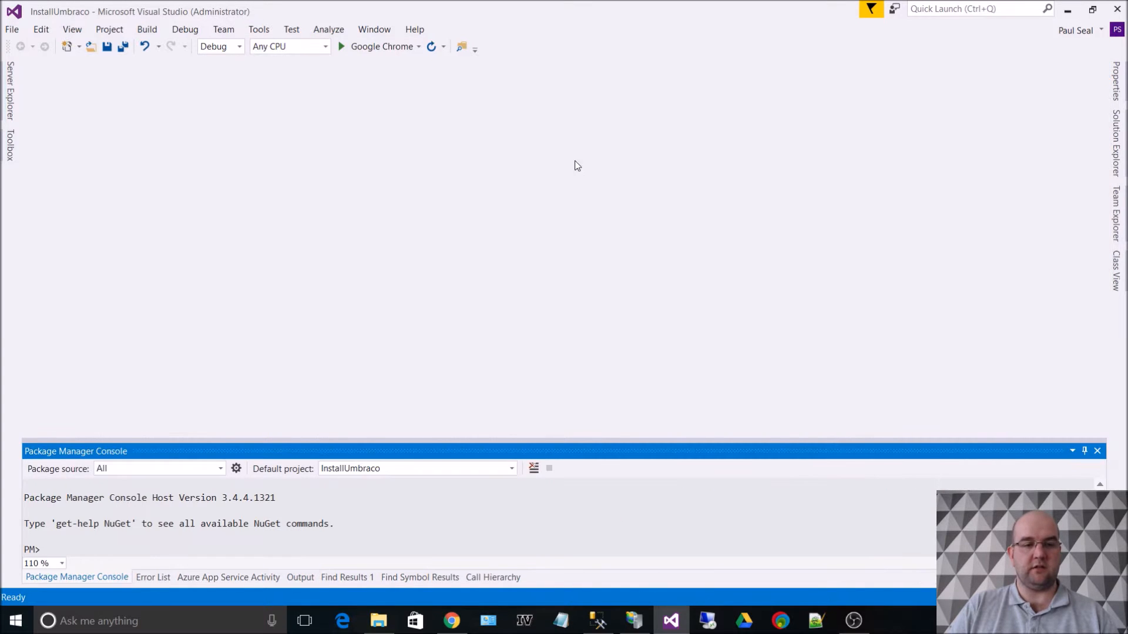
Run Install-Package UmbracoCms to add Umbraco 7.5.3 to the project.
type("Install-Pack")
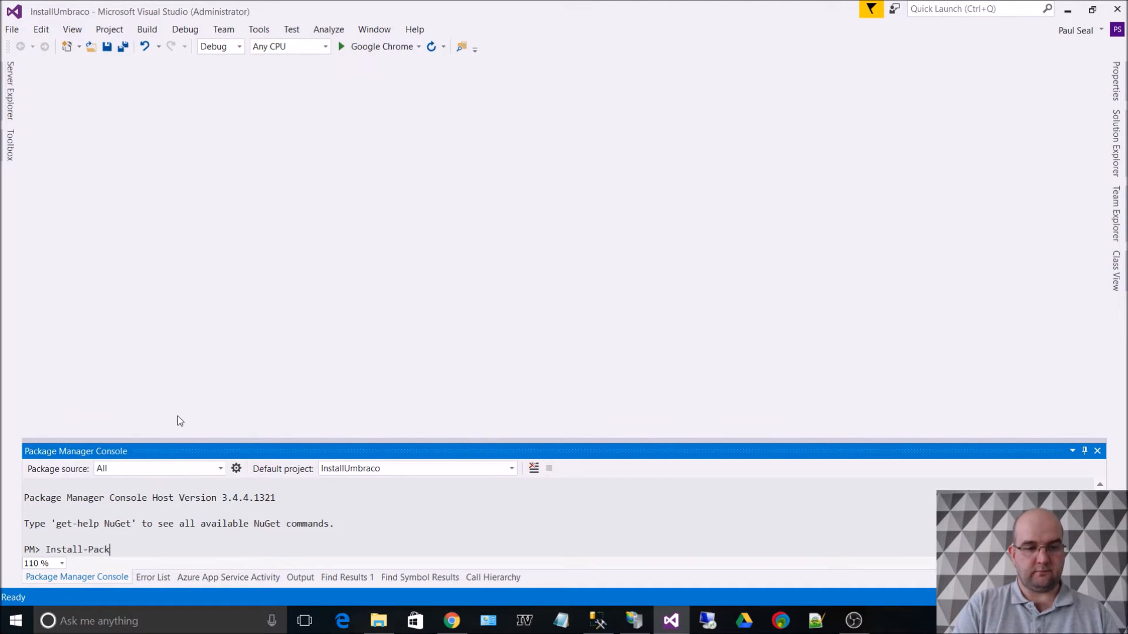
type("age Umbraco")
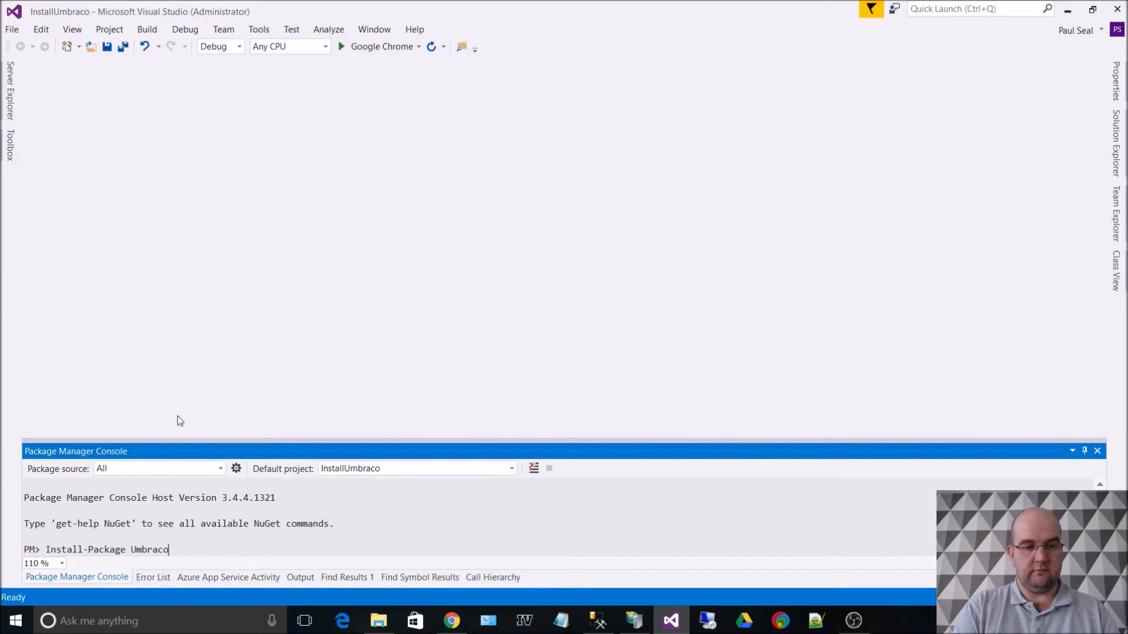
type("Cms")
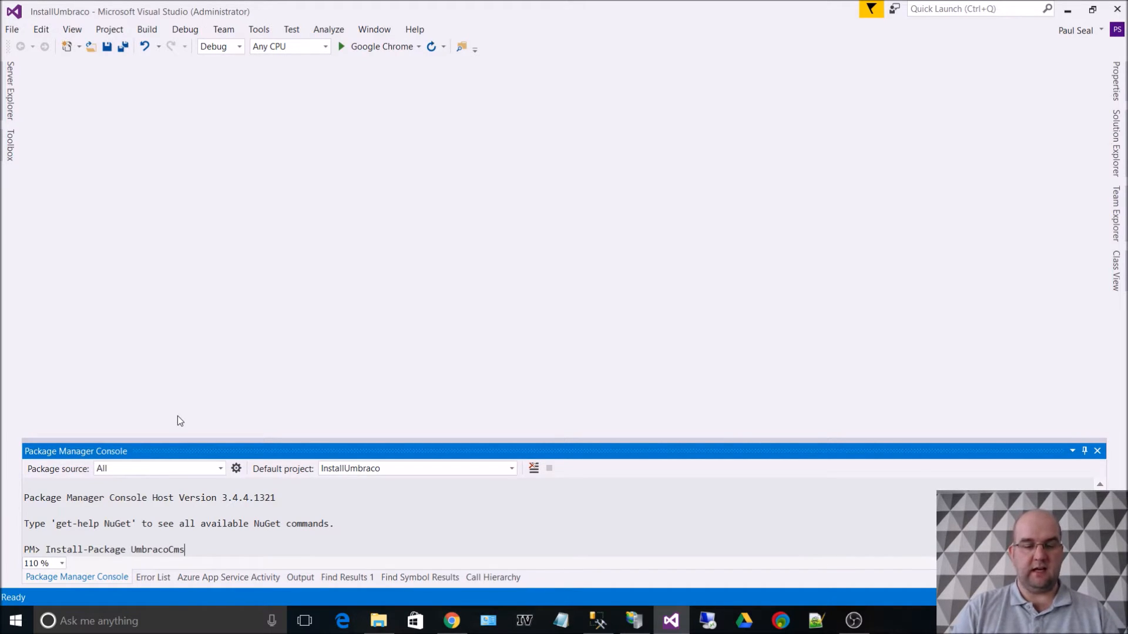
key("enter")
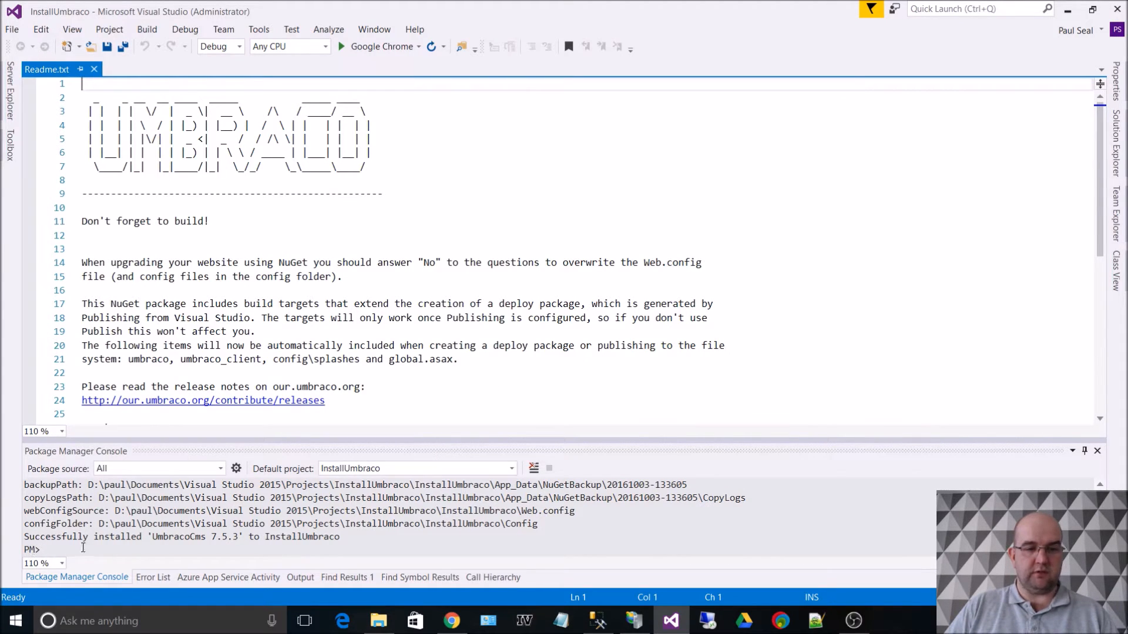
mouse_move(372, 515)
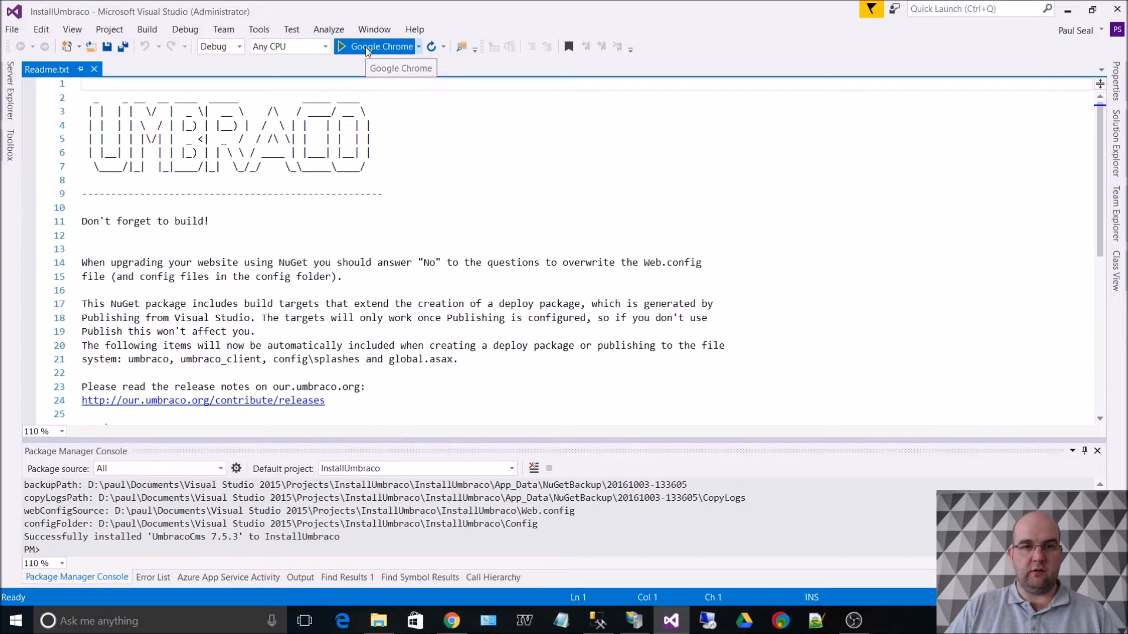
Build and launch the site in Chrome, running without debugging.
left_click(377, 46)
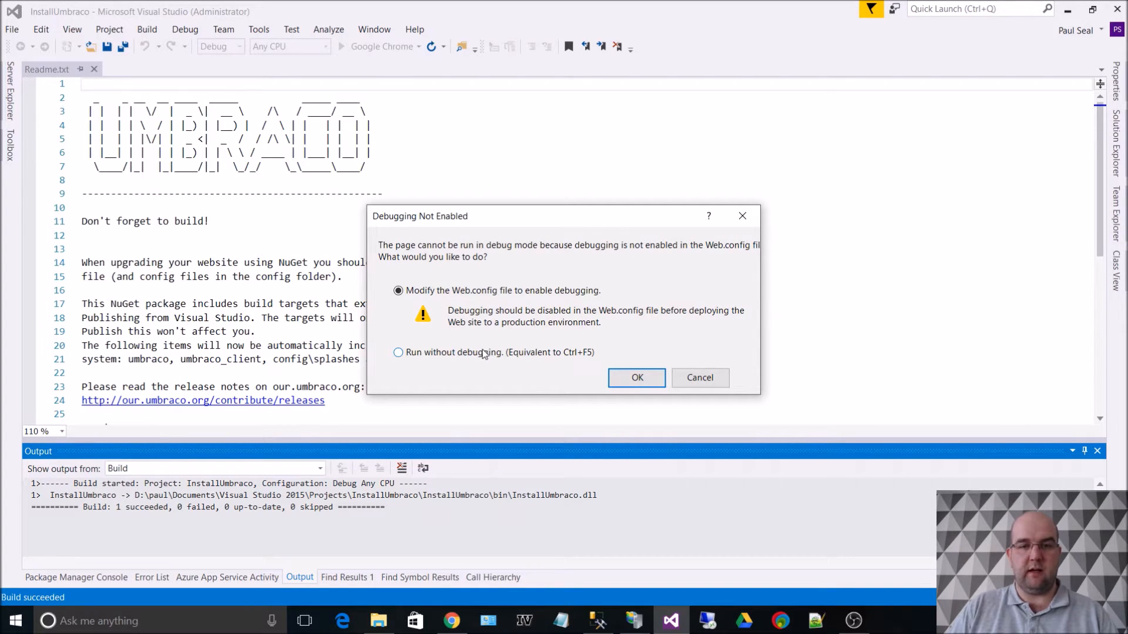
left_click(398, 352)
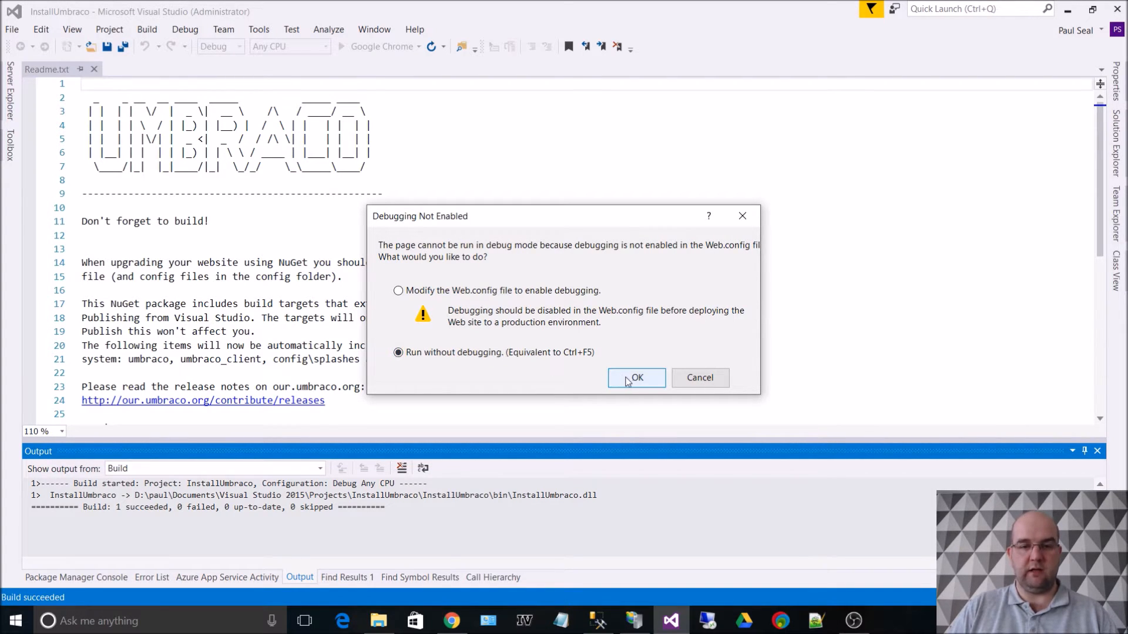
left_click(635, 377)
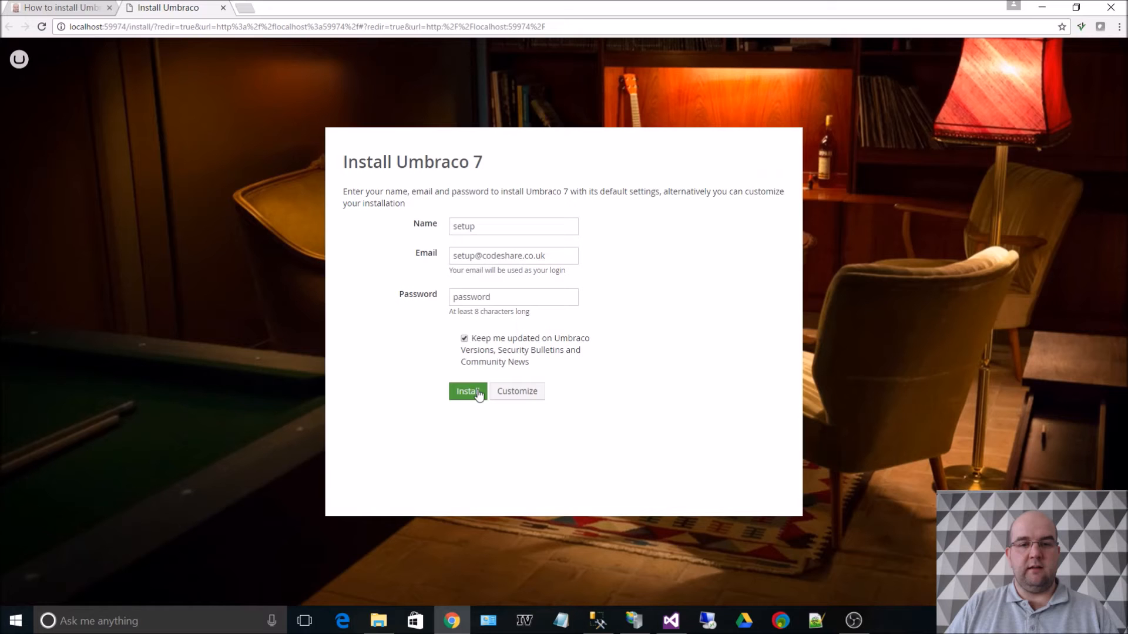
Move past the user details to the installer's database configuration step.
left_click(466, 391)
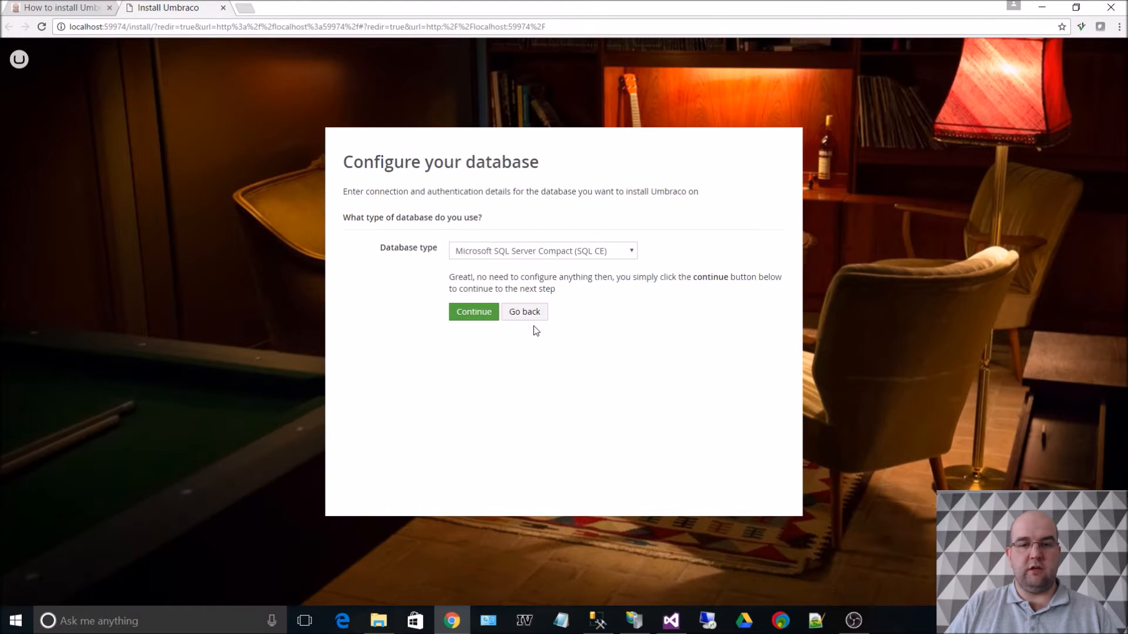
Choose Microsoft SQL Server as database type and look up the SQL Express server name in SSMS connection properties.
left_click(541, 251)
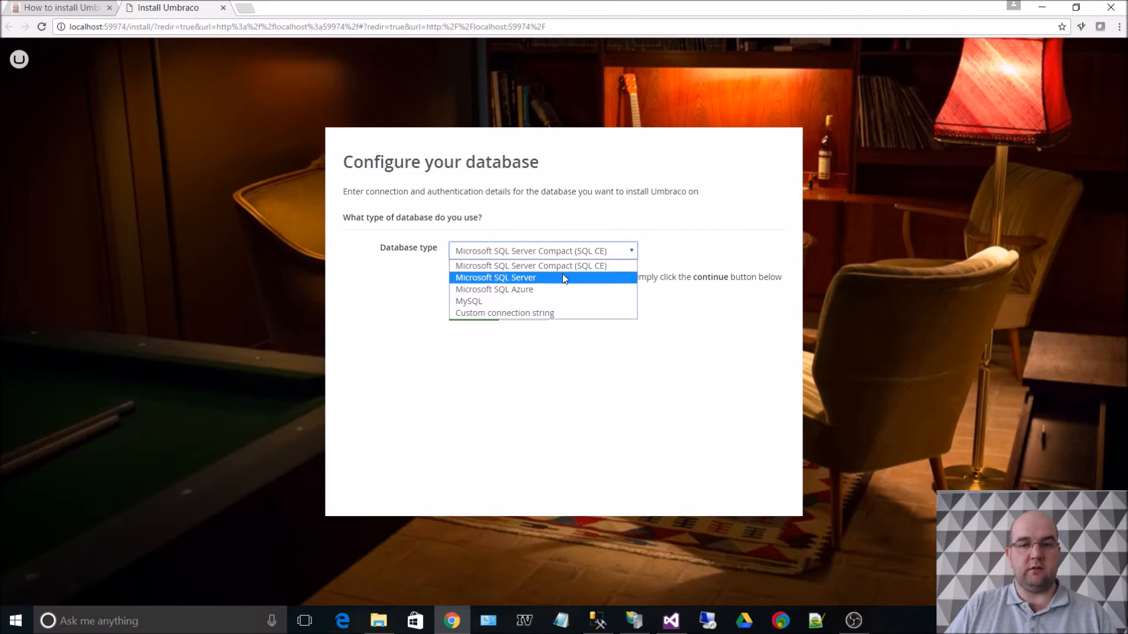
left_click(495, 277)
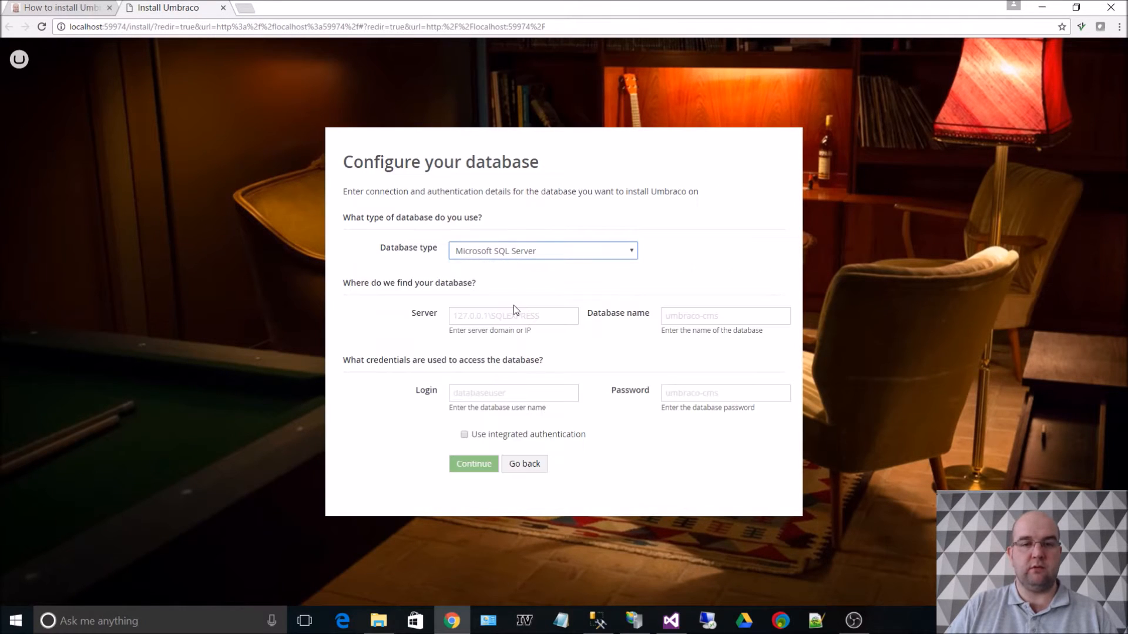
left_click(513, 316)
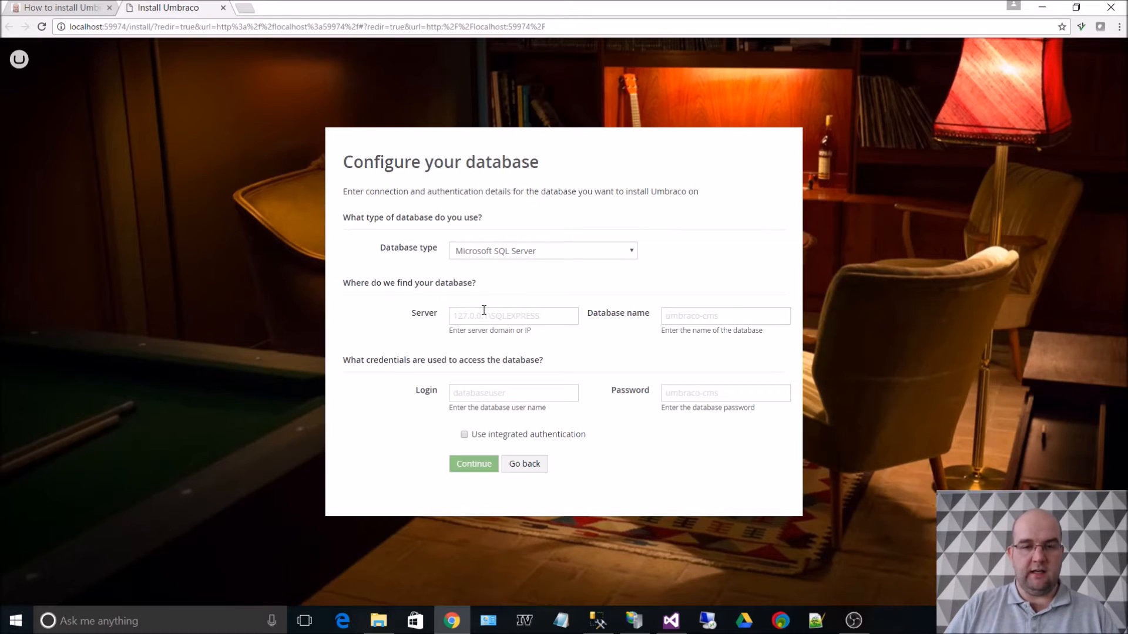
left_click(597, 620)
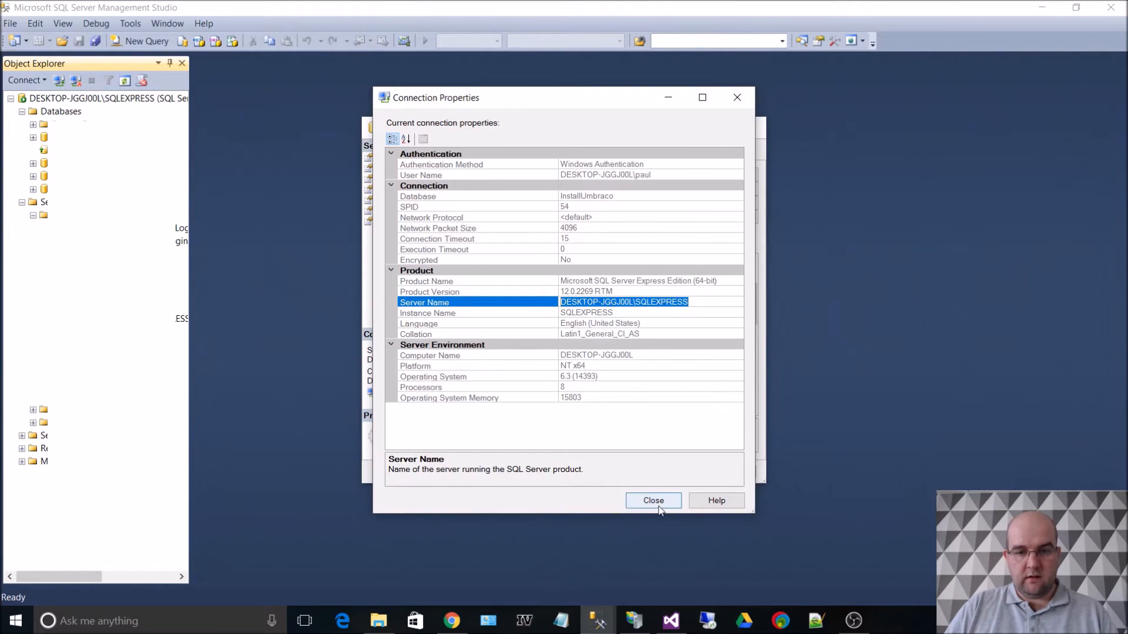
left_click(652, 501)
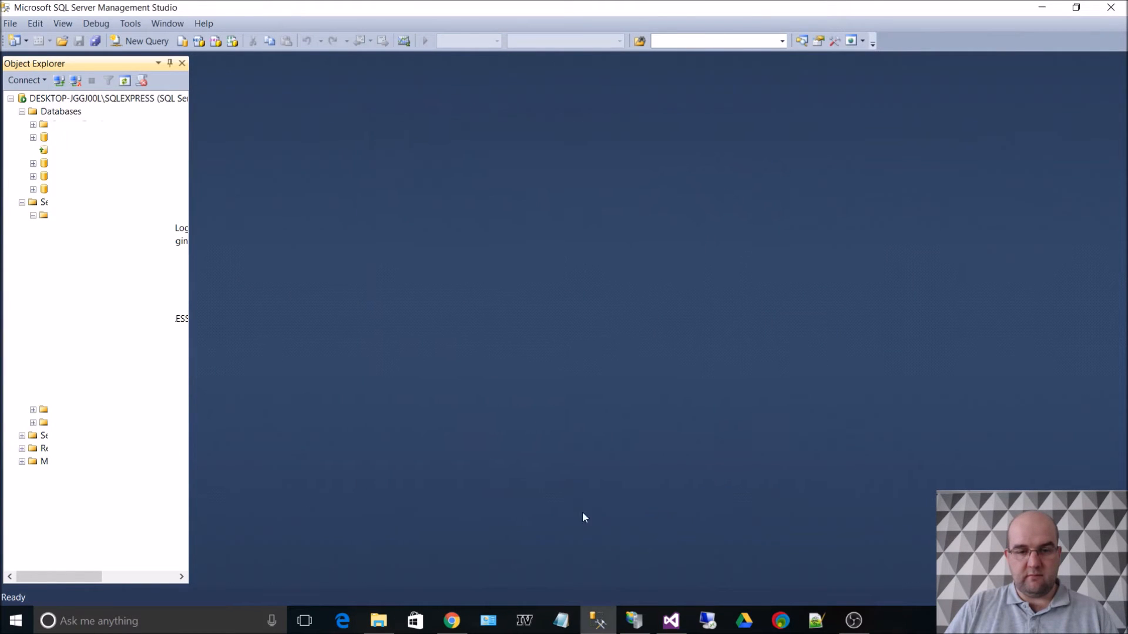
Enter server DESKTOP-JGGJ00L\SQLEXPRESS, database and login InstallUmbraco, and the password.
left_click(451, 620)
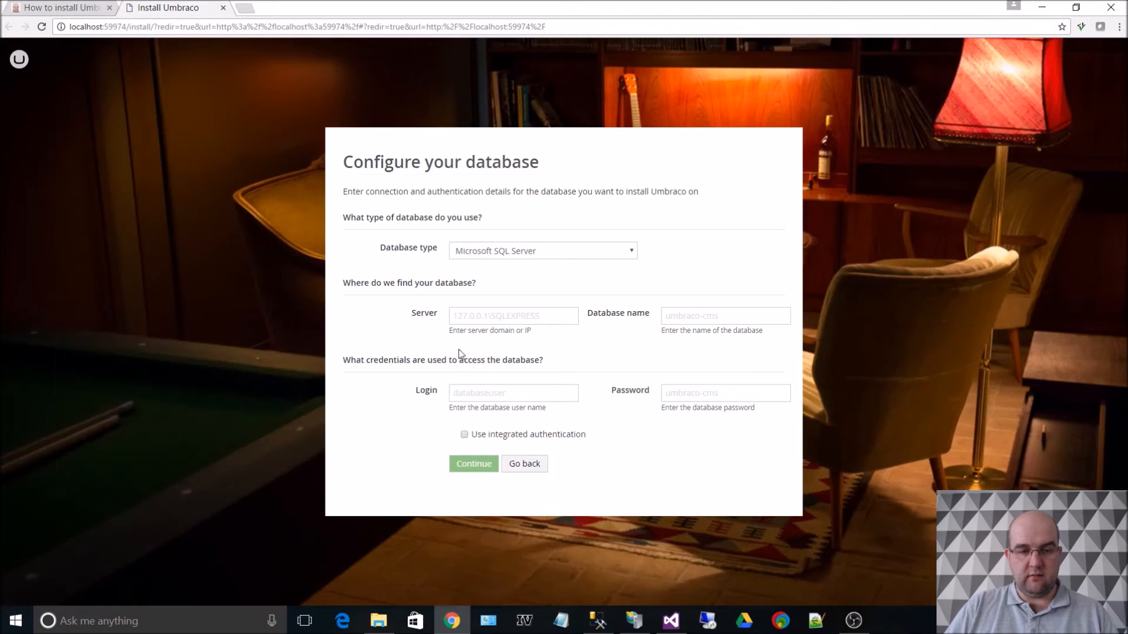
type("DESKTOP-JGGJ00L\\SQLEXPRESS")
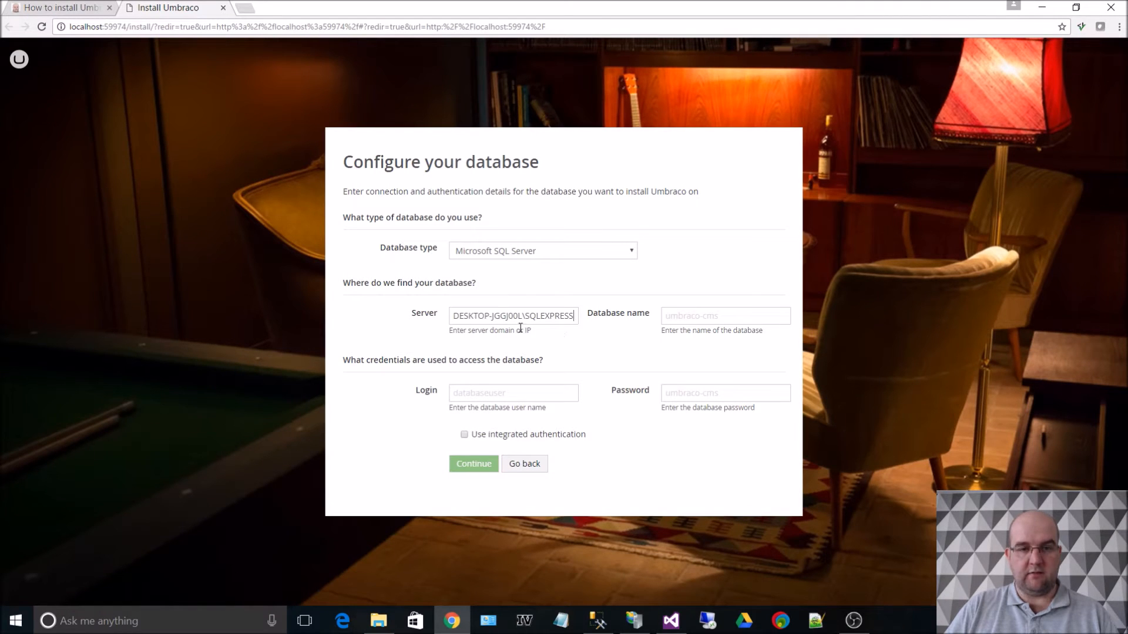
left_click(725, 316)
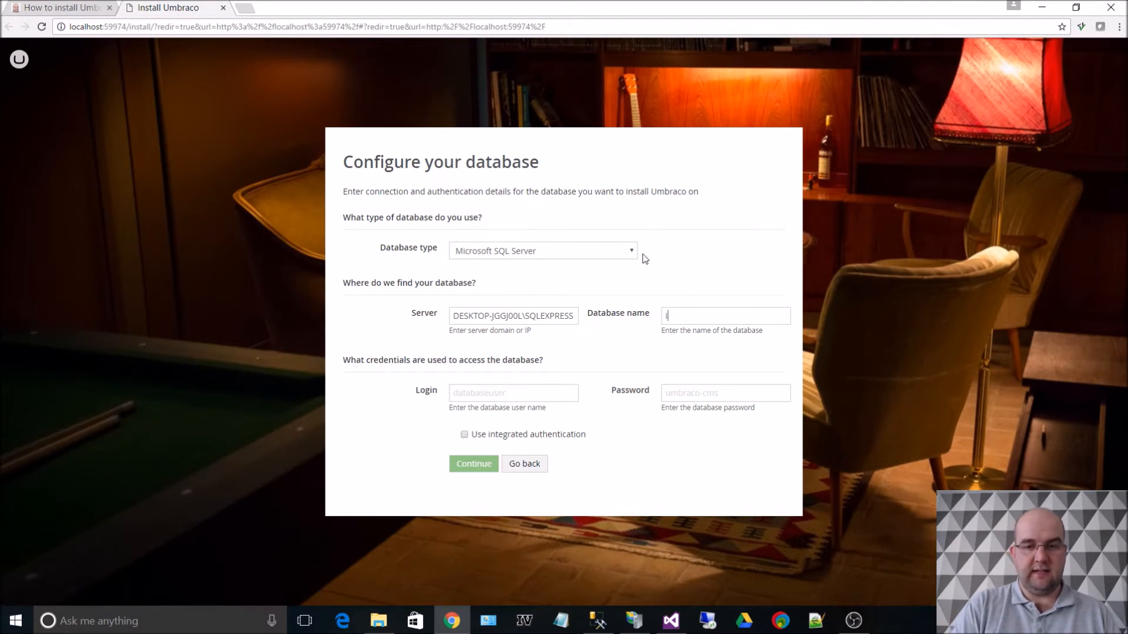
type("nstallUmbraco")
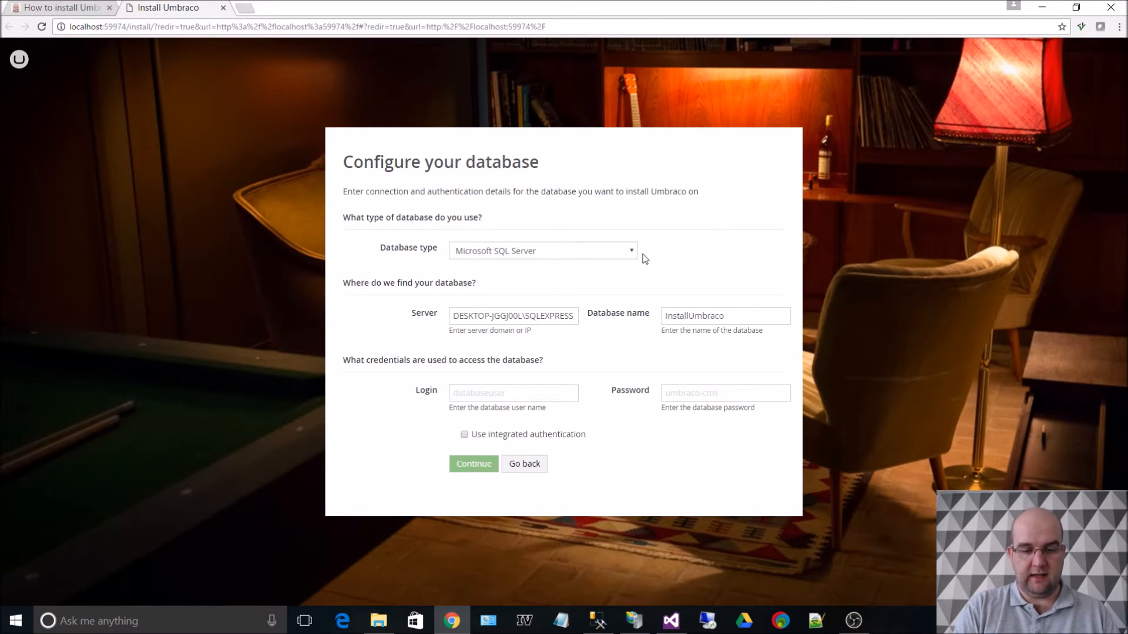
type("InstallUmbraco")
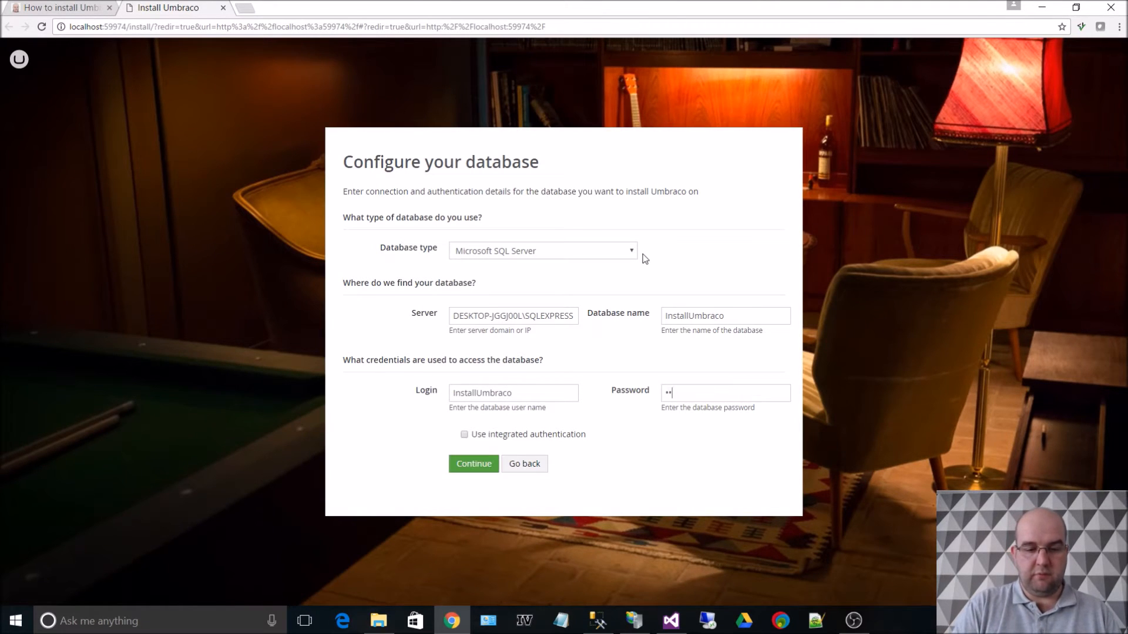
type("password")
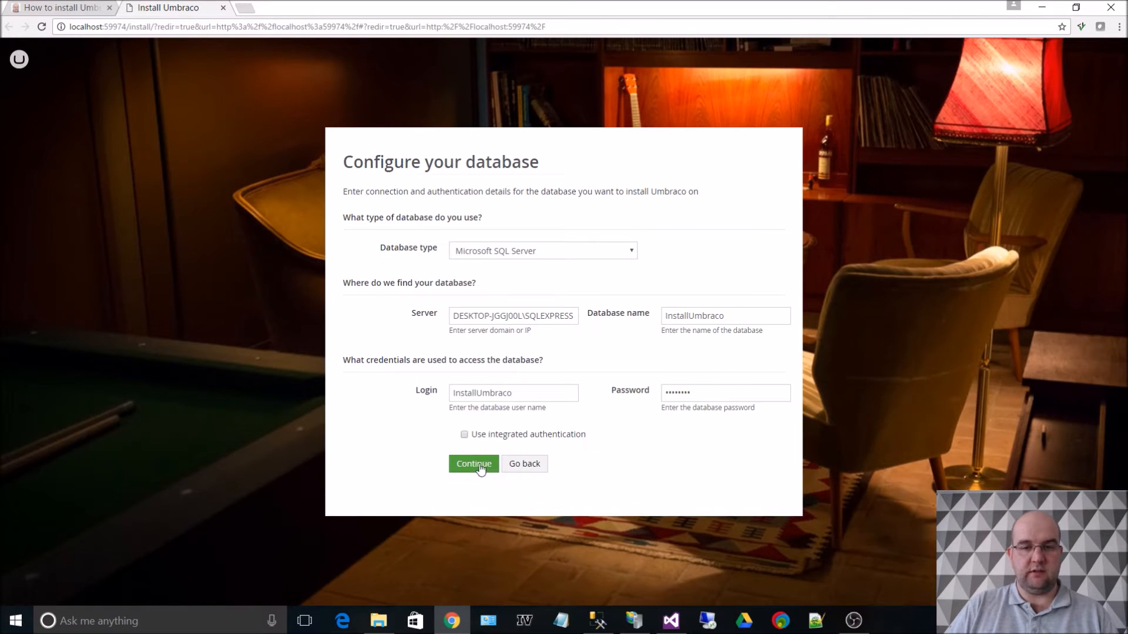
Submit the database details and install the first starter website.
left_click(473, 462)
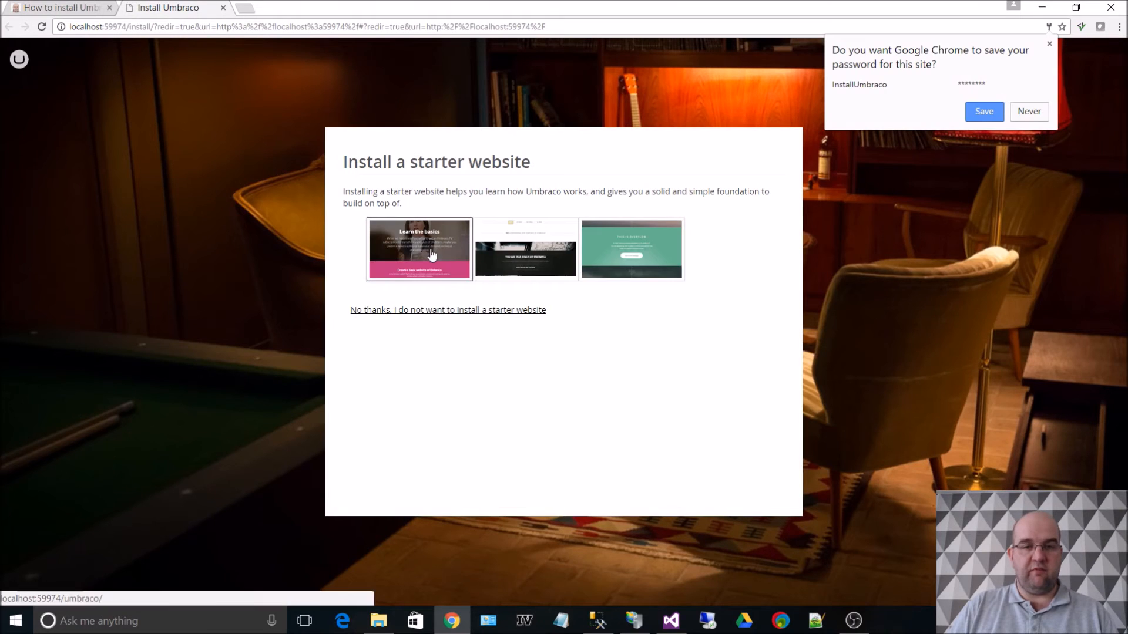
left_click(418, 249)
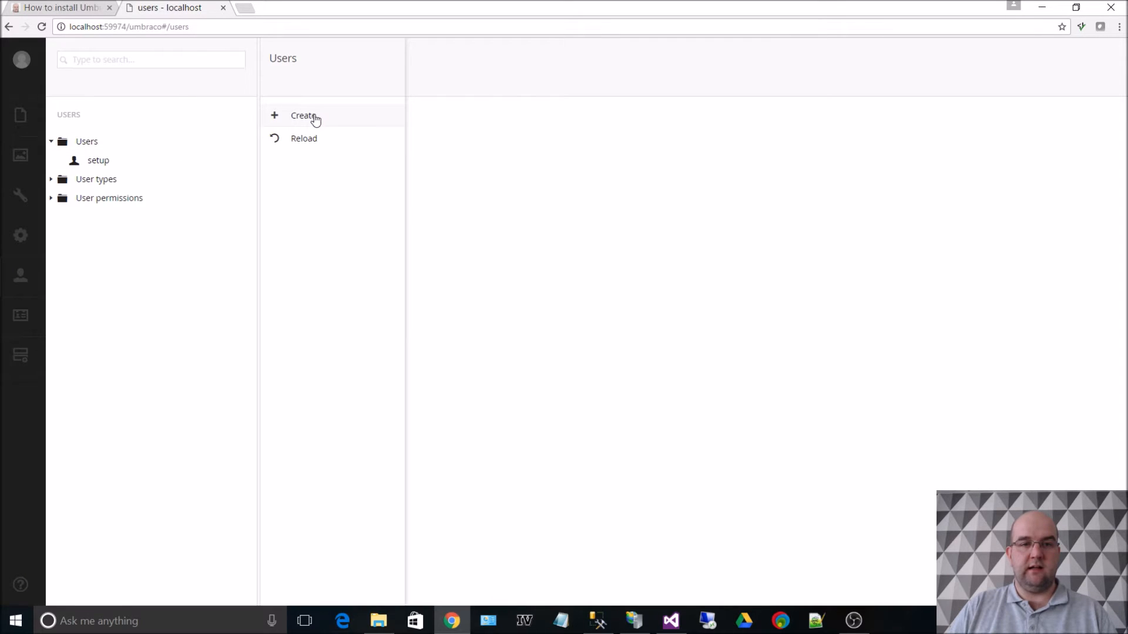
Create backoffice user installumbraco as Administrator with a password and all sections, and save.
left_click(303, 115)
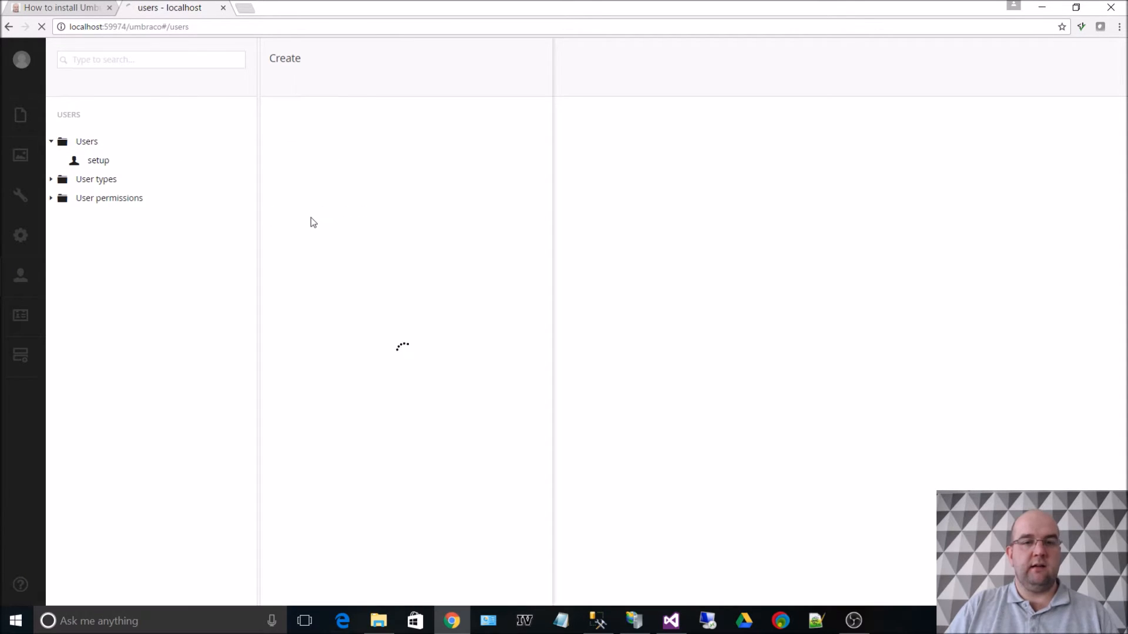
left_click(116, 159)
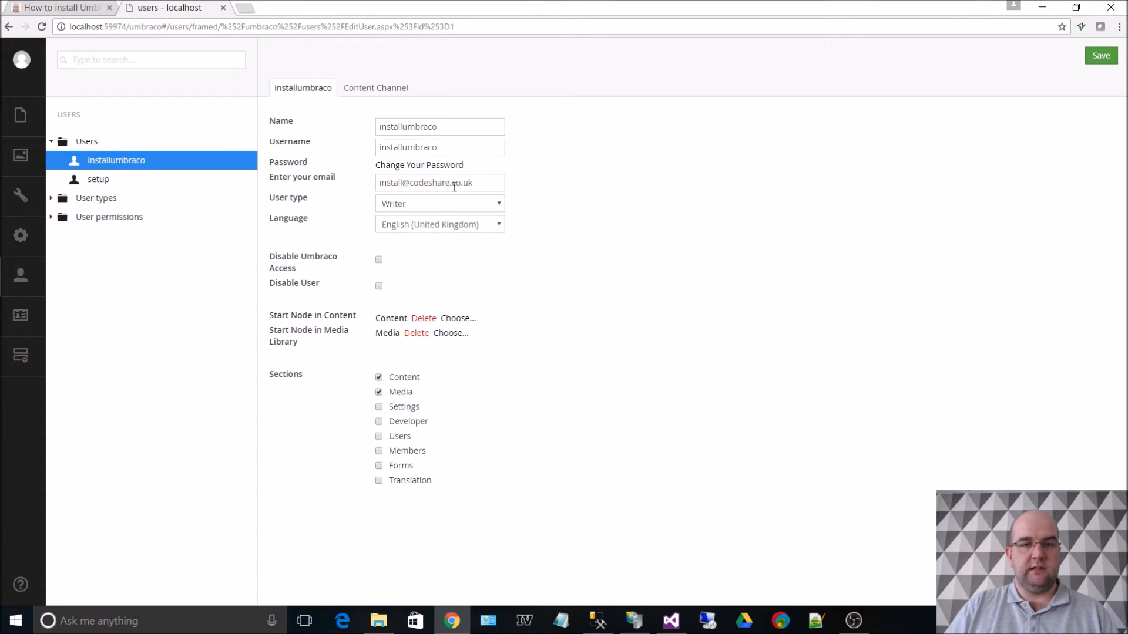
left_click(419, 164)
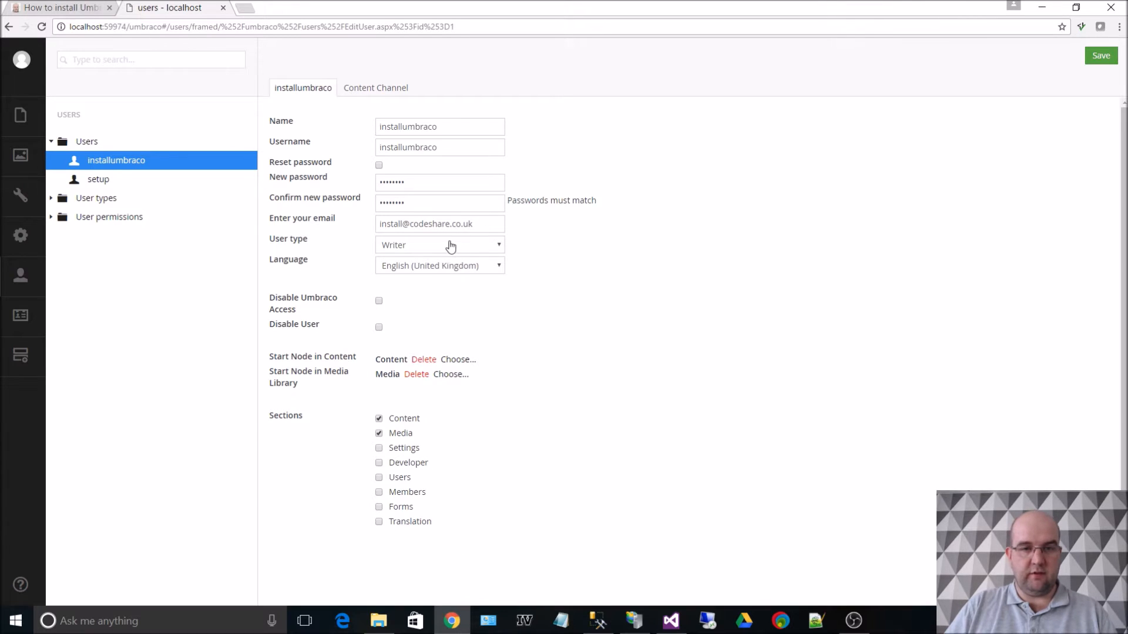
left_click(438, 245)
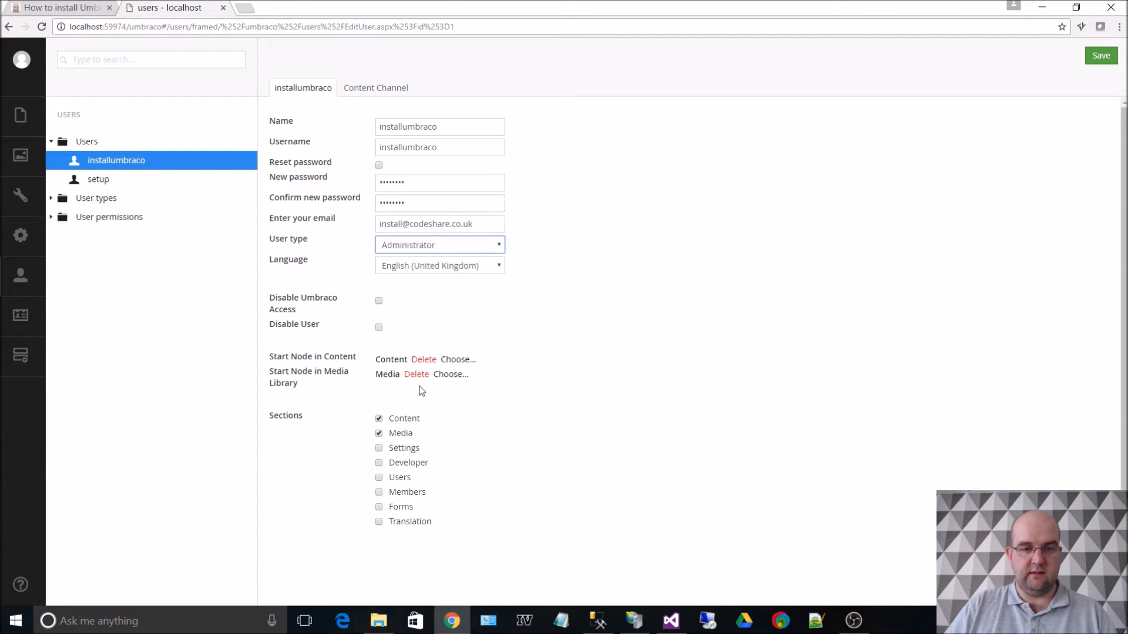
left_click(380, 463)
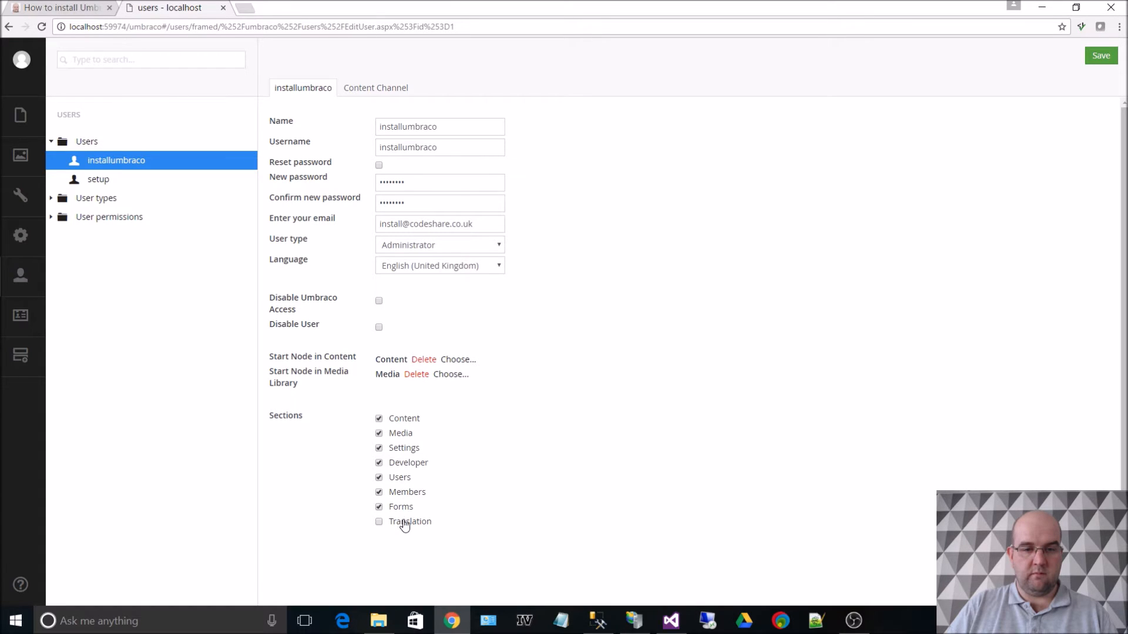
left_click(379, 521)
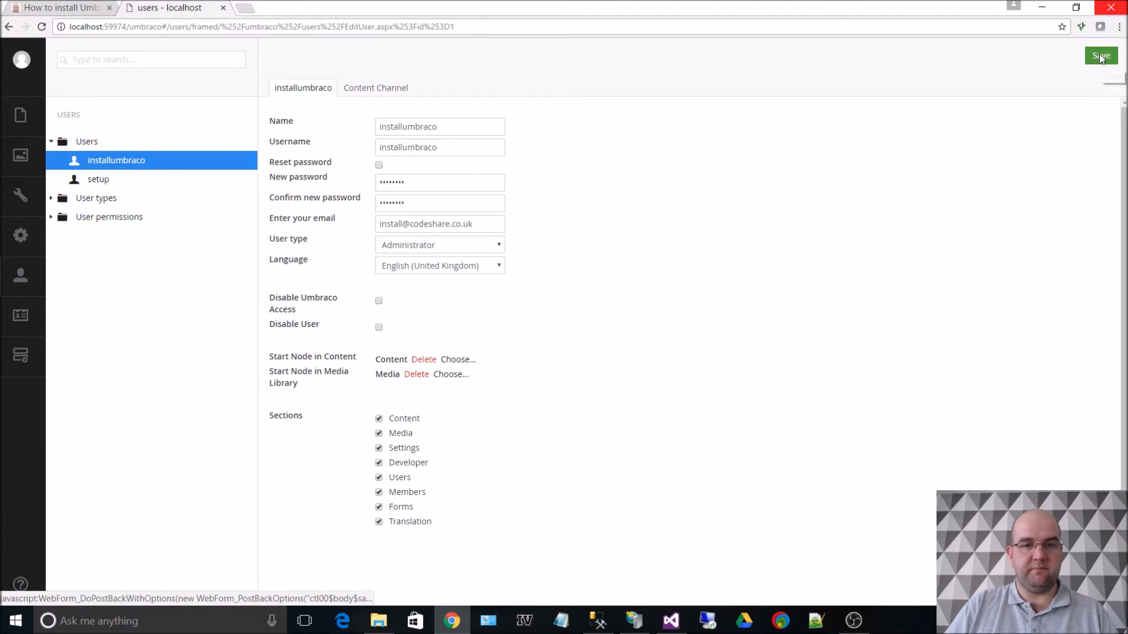
left_click(1101, 56)
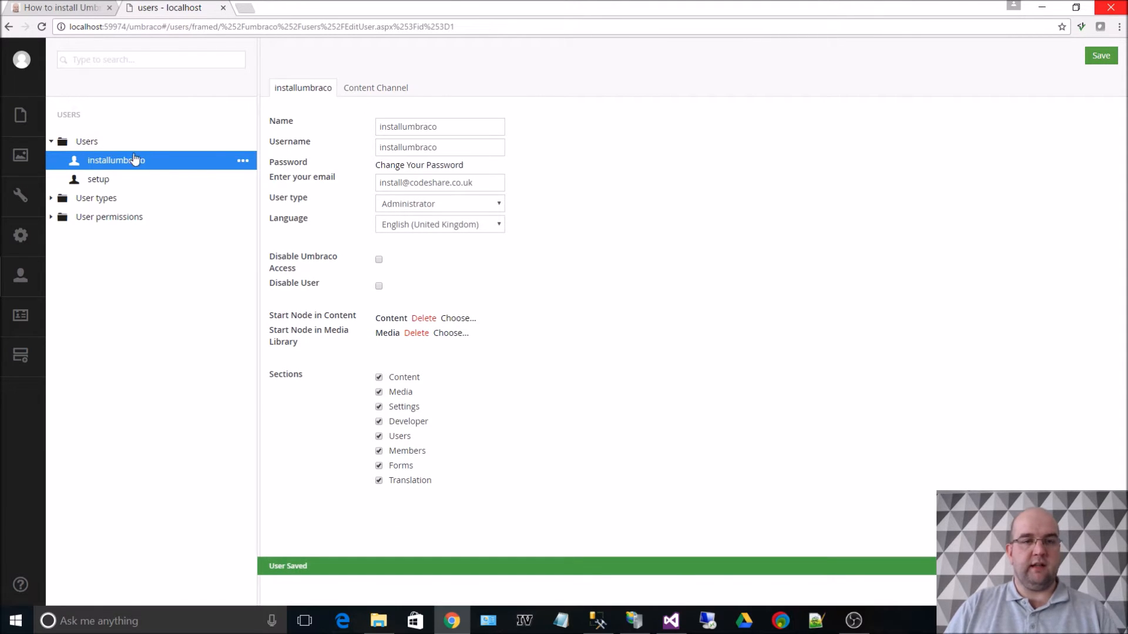
double_click(424, 127)
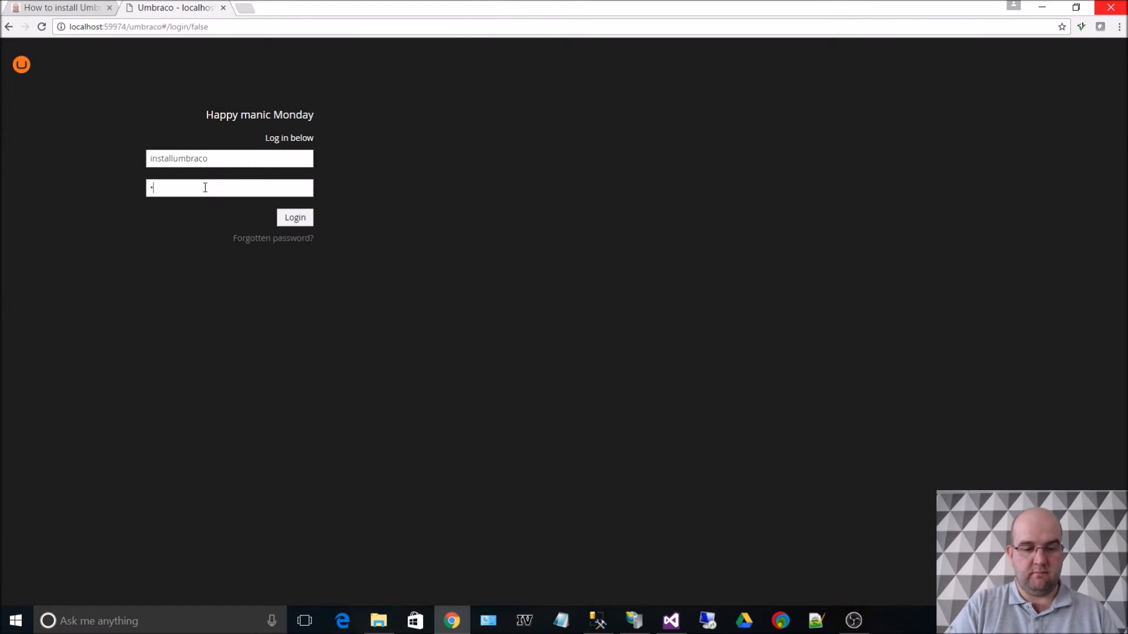
Log in as installumbraco, view the Users section and show the current user's profile panel.
left_click(294, 218)
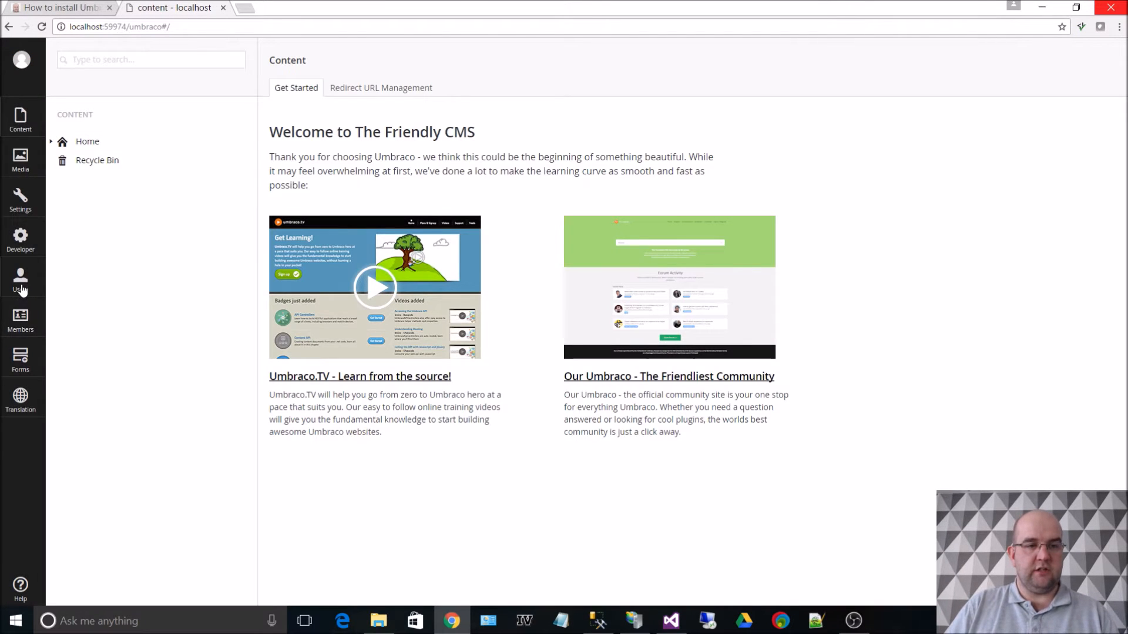
left_click(20, 280)
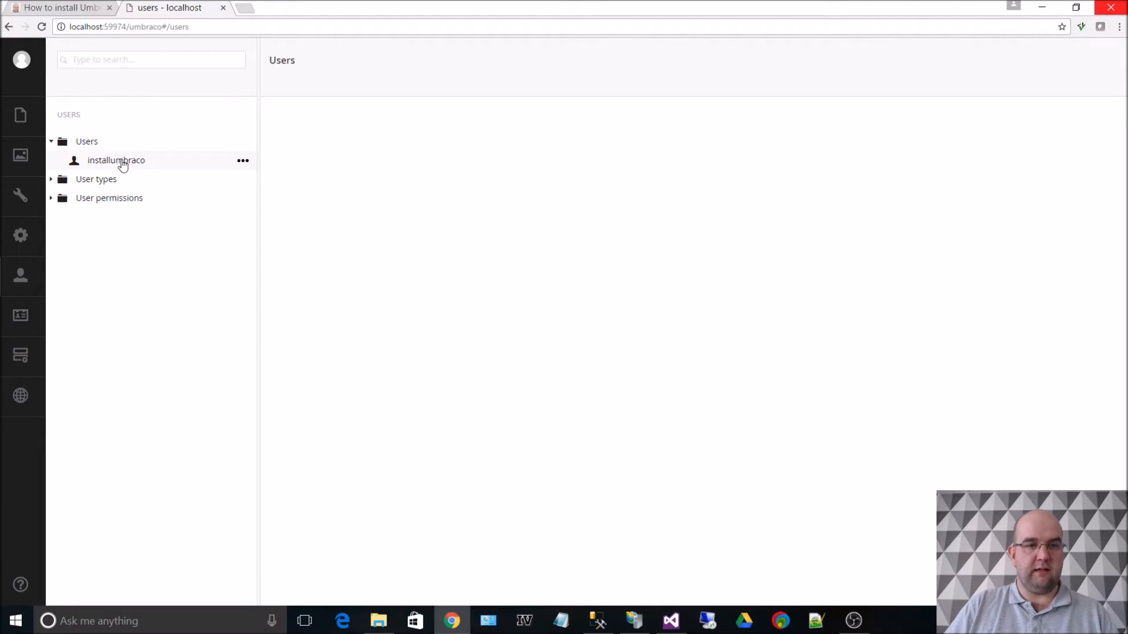
mouse_move(189, 169)
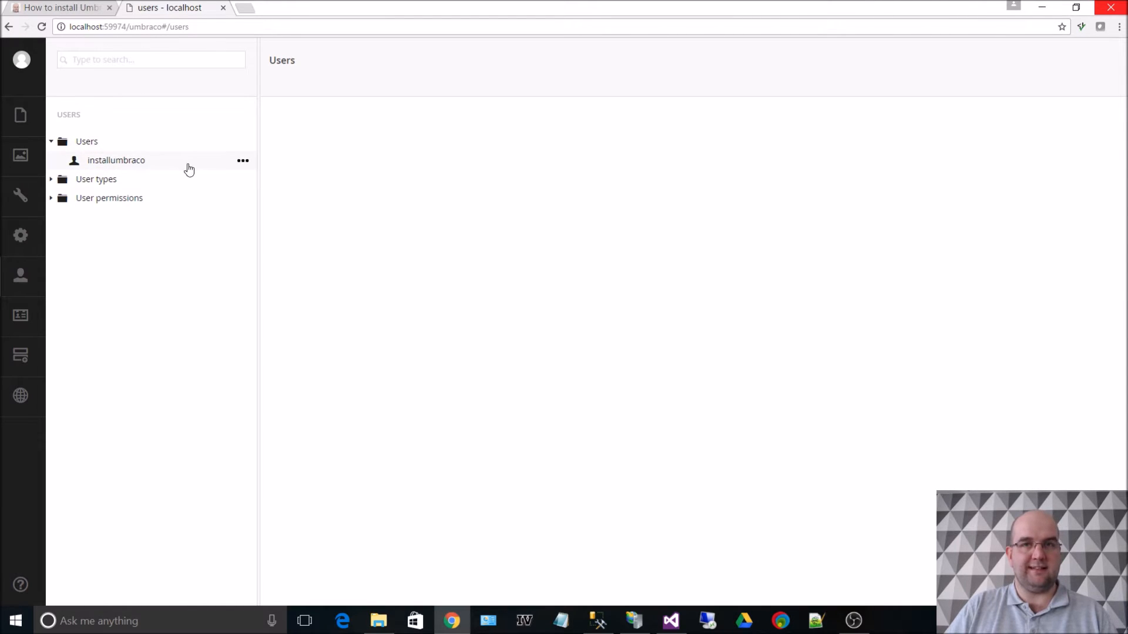
left_click(21, 60)
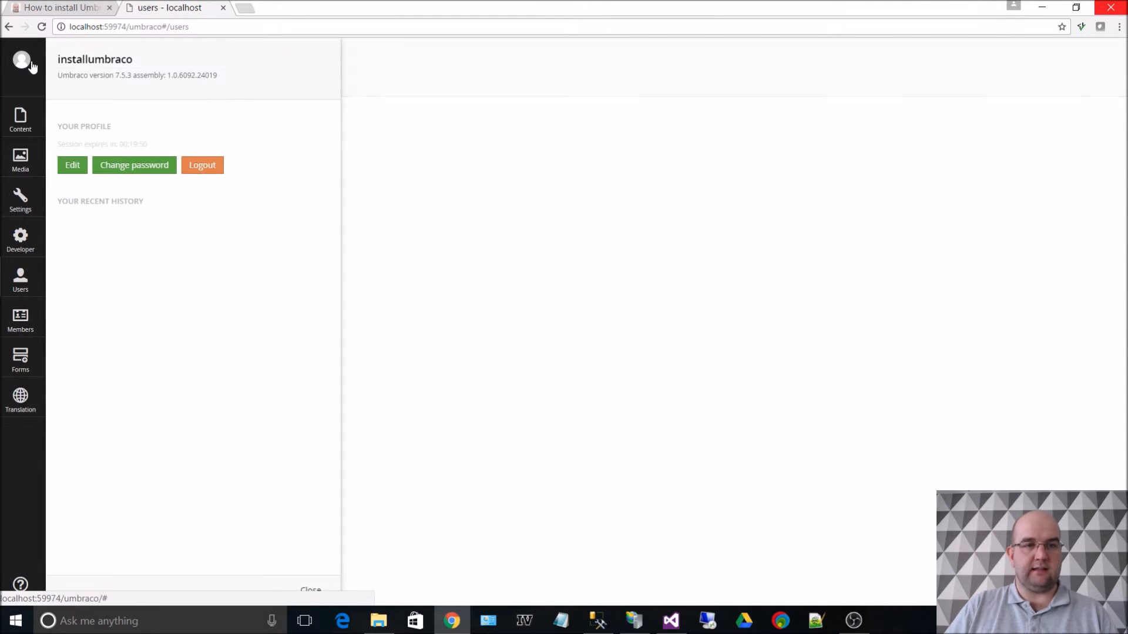
Log in to the backoffice with the setup username.
left_click(202, 164)
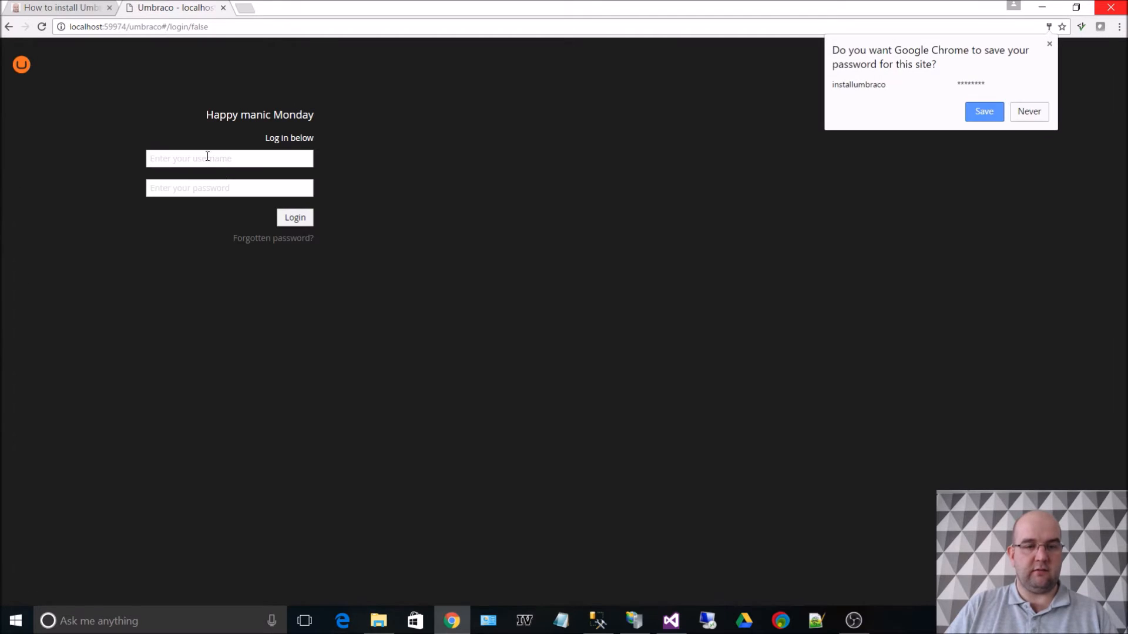
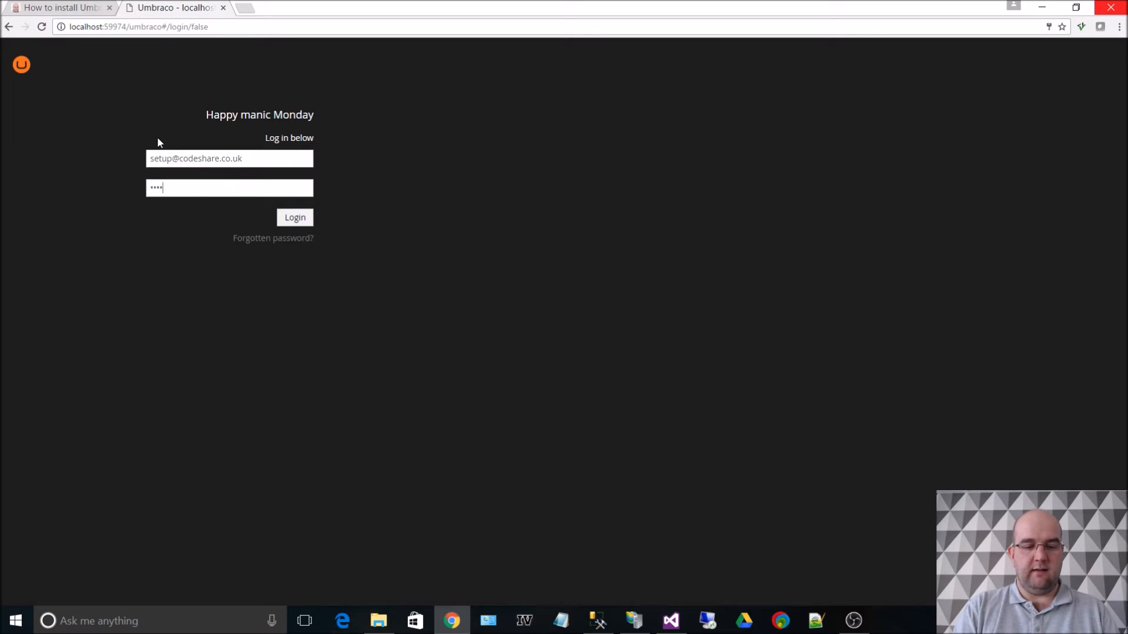
left_click(294, 217)
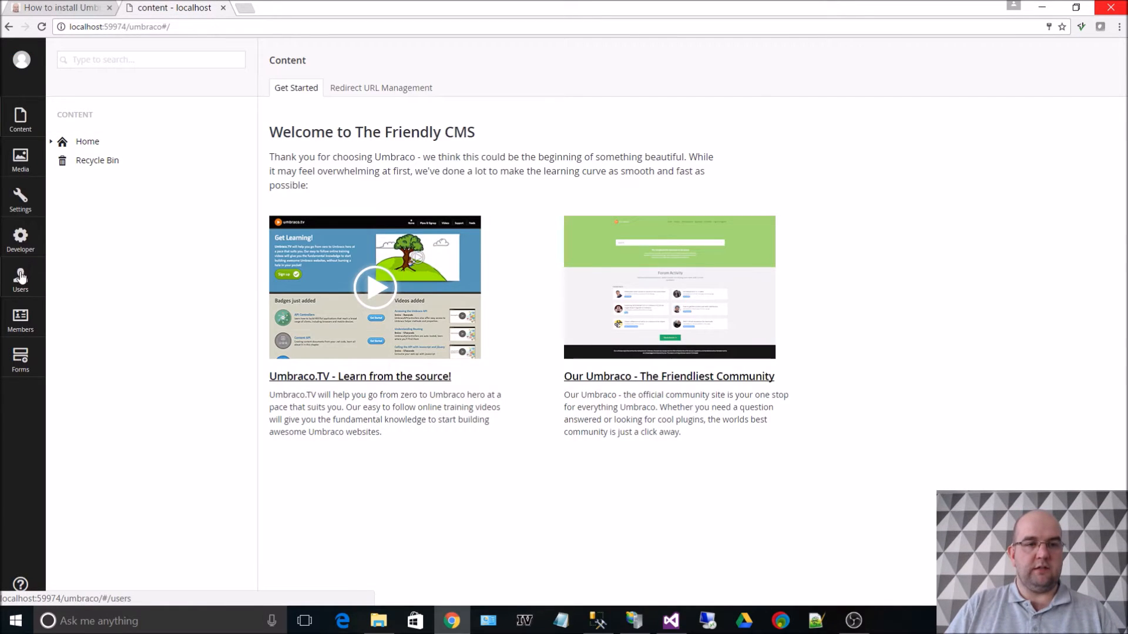
Tick 'Disable Umbraco Access' on the setup user and save the change.
left_click(20, 275)
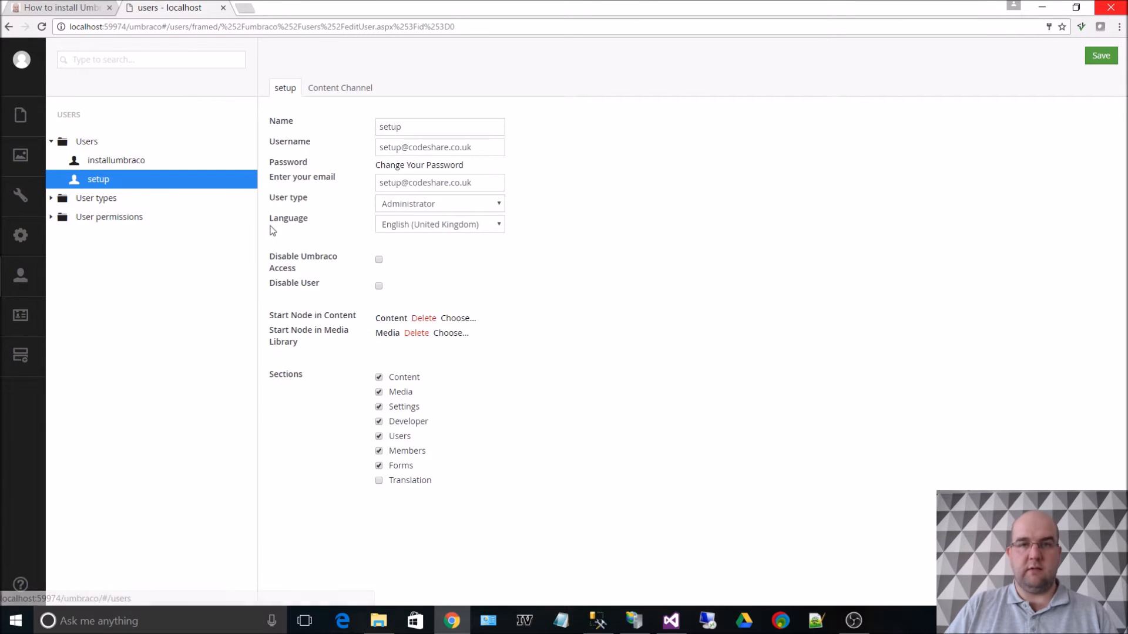
left_click(378, 258)
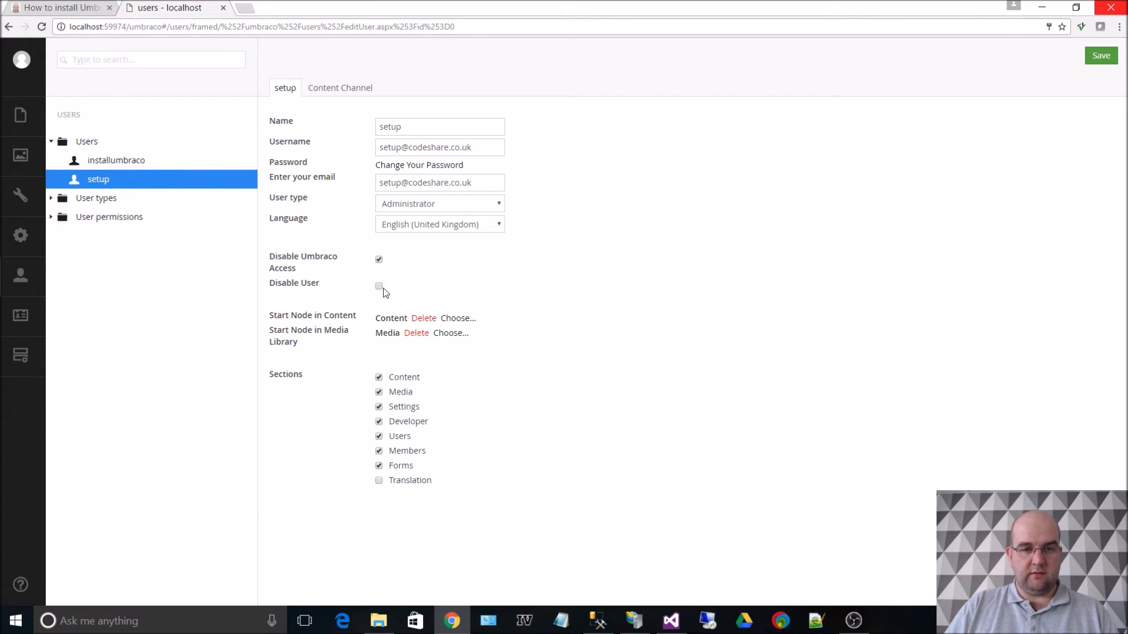
left_click(379, 285)
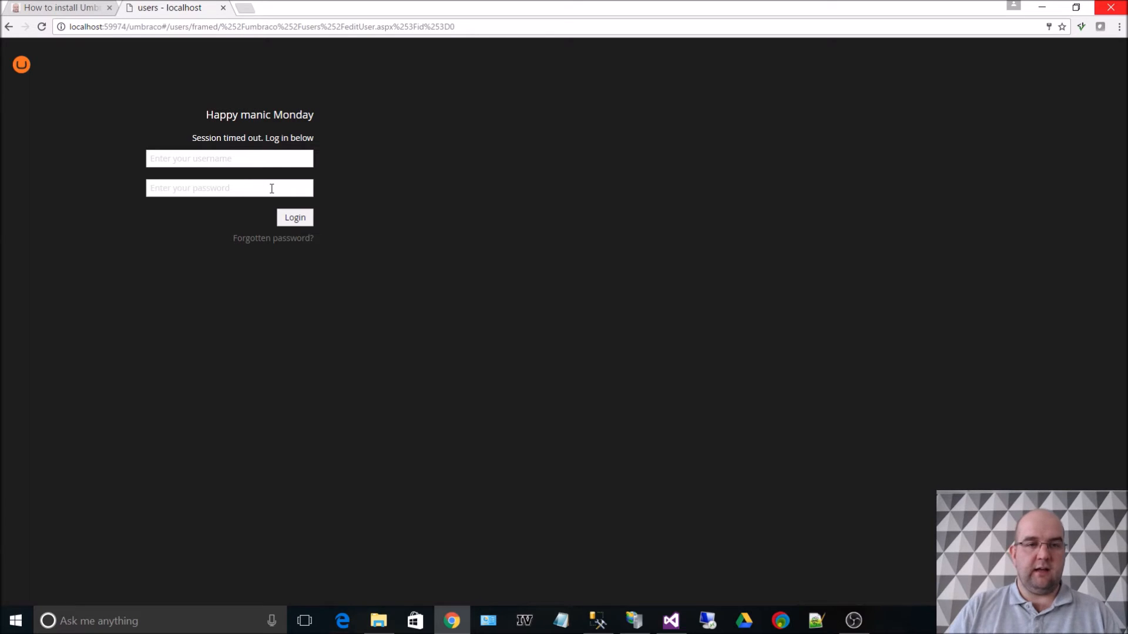
Log back in as installumbraco after the session timeout.
type("installumbraco")
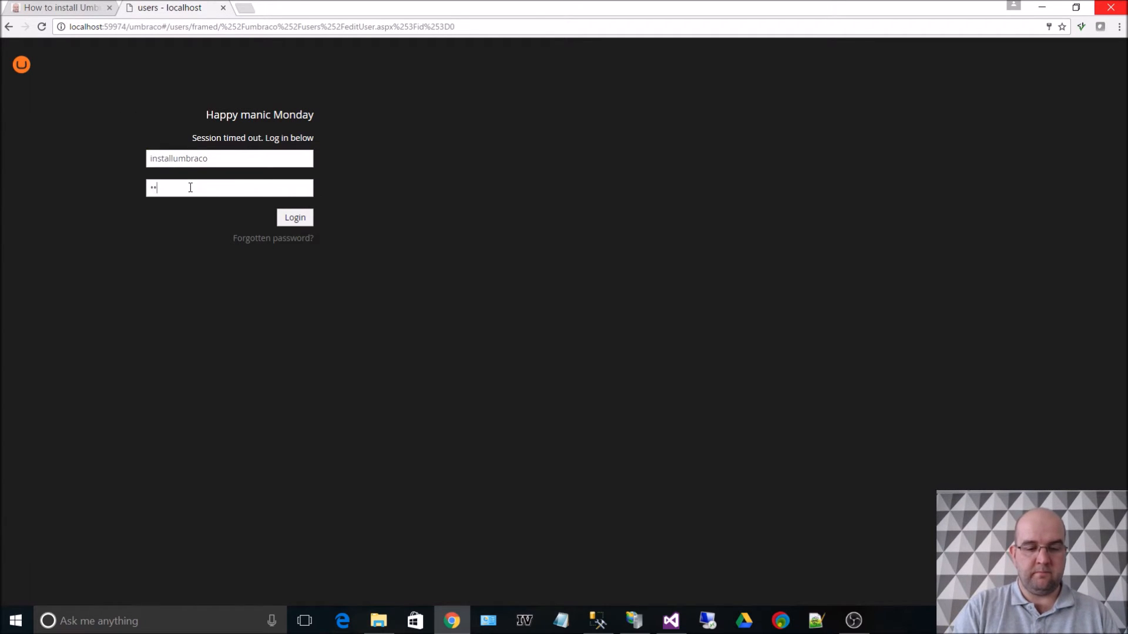
left_click(294, 217)
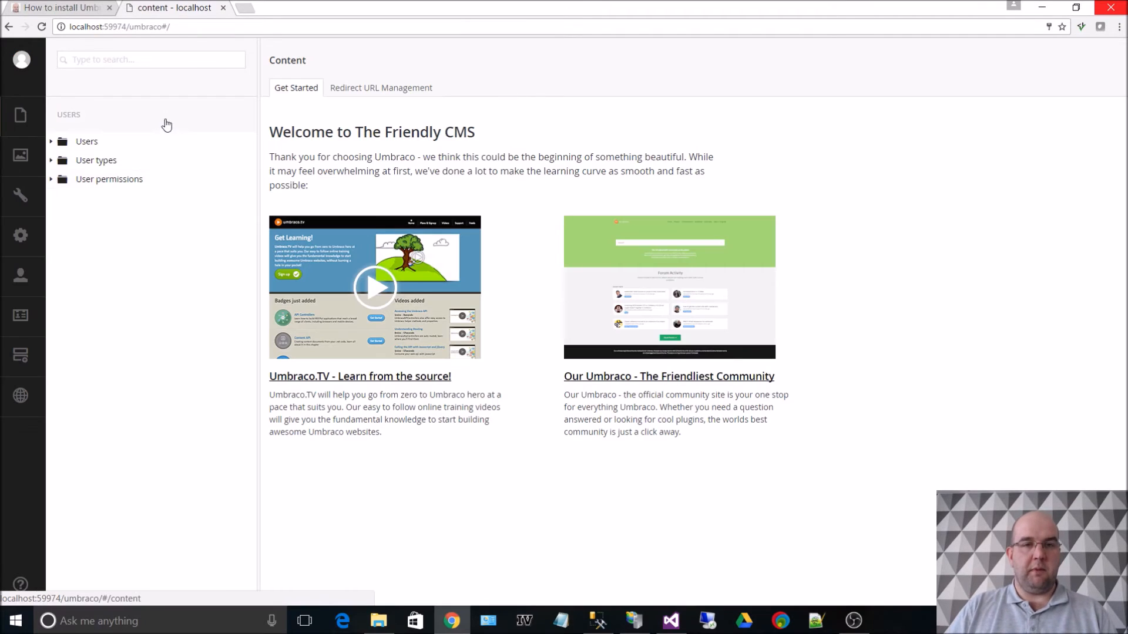
mouse_move(105, 126)
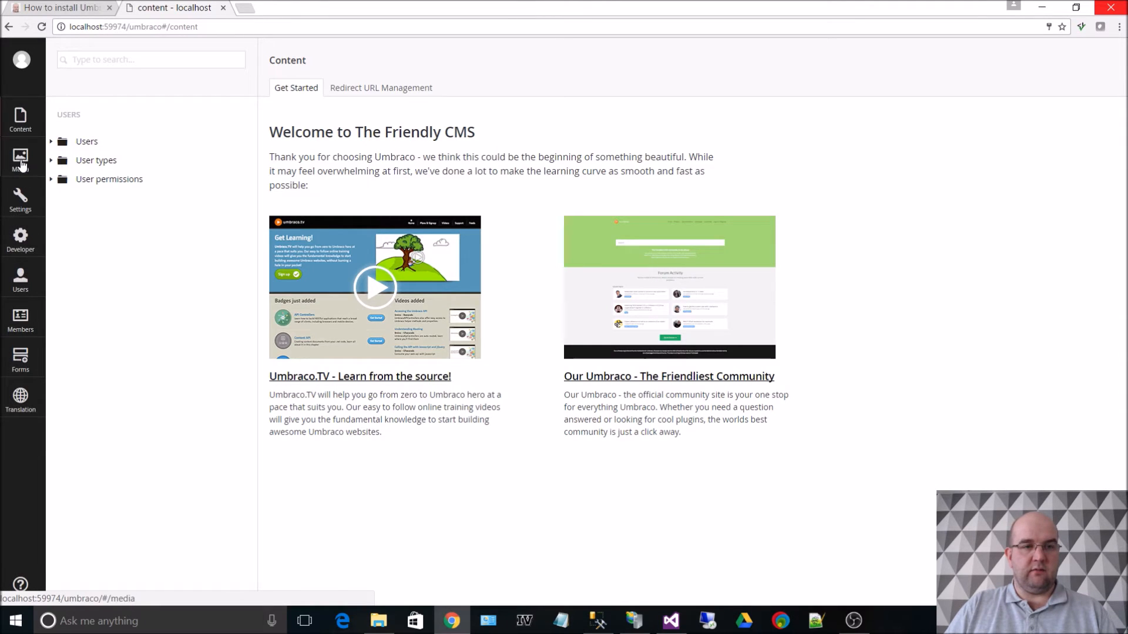
Show the Home page's Properties in Content and follow its Link to document to the live site.
left_click(20, 118)
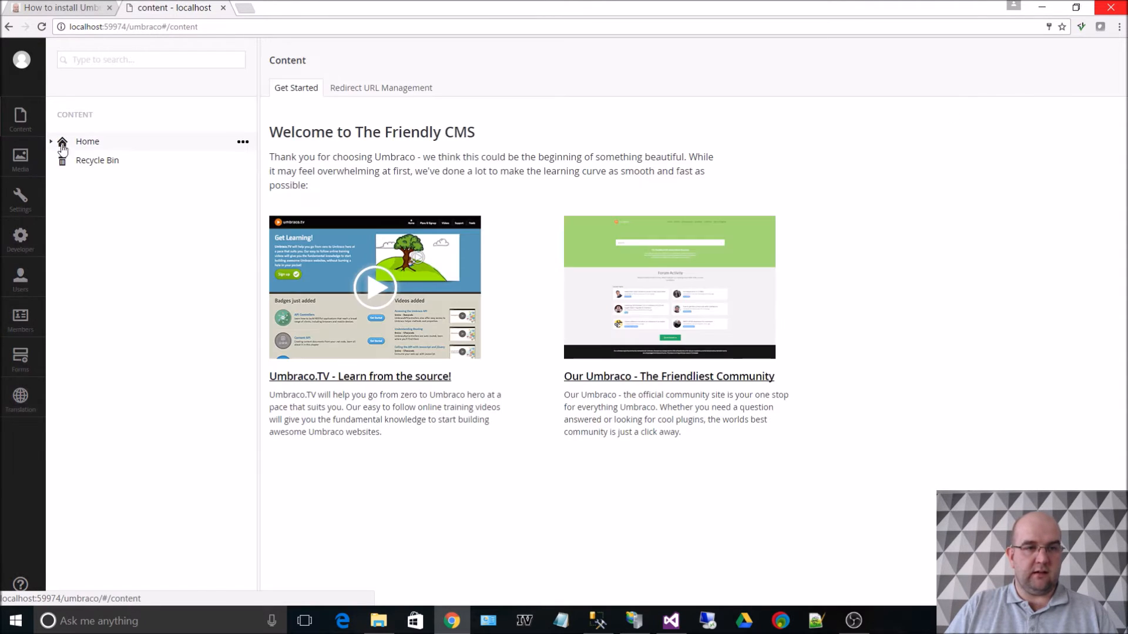
left_click(87, 141)
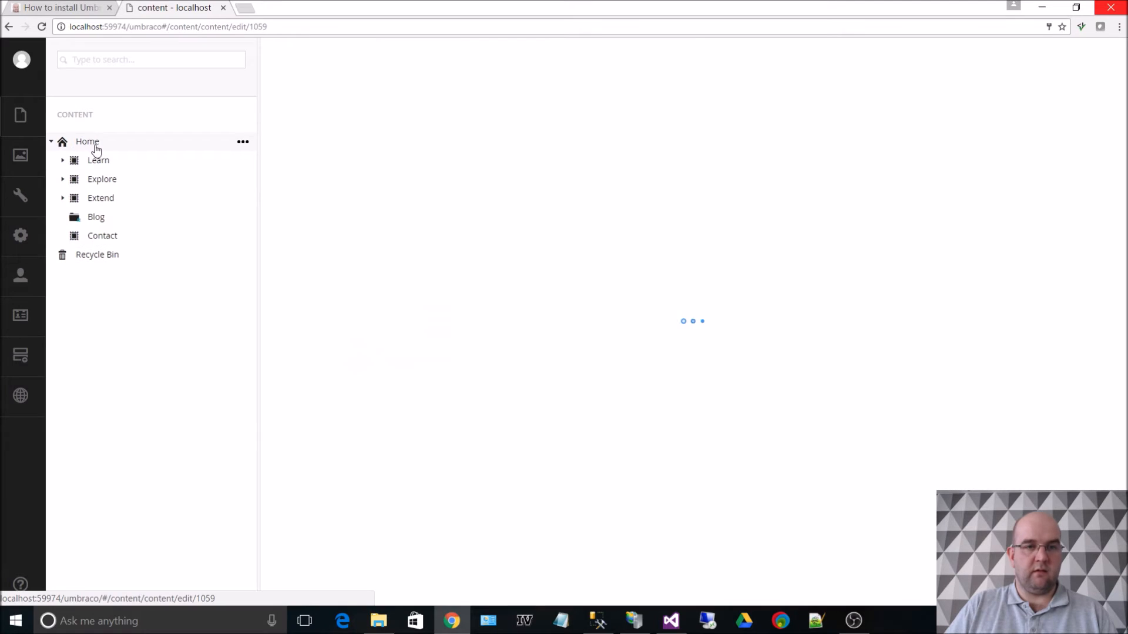
left_click(87, 141)
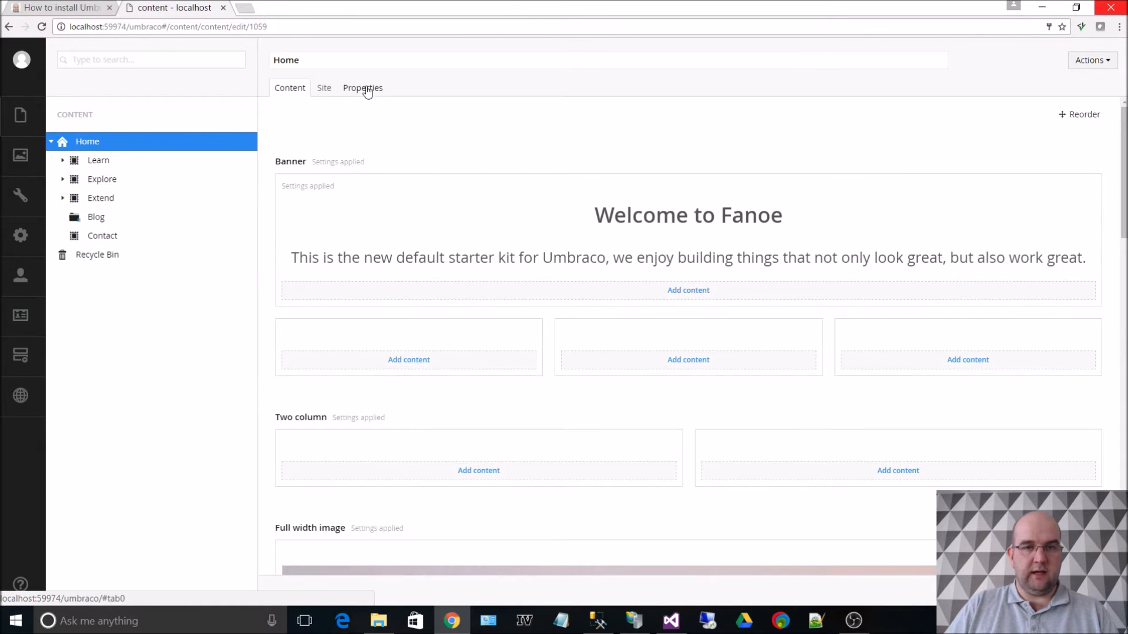
left_click(363, 87)
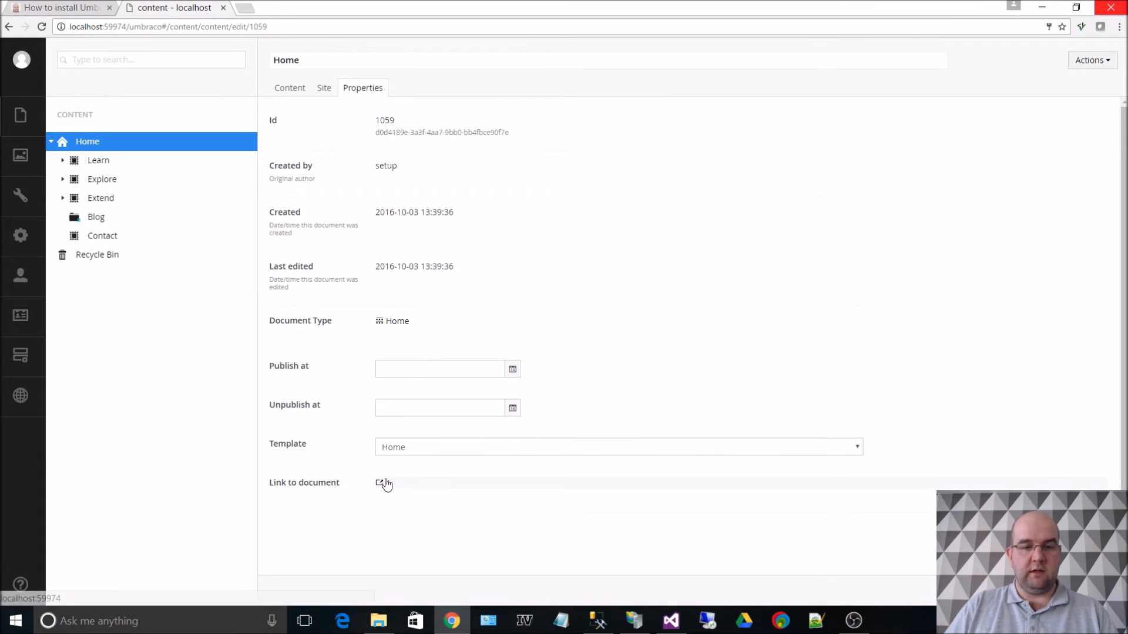
left_click(379, 483)
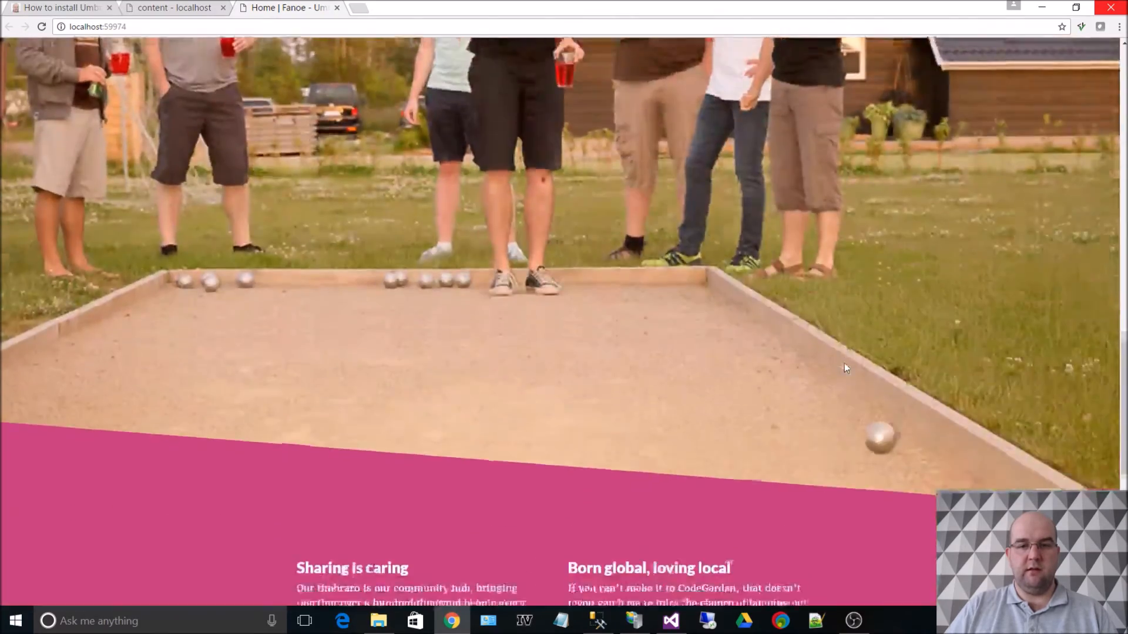
scroll("down", 3)
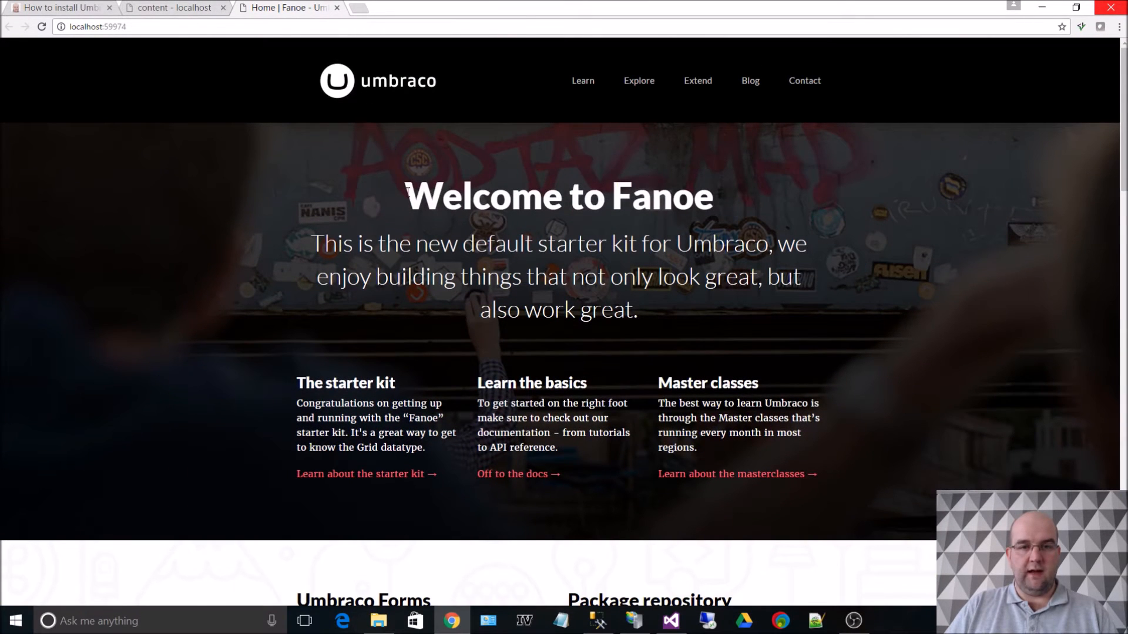
scroll("down", 3)
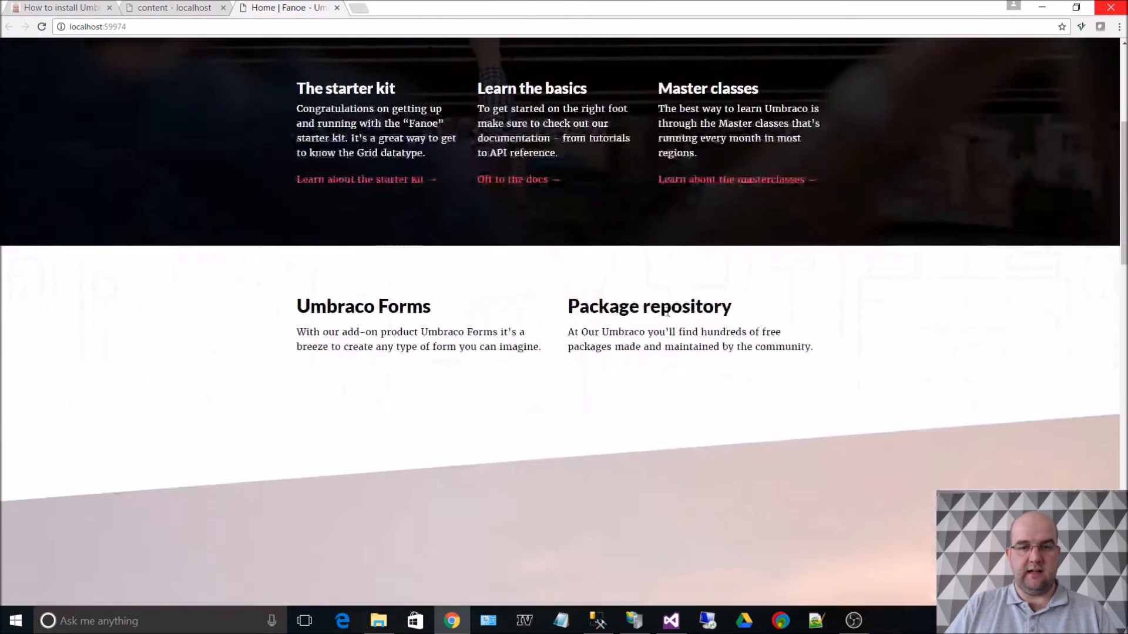
scroll("down", 3)
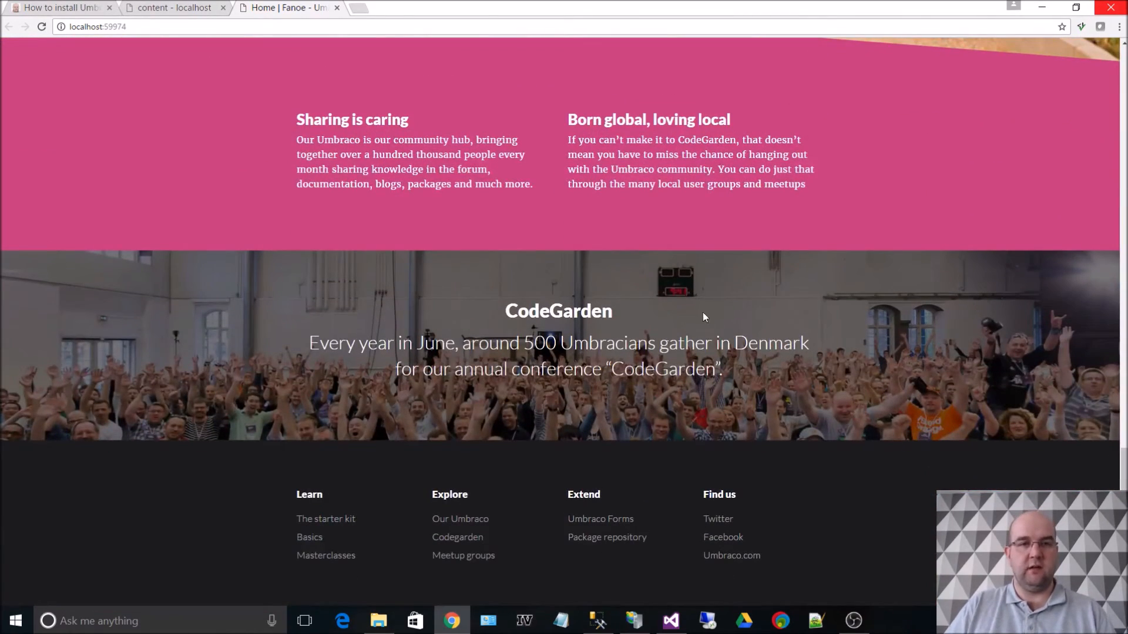
scroll("up", 3)
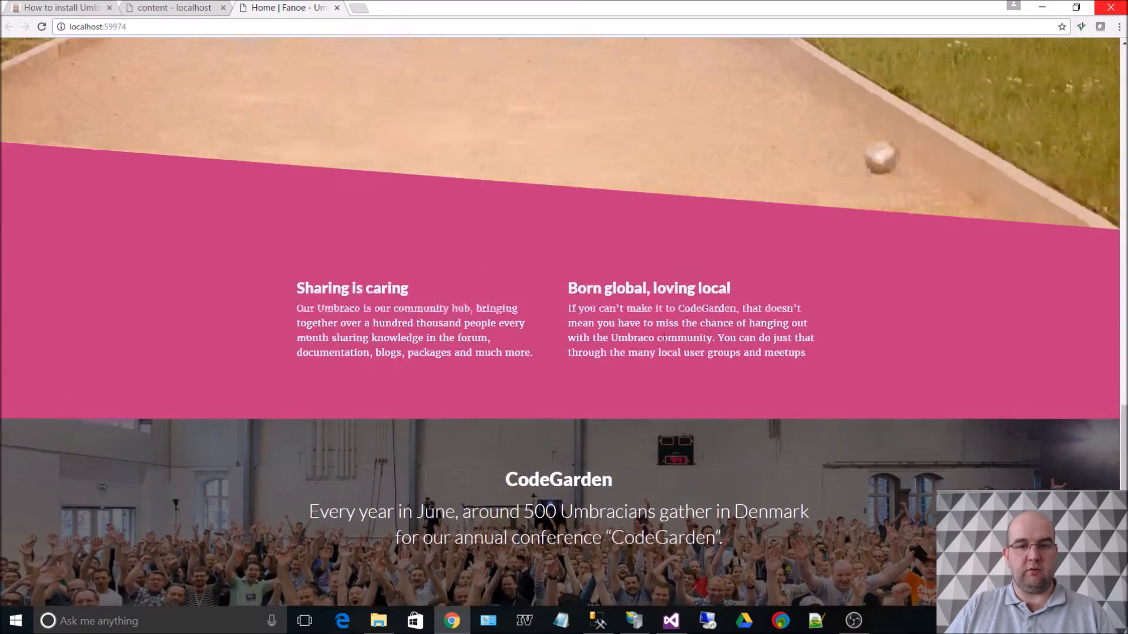
scroll("up", 3)
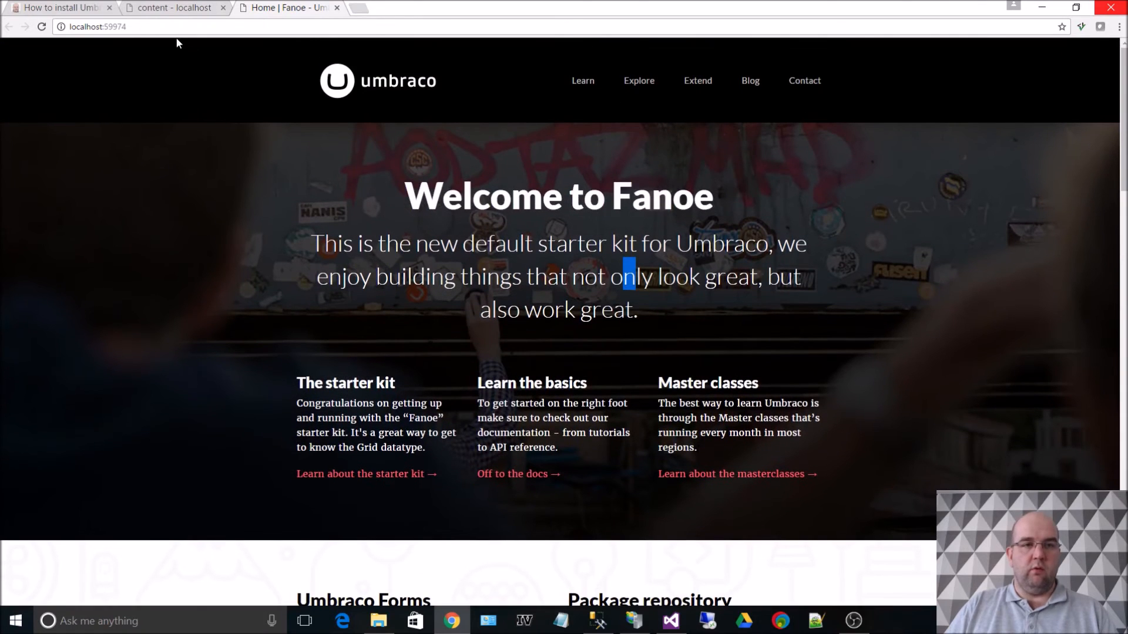
left_click(94, 28)
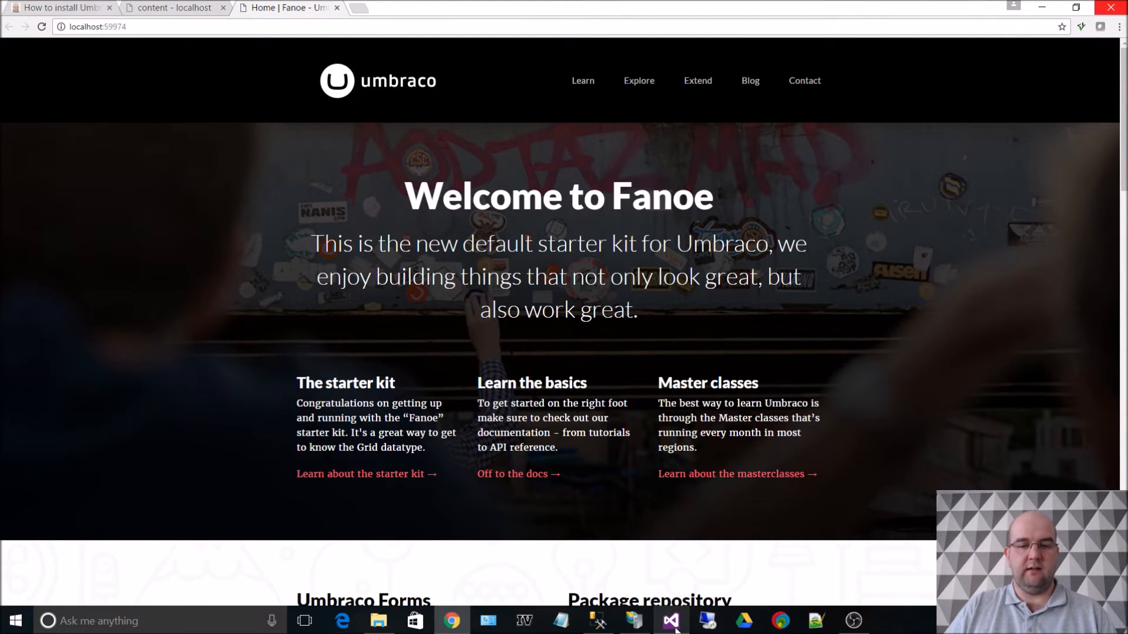
left_click(668, 621)
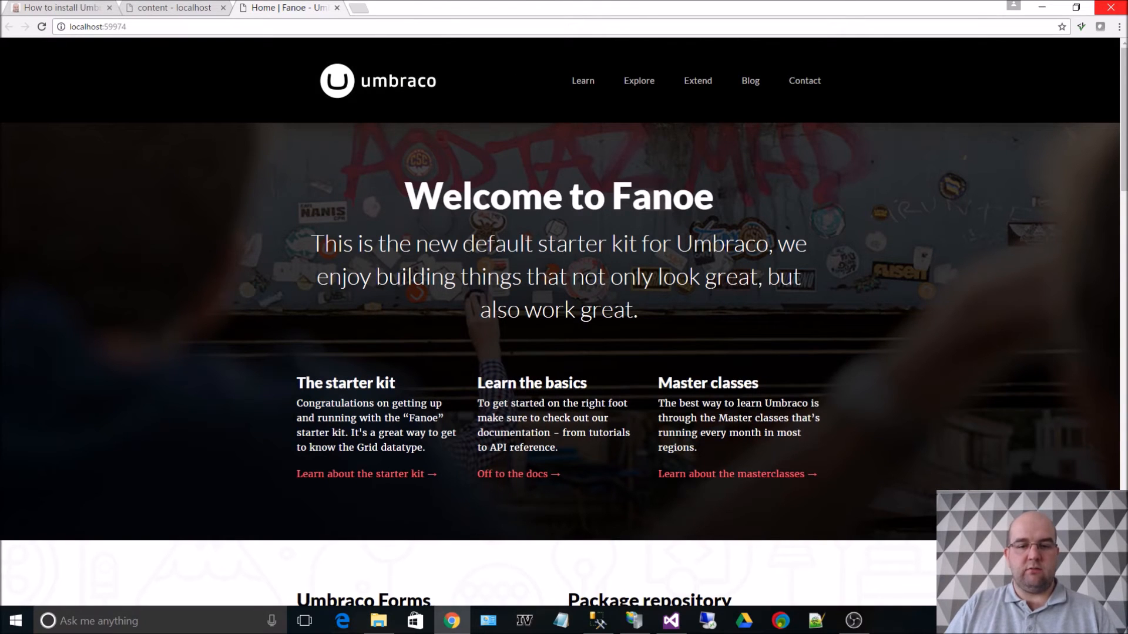
Browse from the Projects folder into the InstallUmbraco solution and its web project folder.
left_click(379, 620)
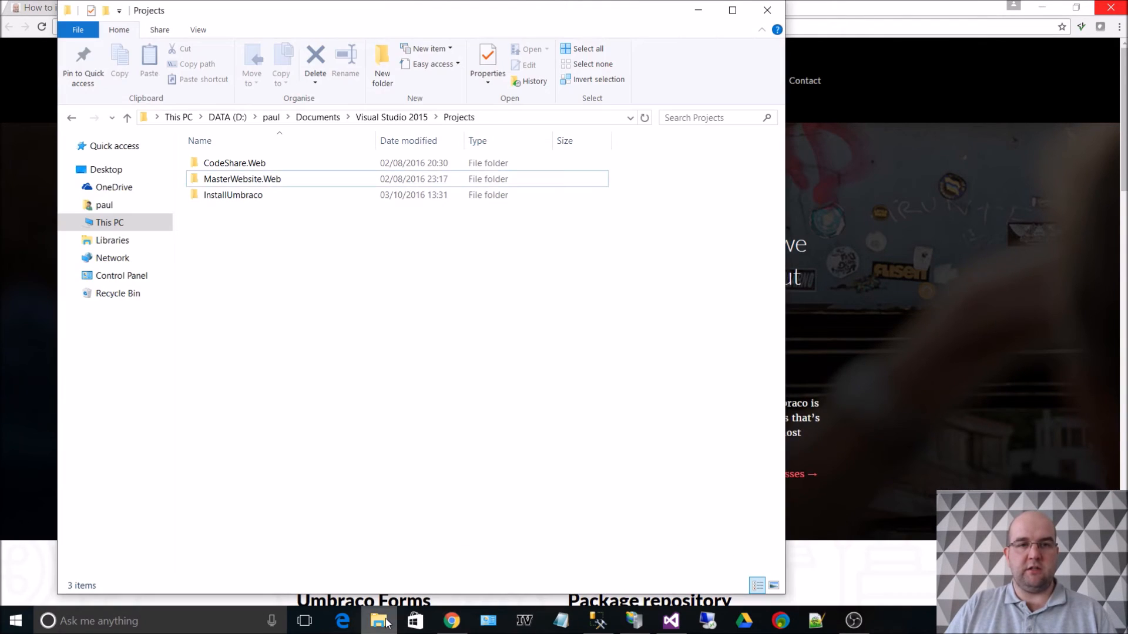
double_click(232, 195)
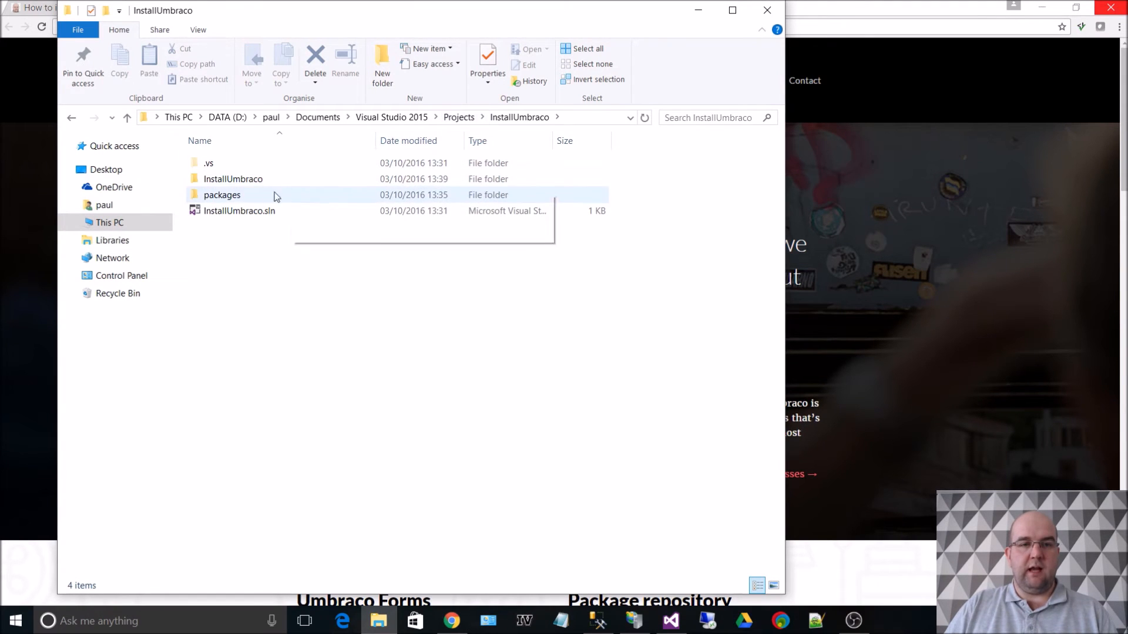
double_click(232, 179)
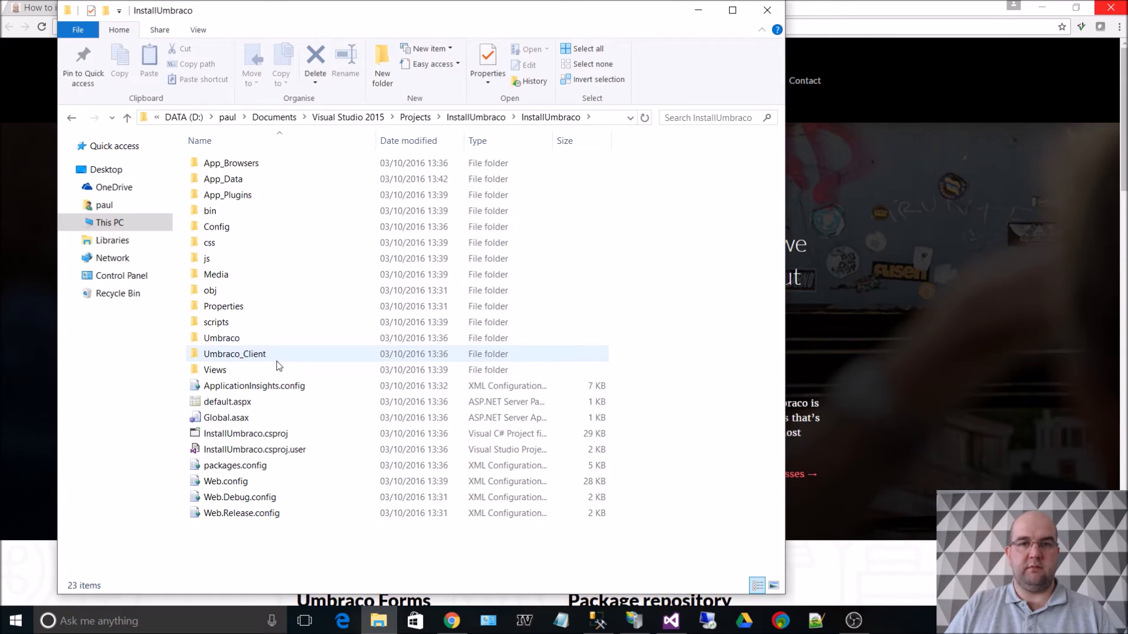
mouse_move(303, 359)
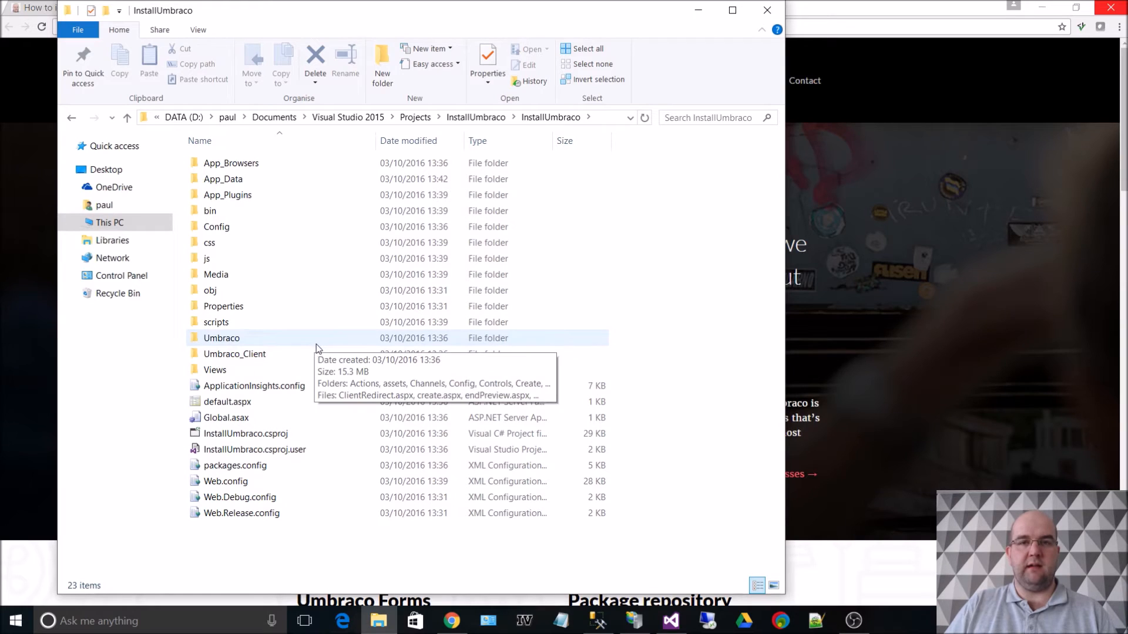
mouse_move(312, 354)
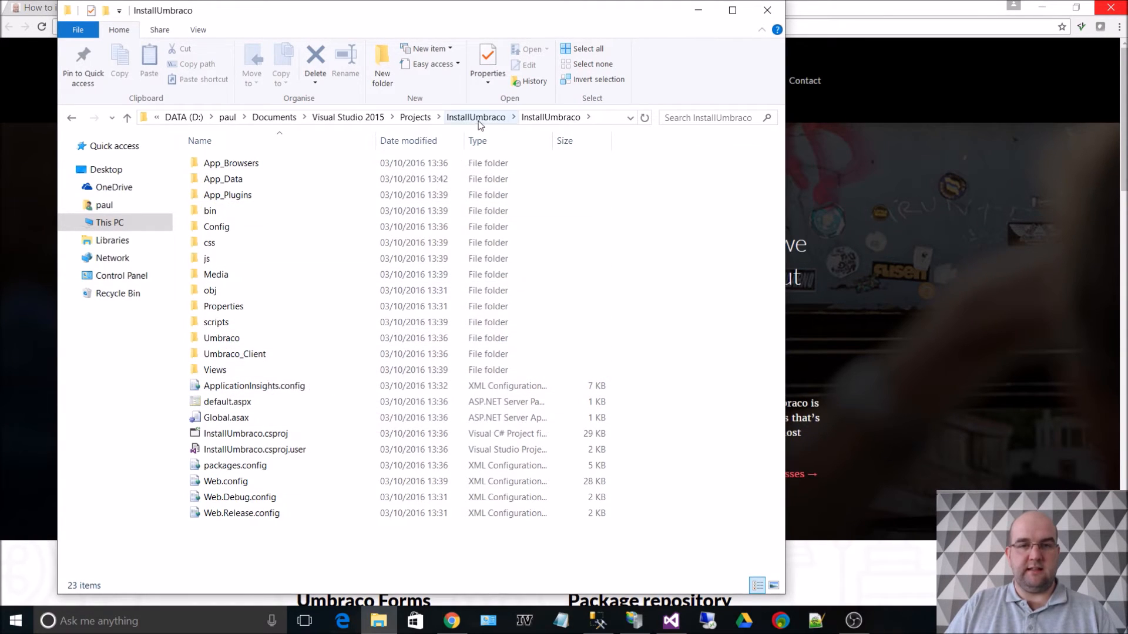
Look over the project folder contents and return up to the InstallUmbraco solution folder.
right_click(231, 179)
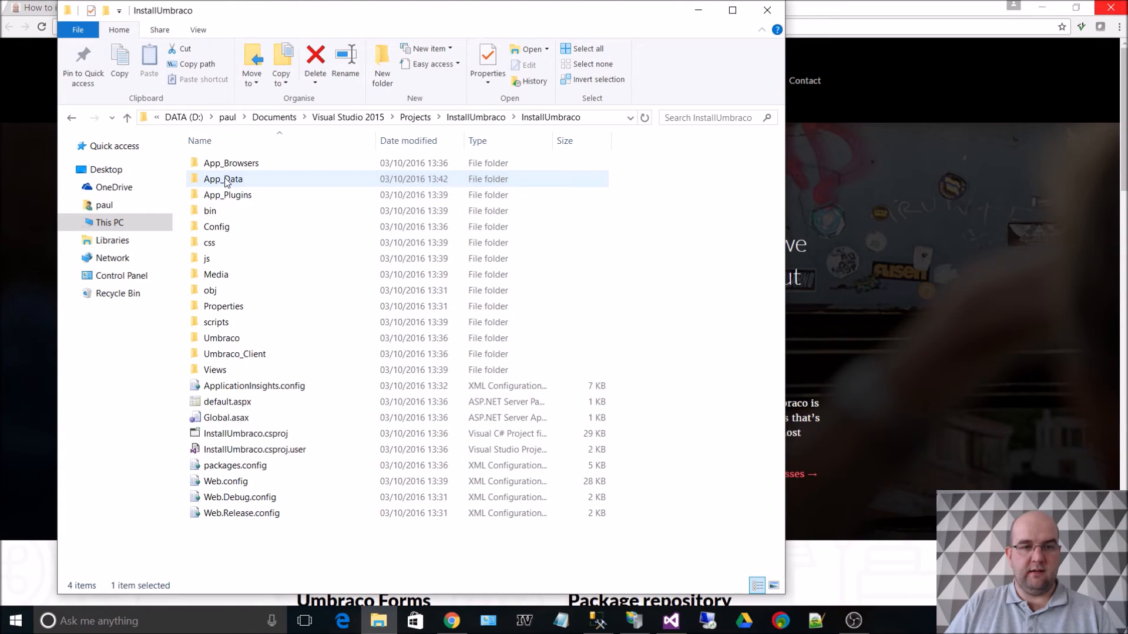
left_click(232, 162)
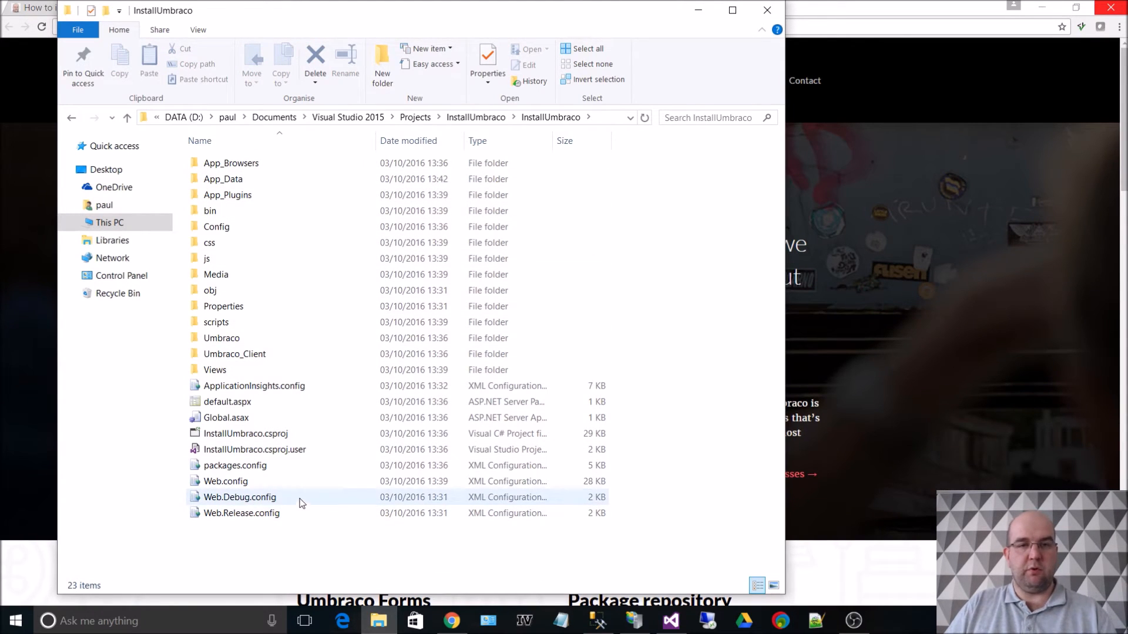
left_click(127, 118)
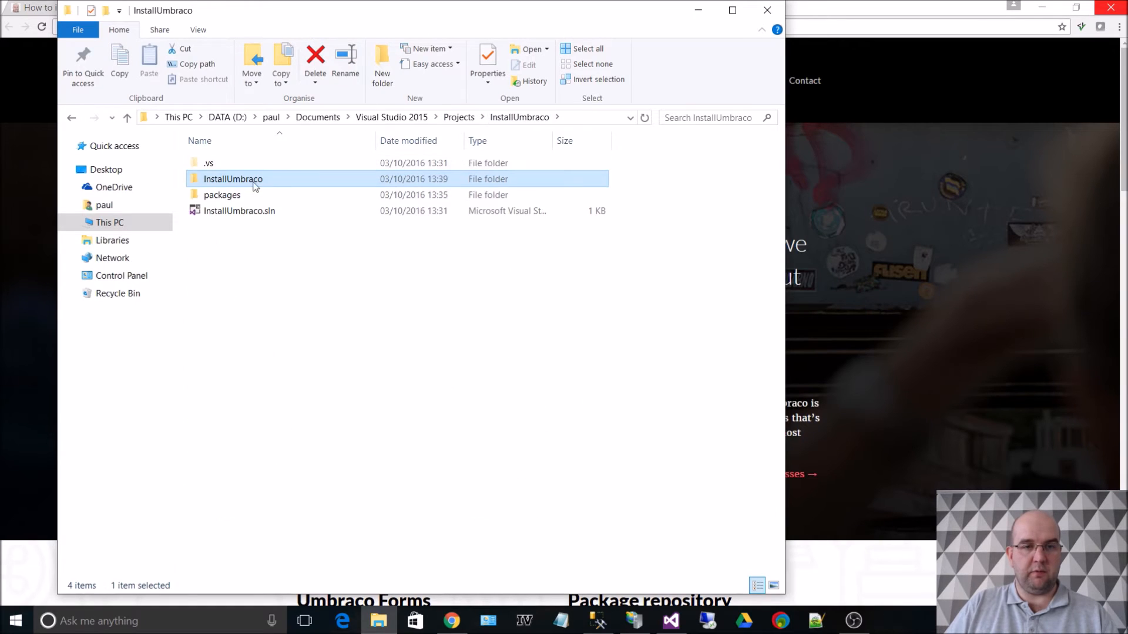
From the folder's Security properties, find and add the IIS_IUSRS and IUSR accounts.
right_click(233, 178)
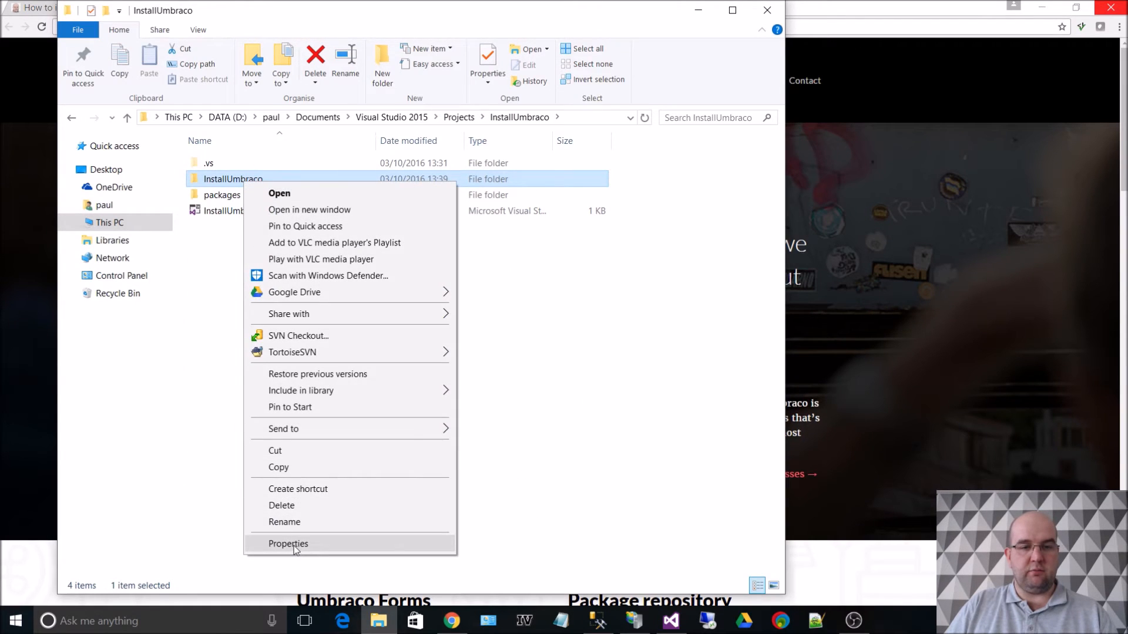
left_click(287, 543)
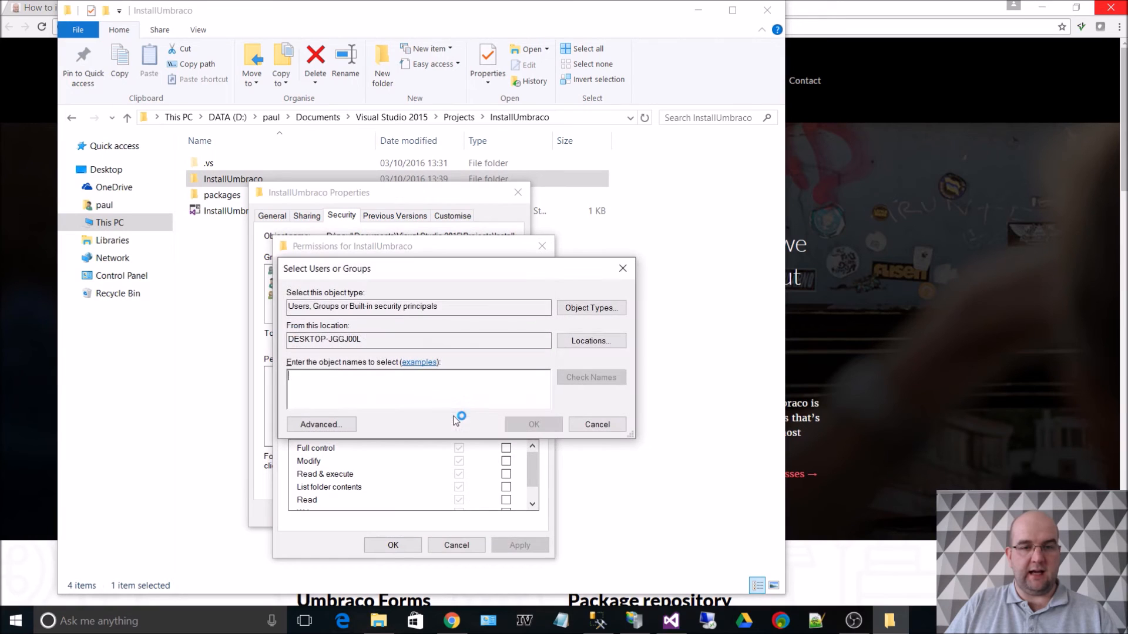
left_click(590, 341)
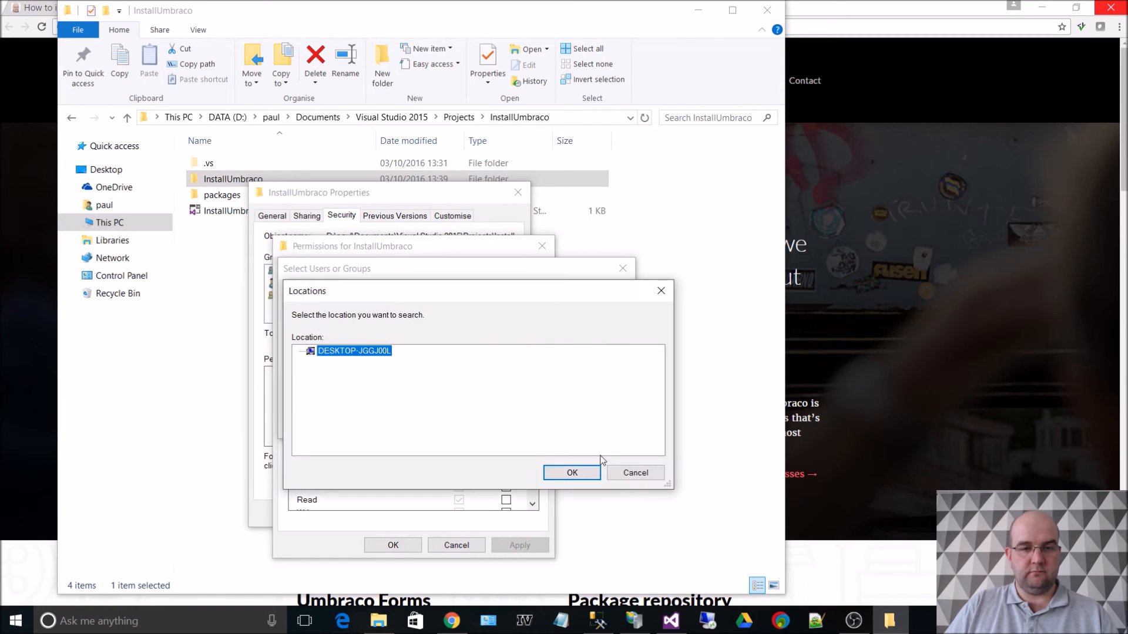
left_click(571, 472)
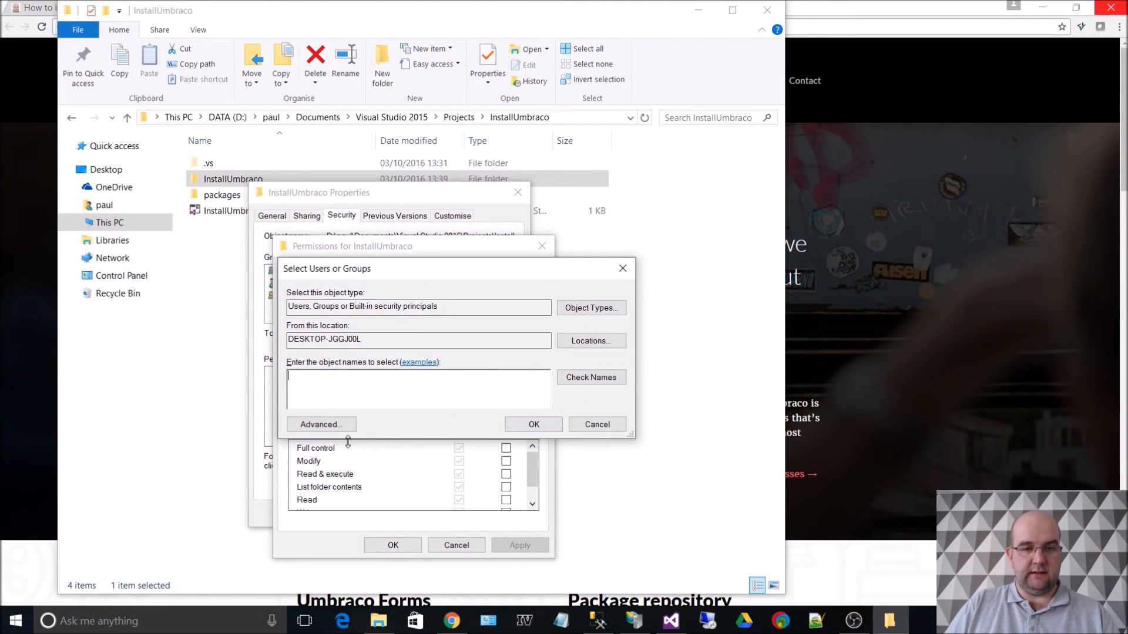
left_click(319, 424)
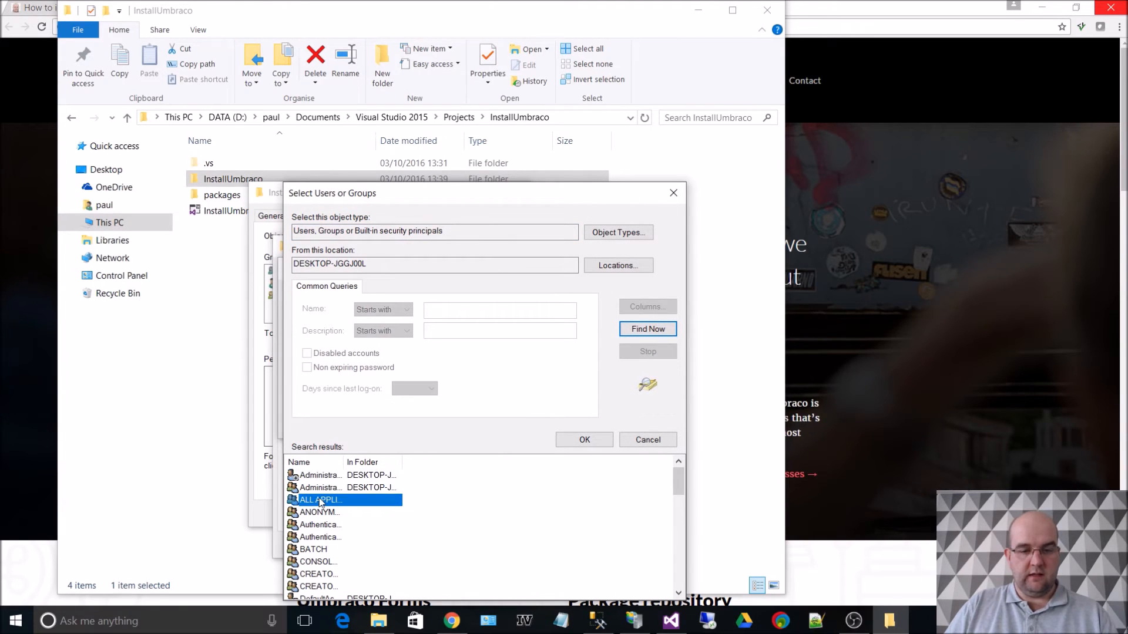
scroll("down", 3)
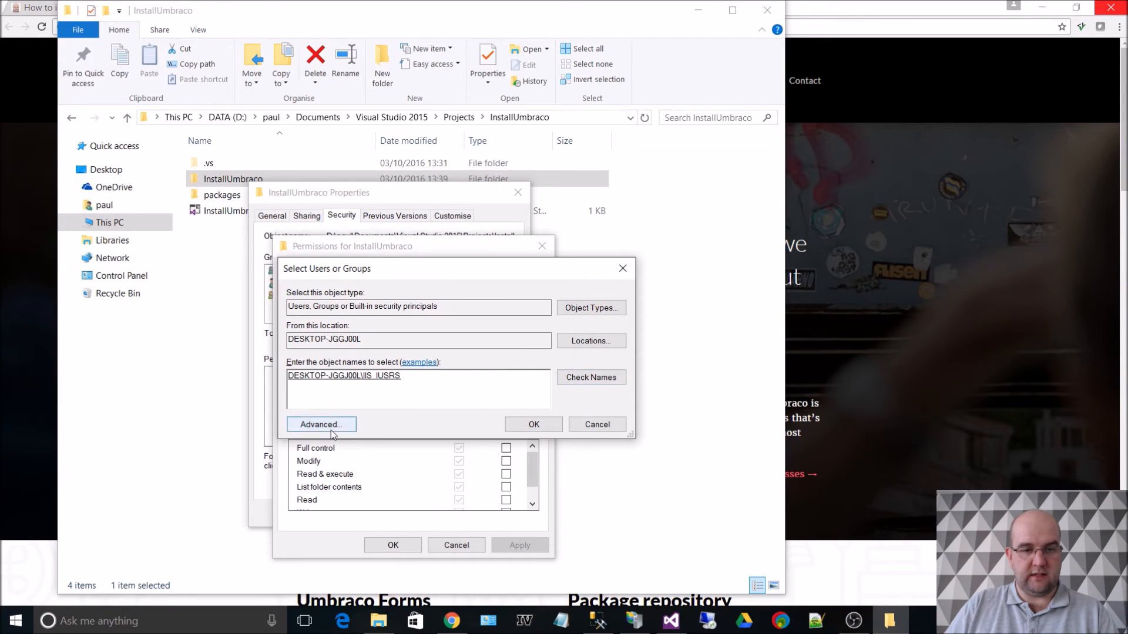
left_click(319, 424)
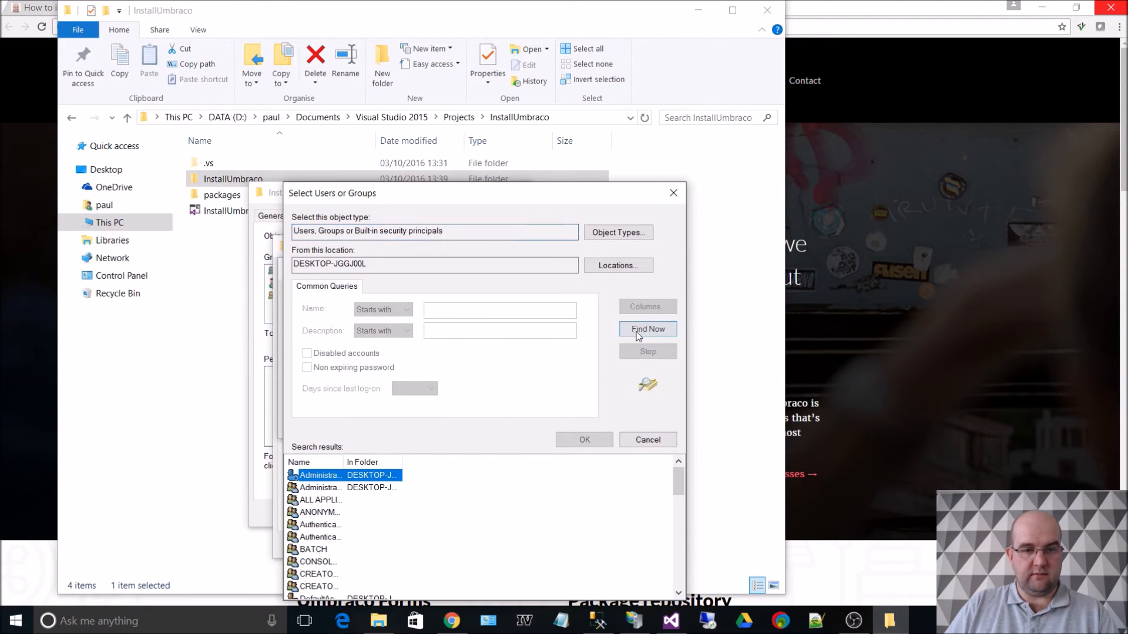
left_click(646, 329)
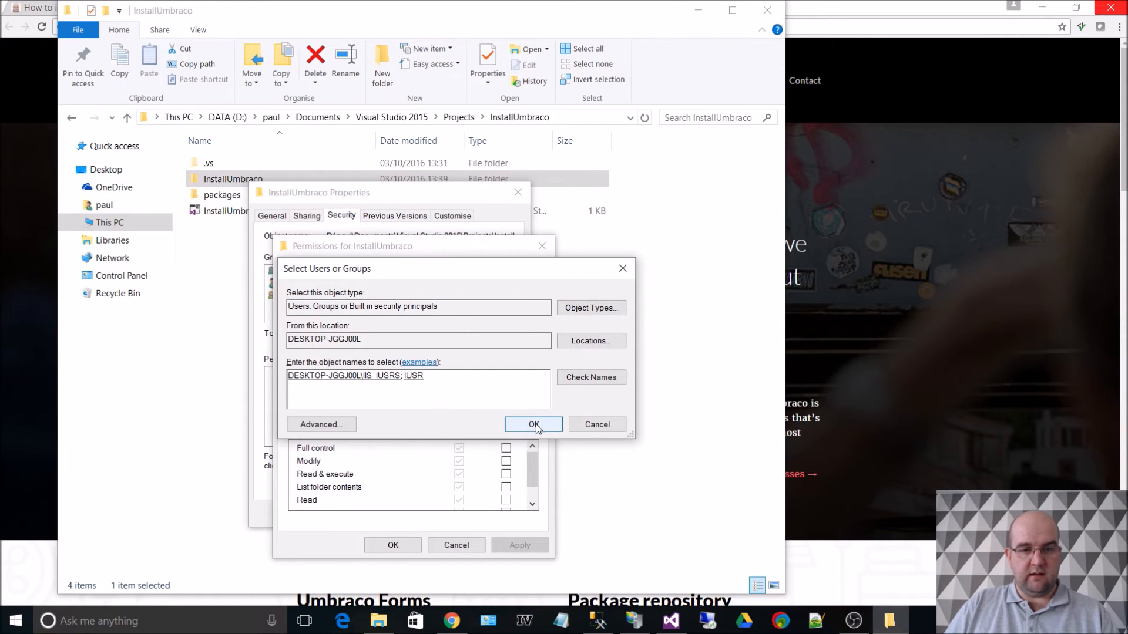
left_click(533, 424)
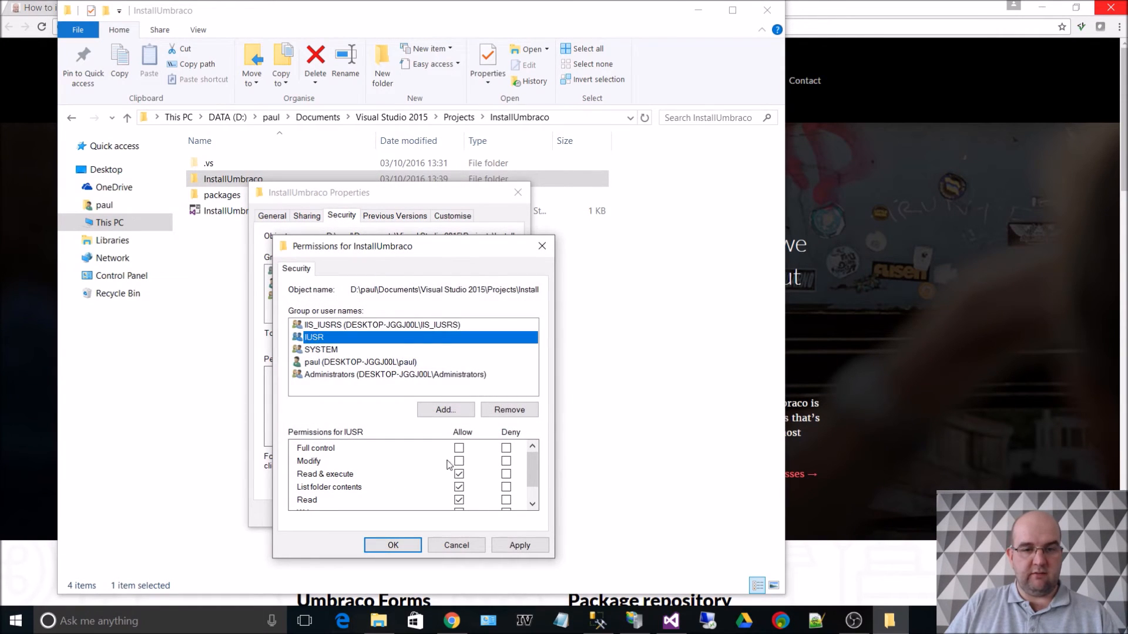
Grant Modify permission to IUSR and IIS_IUSRS and apply the folder permissions.
left_click(460, 461)
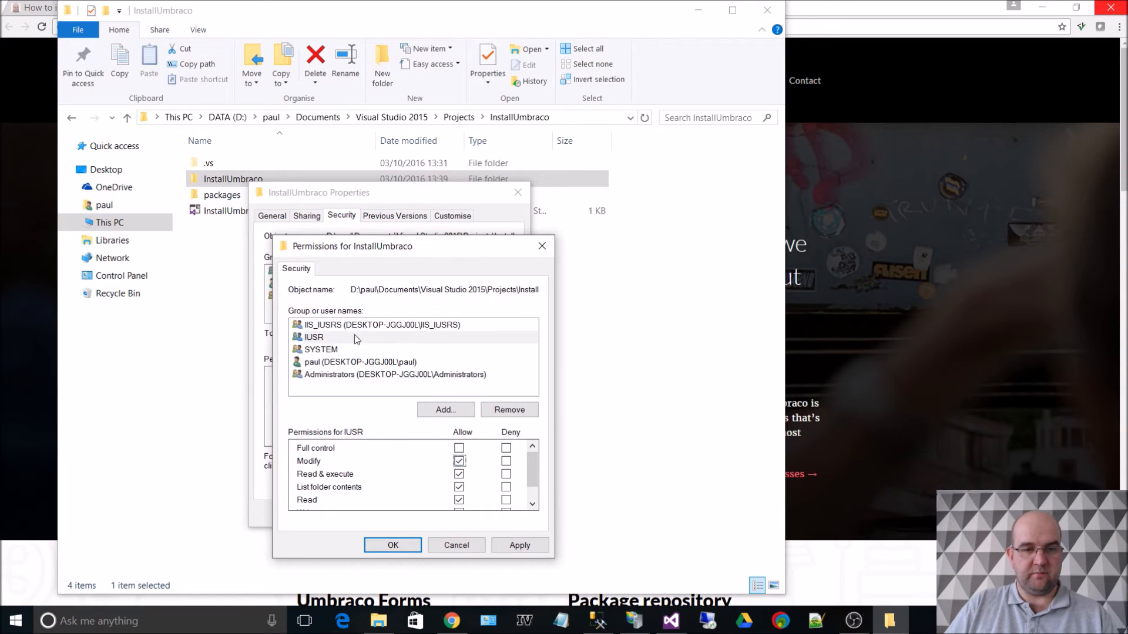
left_click(382, 324)
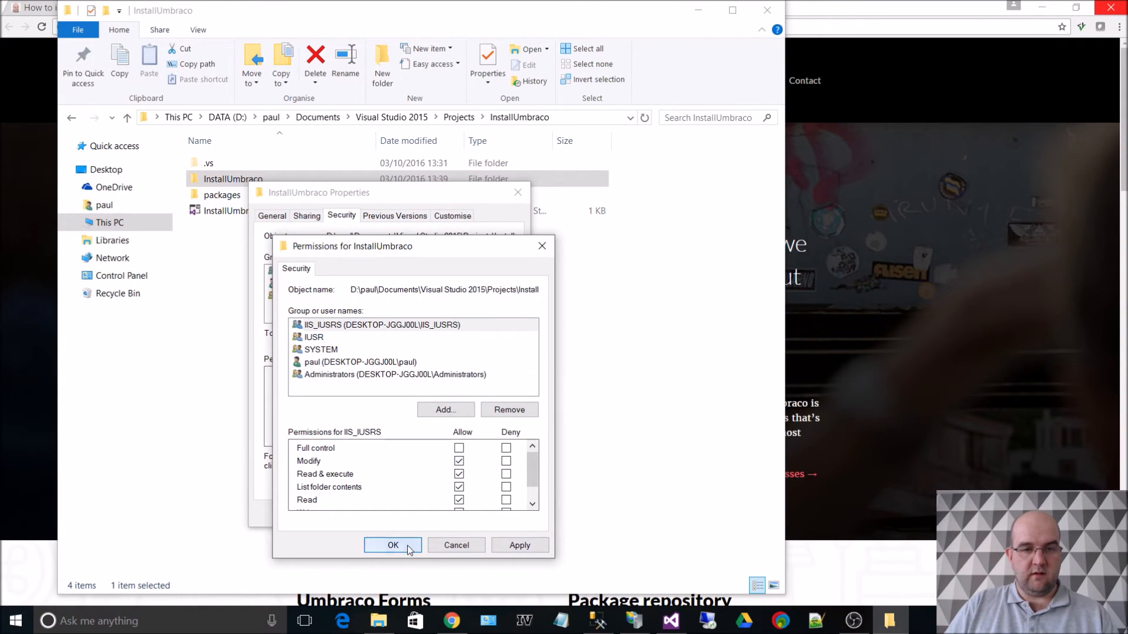
left_click(393, 545)
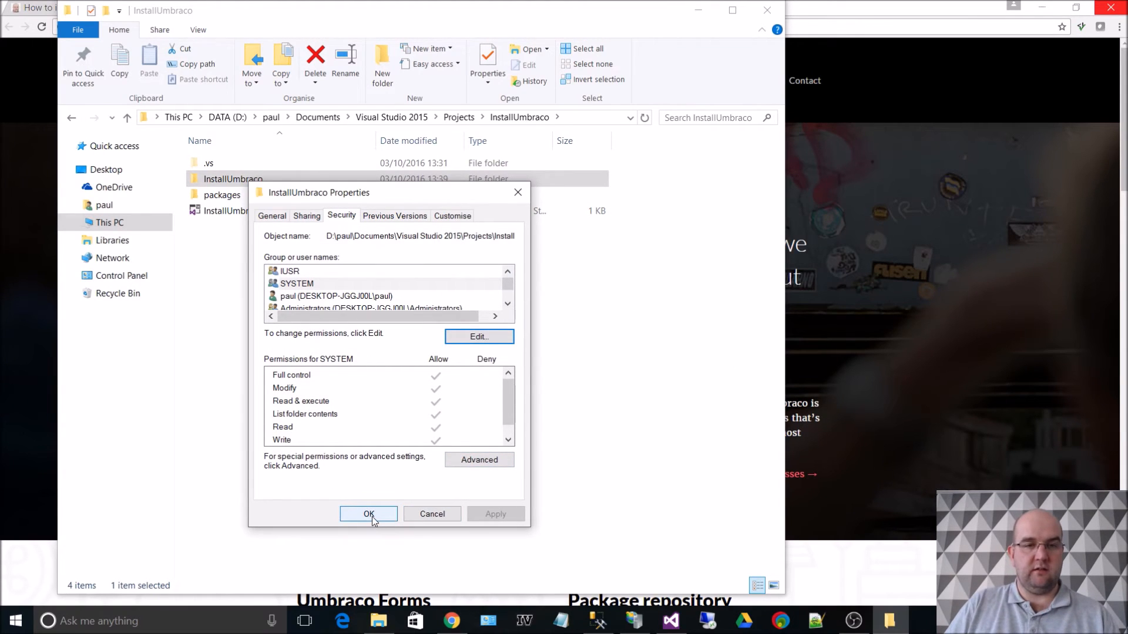
left_click(367, 513)
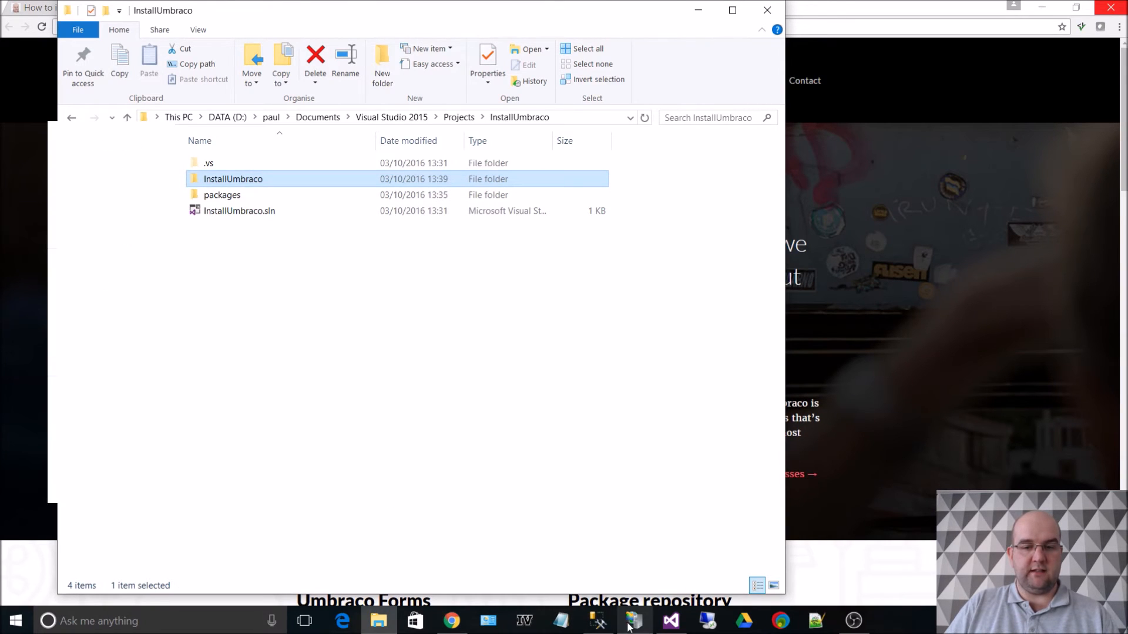
Add an IIS website named InstallUmbraco with the InstallUmbraco project folder as physical path.
left_click(632, 620)
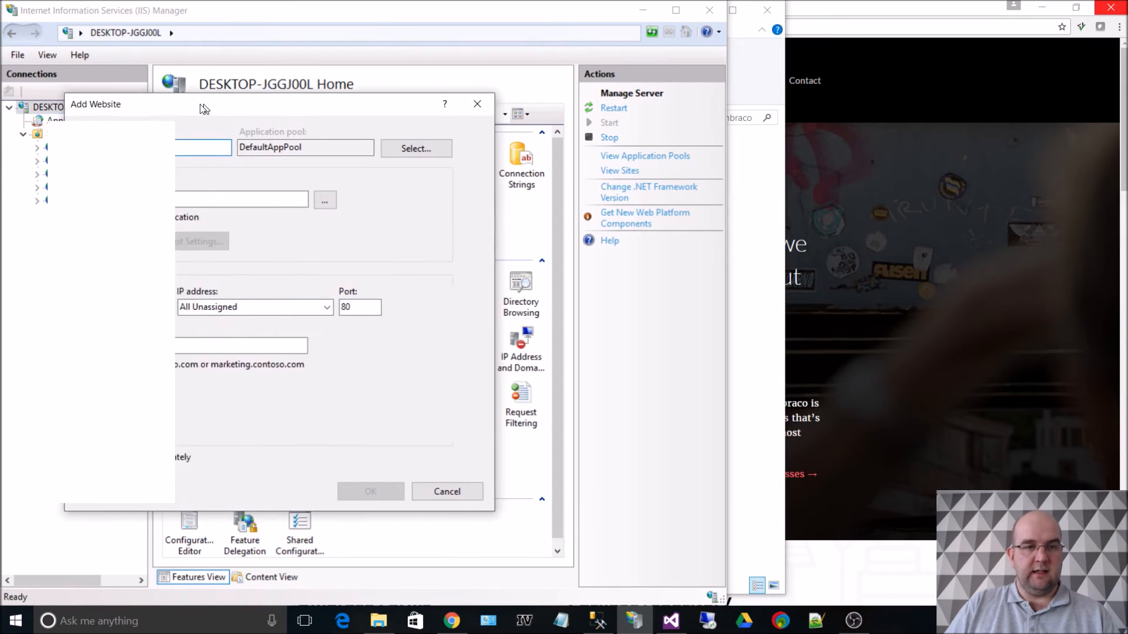
type("InstallUmbraco")
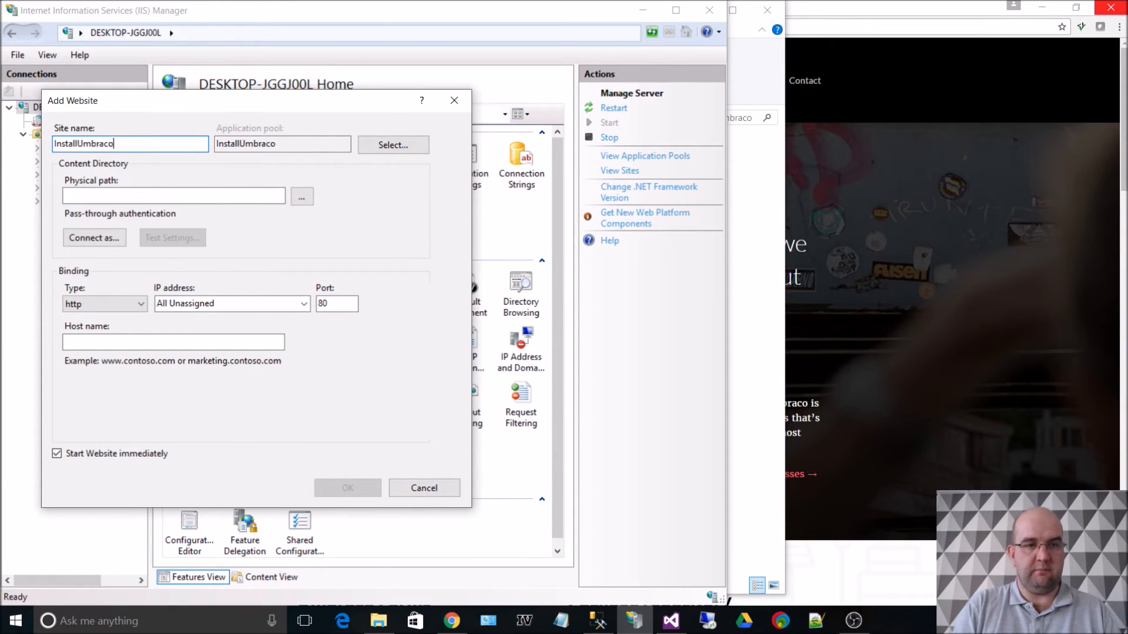
left_click(302, 196)
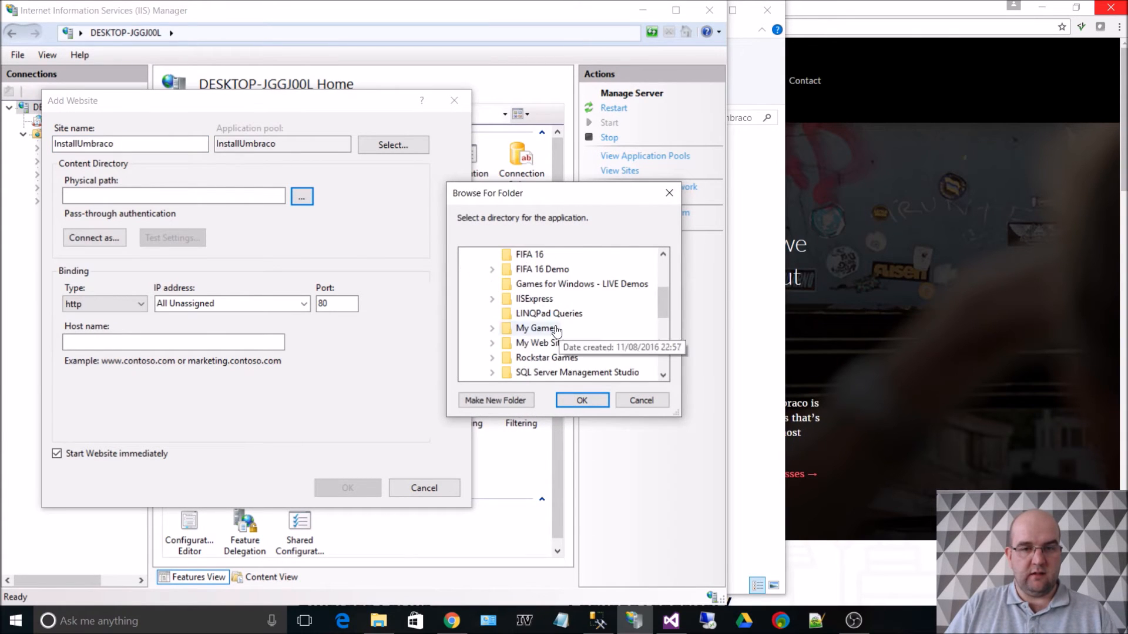
scroll("down", 3)
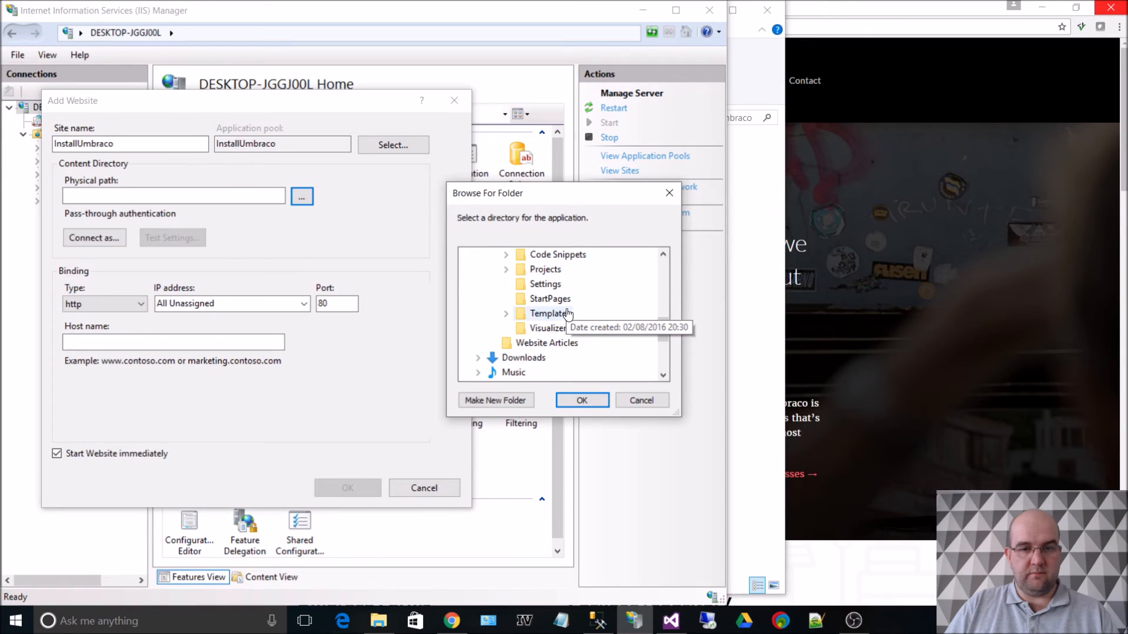
left_click(505, 269)
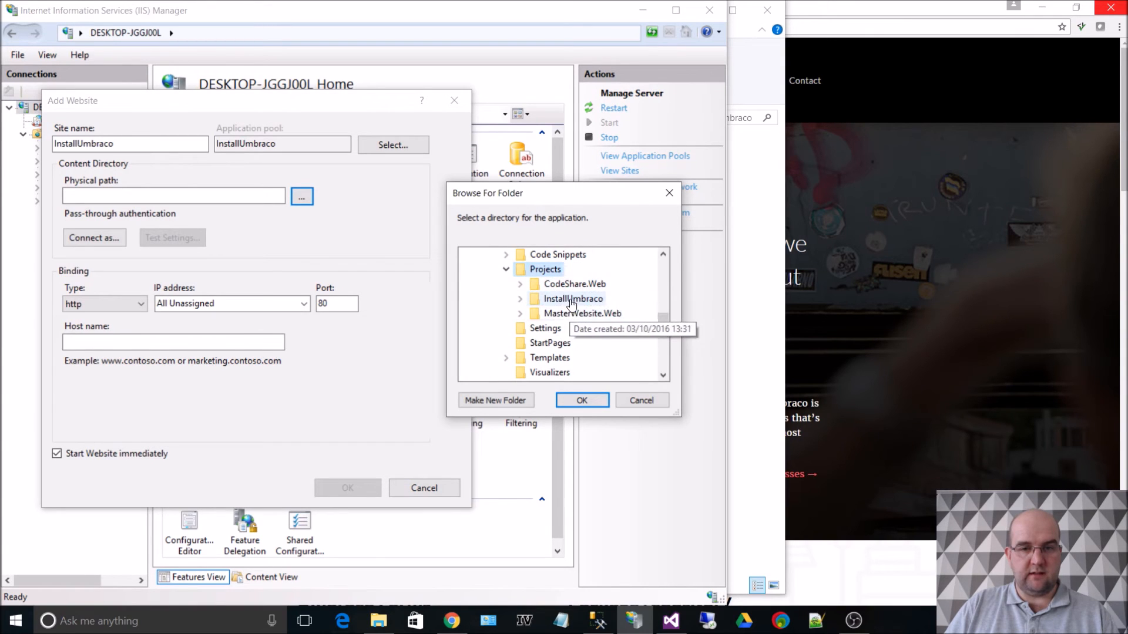
double_click(574, 298)
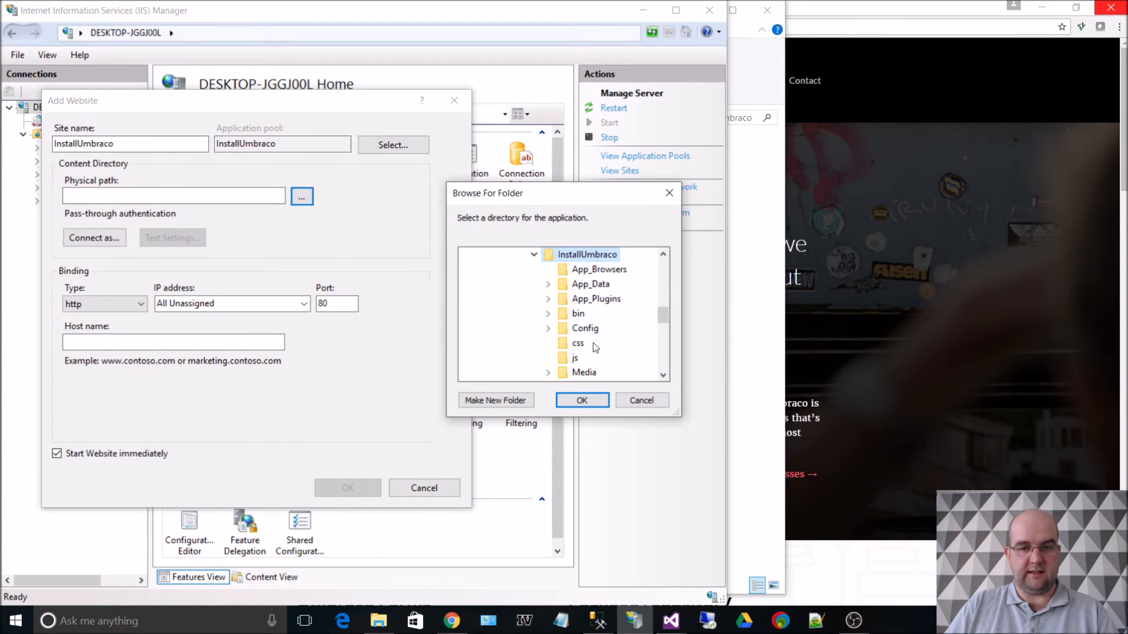
mouse_move(591, 283)
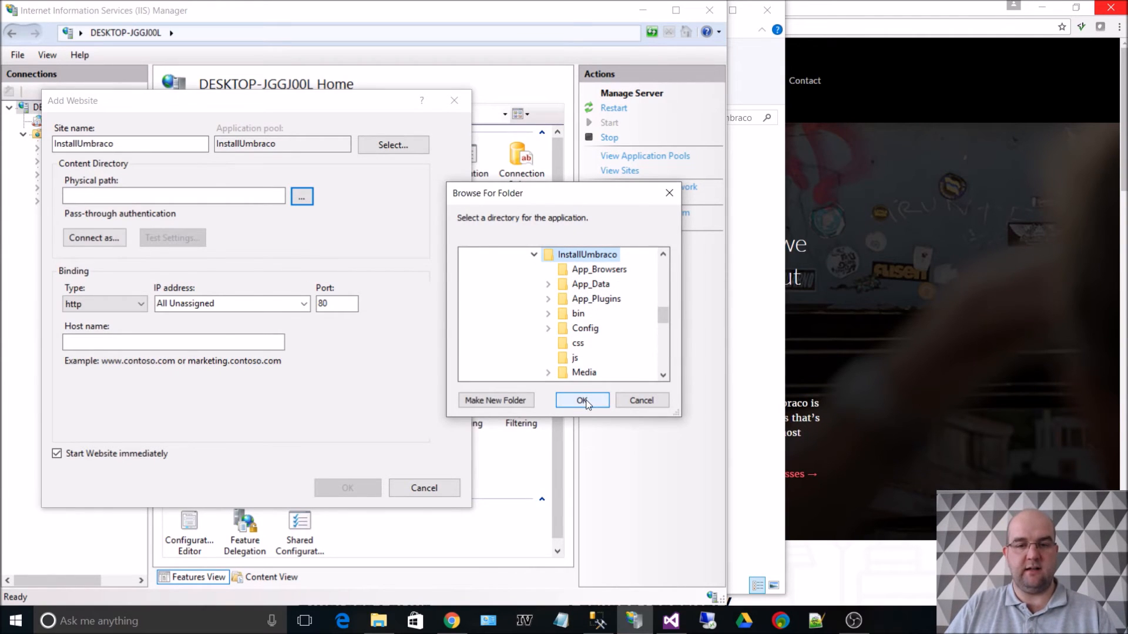
left_click(581, 401)
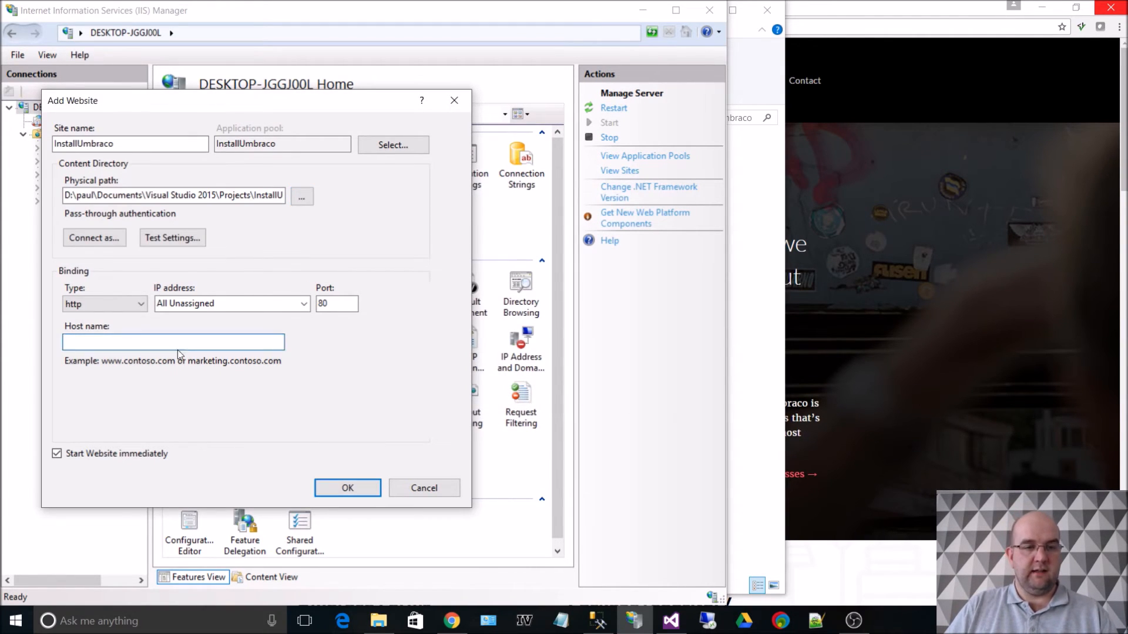
Set host name installumbraco.web.local and create the website.
type("installumbraco.")
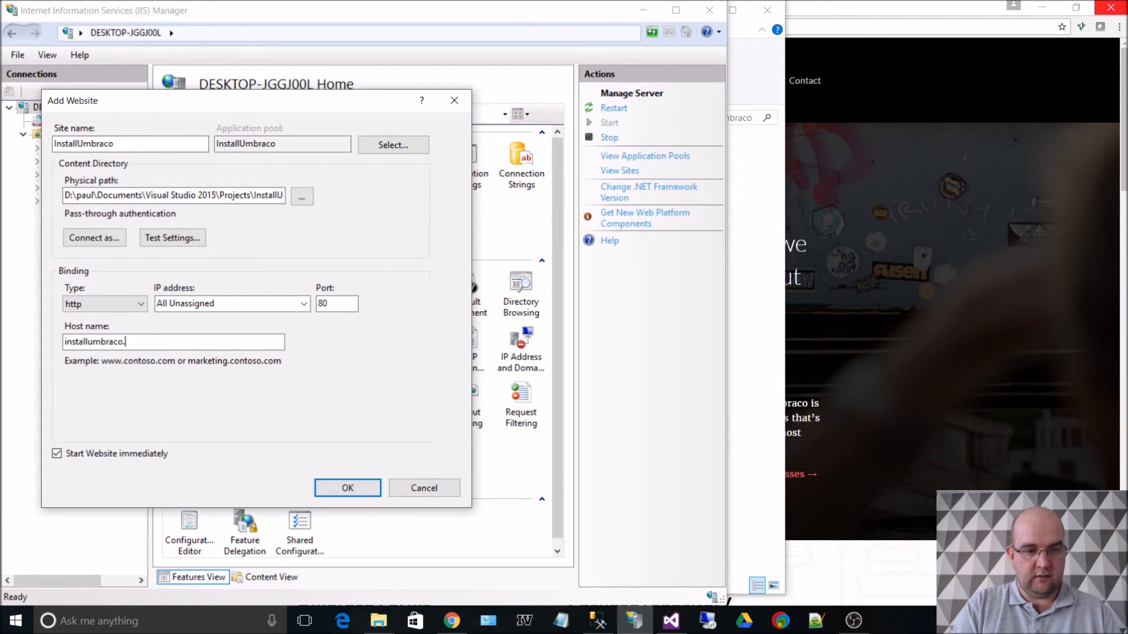
type("web.local")
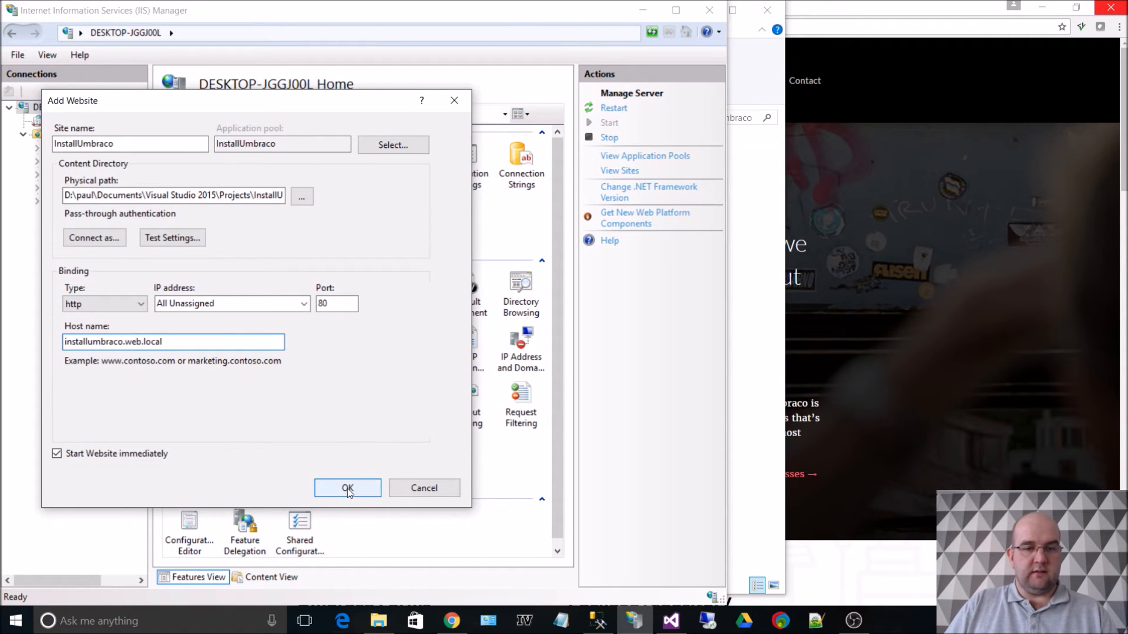
left_click(347, 487)
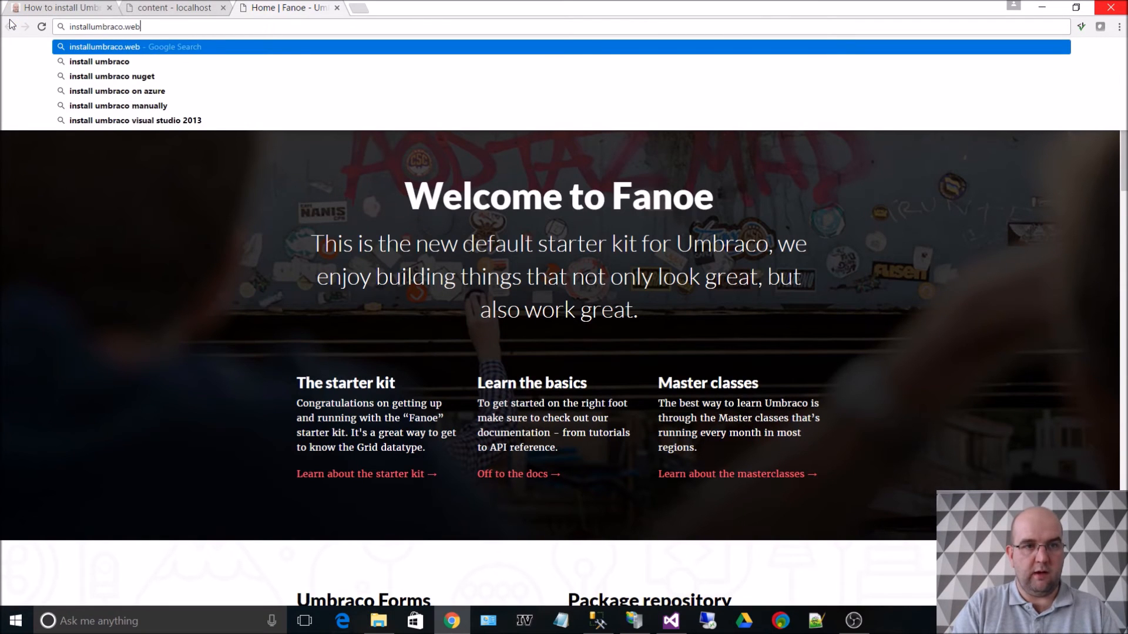
Enter installumbraco.web.local in Chrome, which returns a Google search instead of the site.
type(".local")
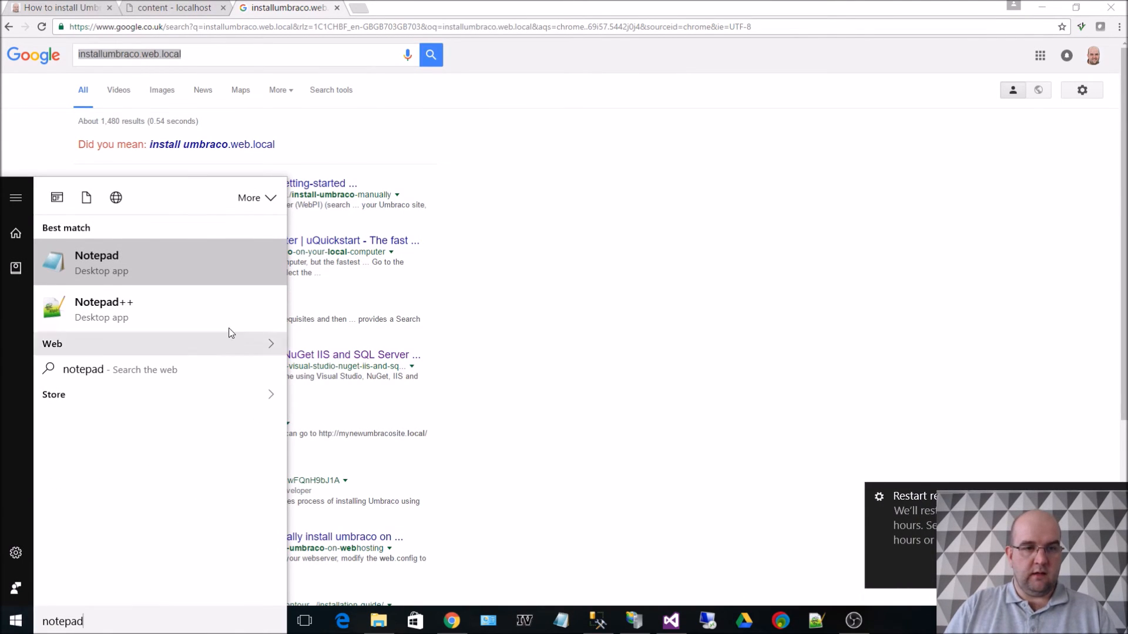
Launch Notepad from the Start menu search.
left_click(96, 262)
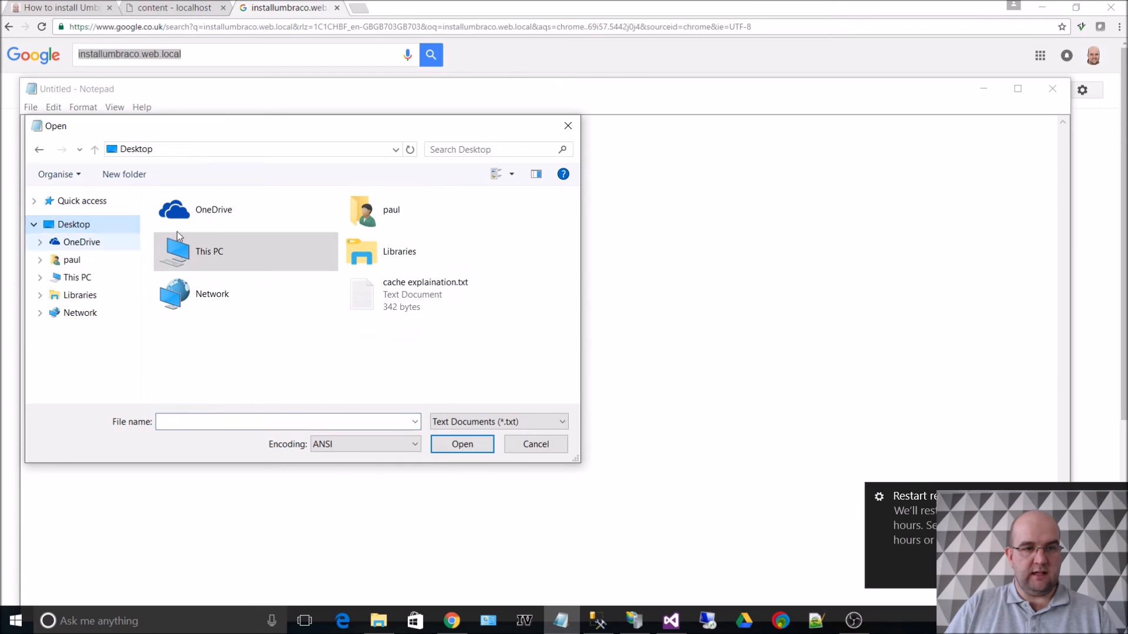
Browse the Open dialog to C:\Windows\System32\drivers\etc.
double_click(209, 252)
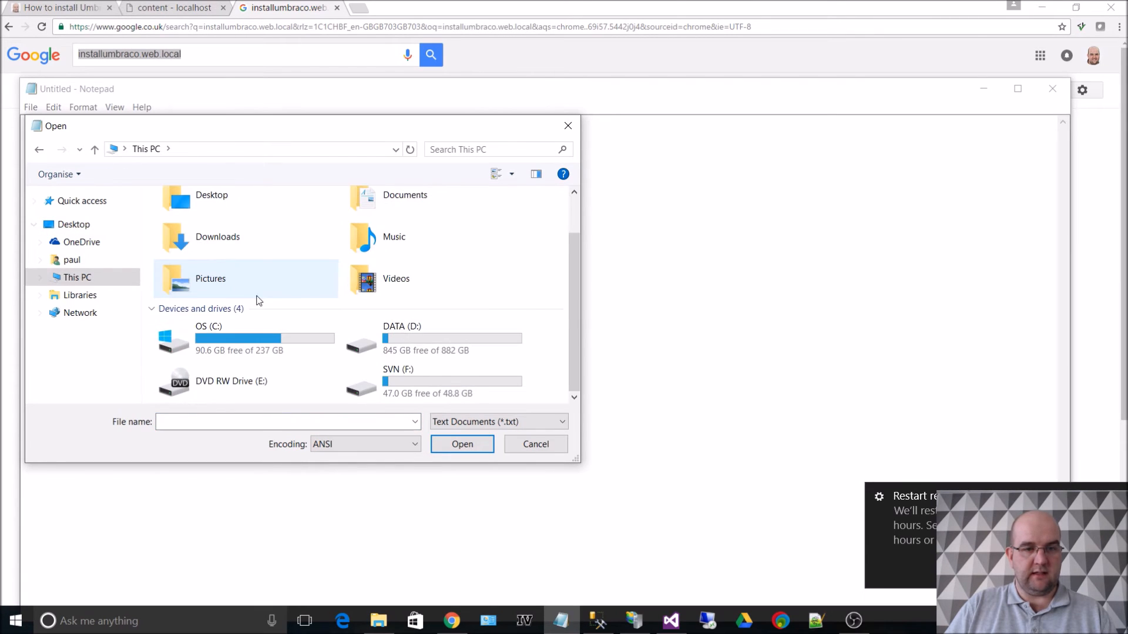
double_click(210, 338)
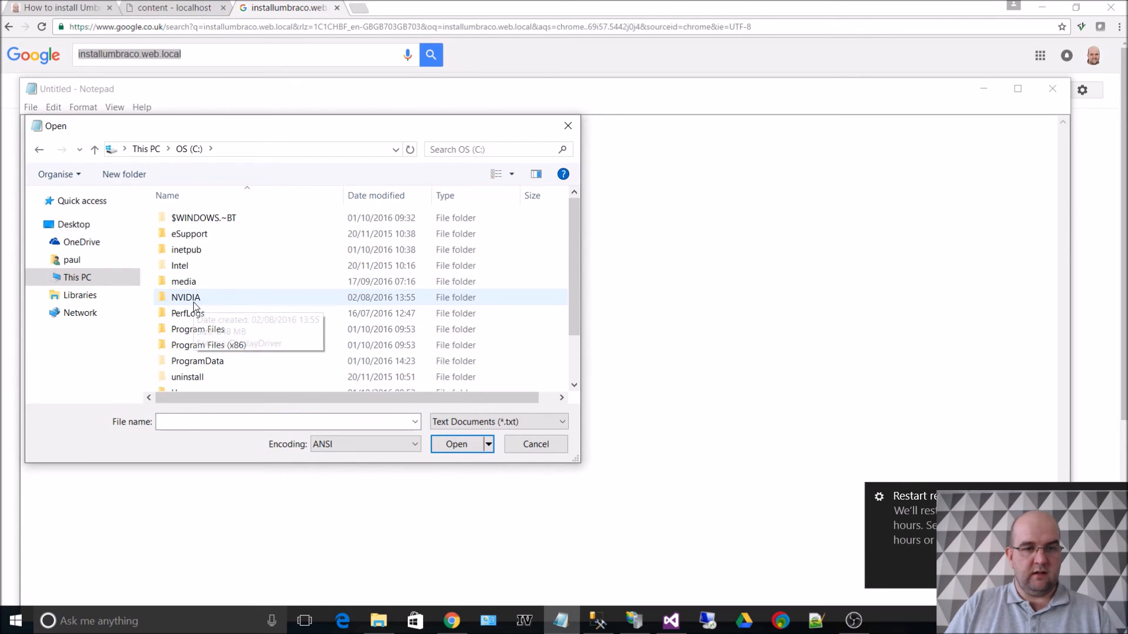
double_click(185, 297)
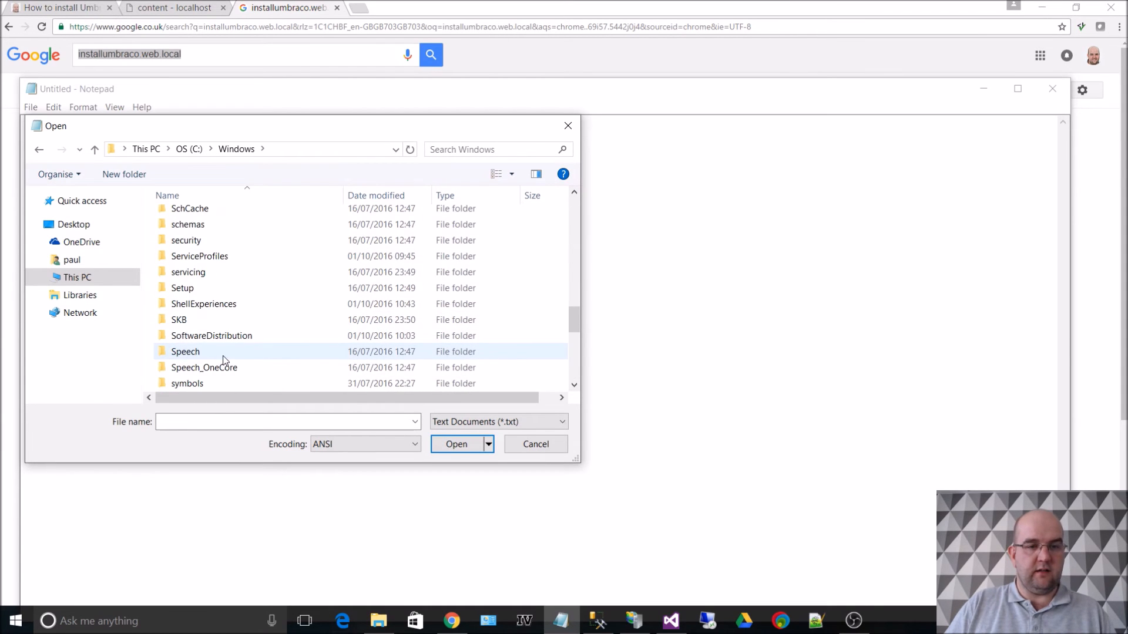
scroll("down", 3)
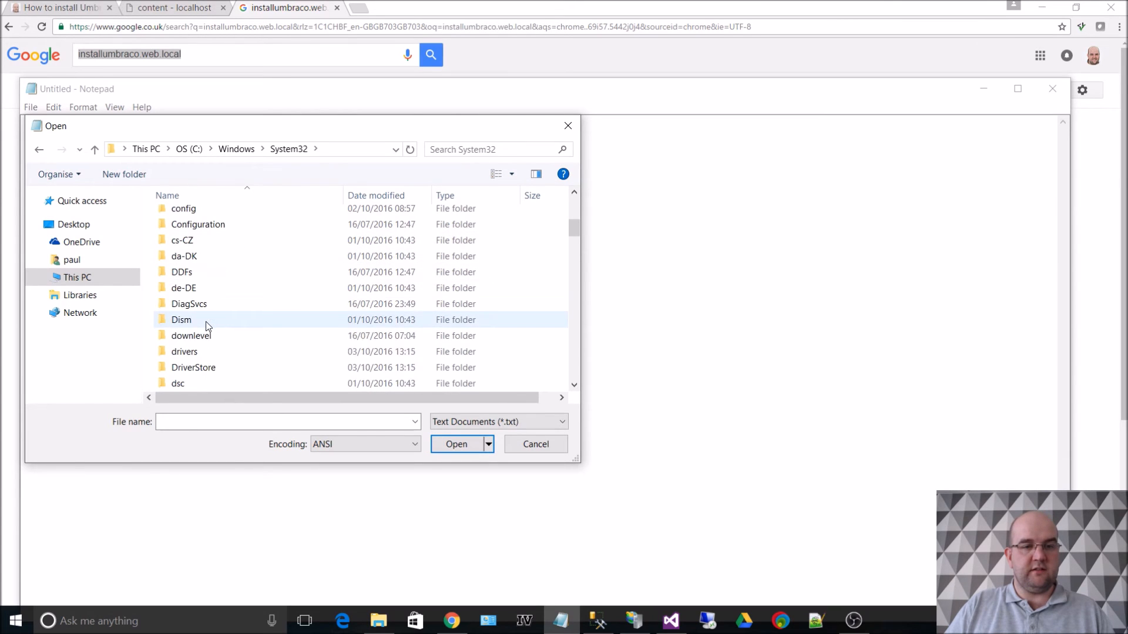
double_click(185, 351)
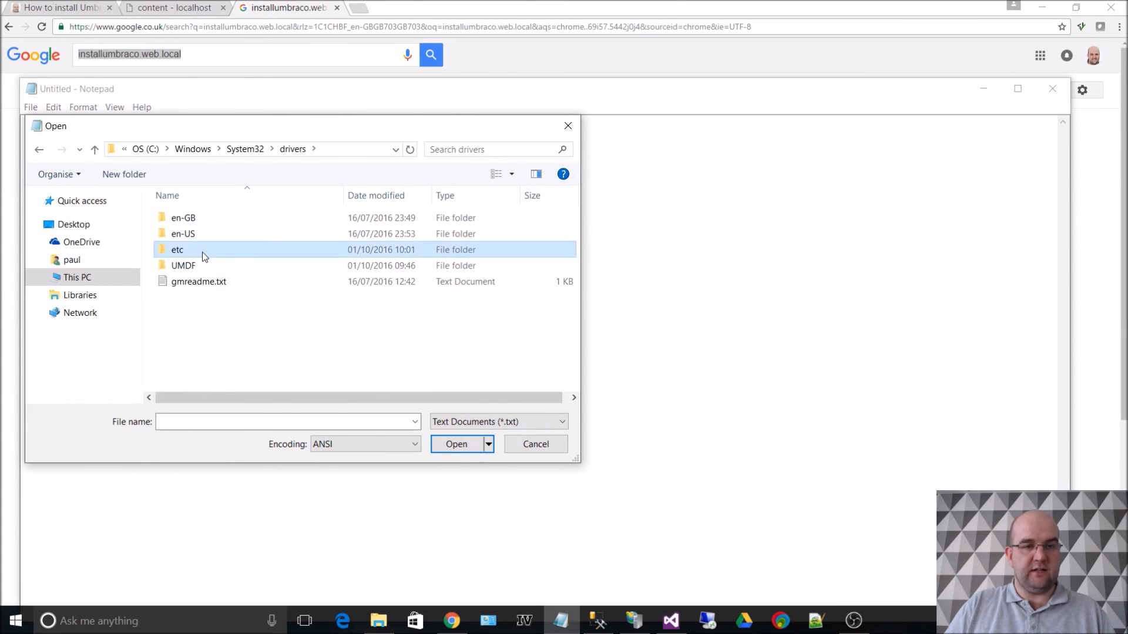
Switch the filter to All Files and open the hosts file.
left_click(498, 421)
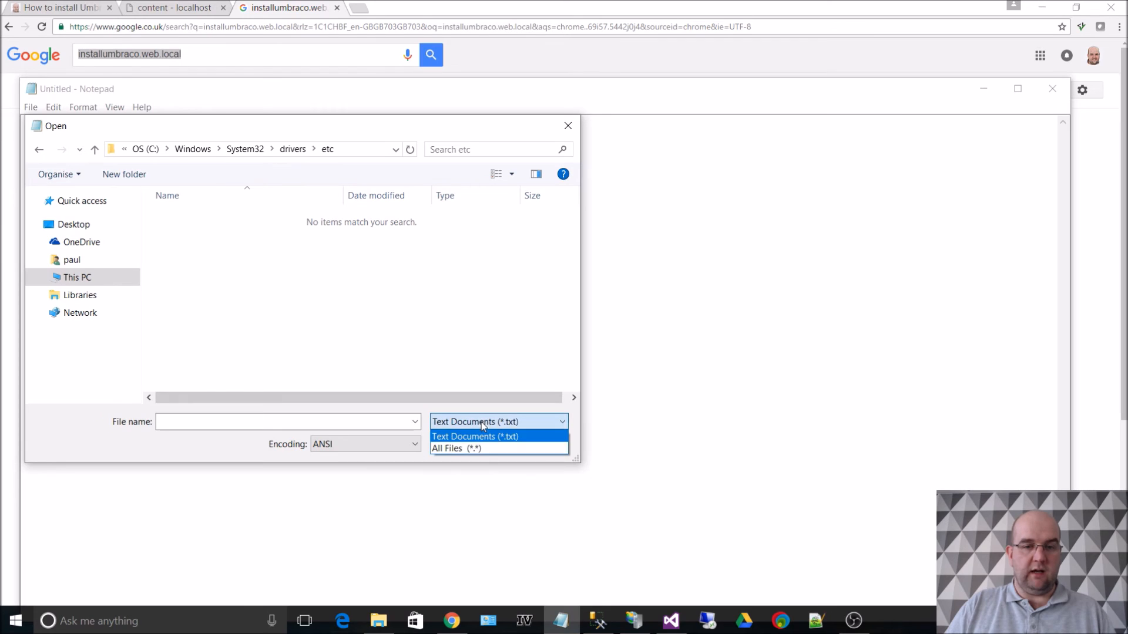
left_click(456, 448)
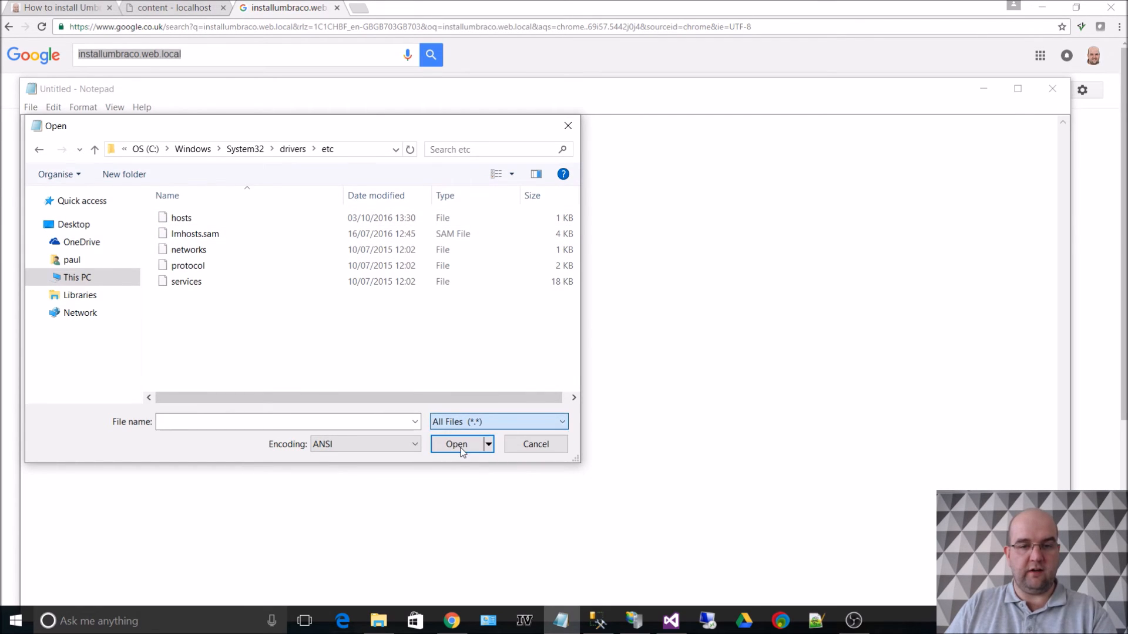
left_click(181, 217)
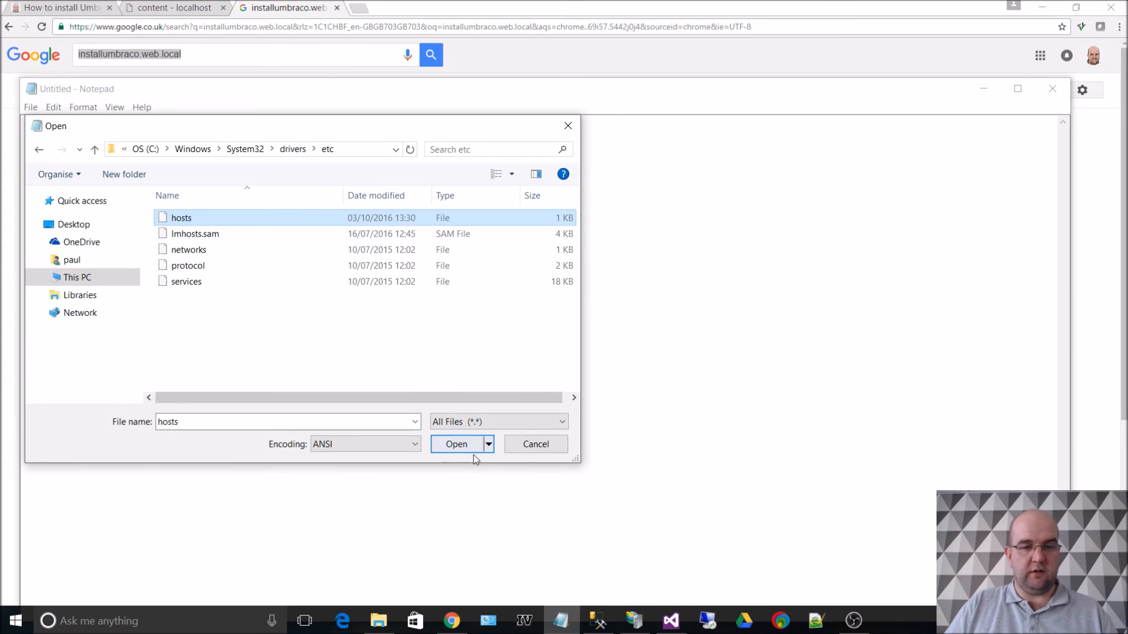
left_click(455, 444)
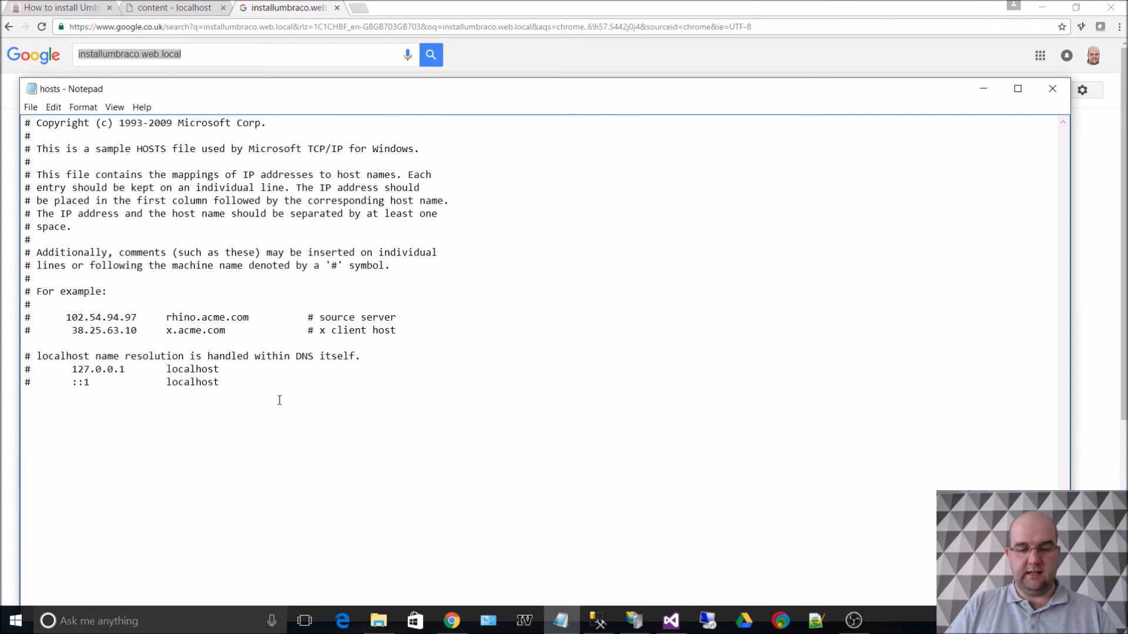
Add a hosts line mapping 127.0.0.1 to installumbraco.web.local.
type("127")
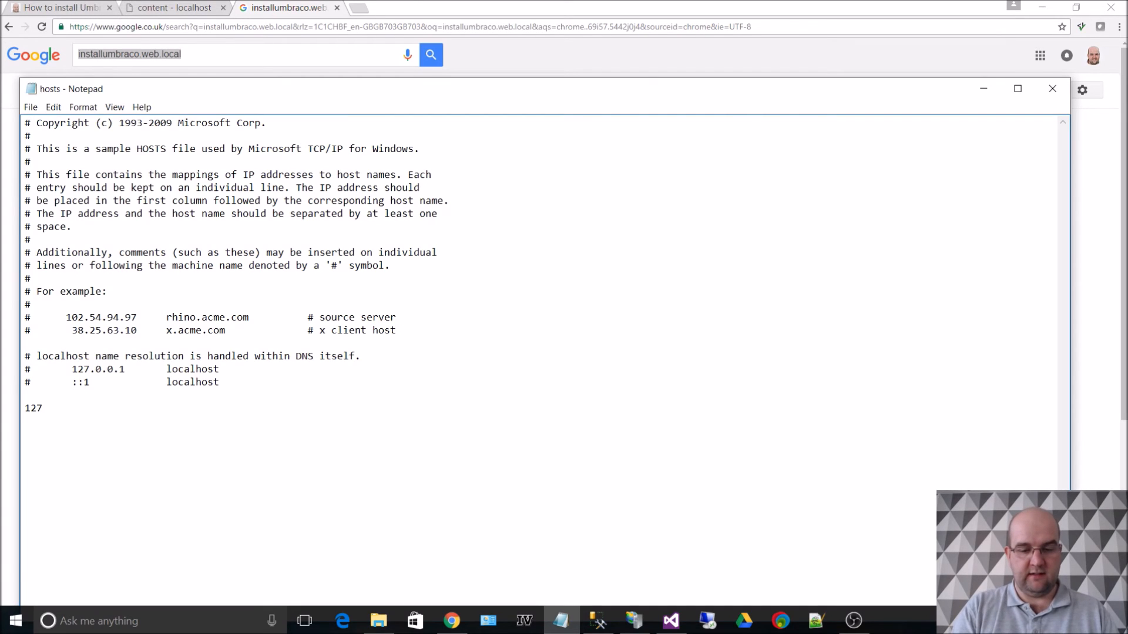
type(".0.0.")
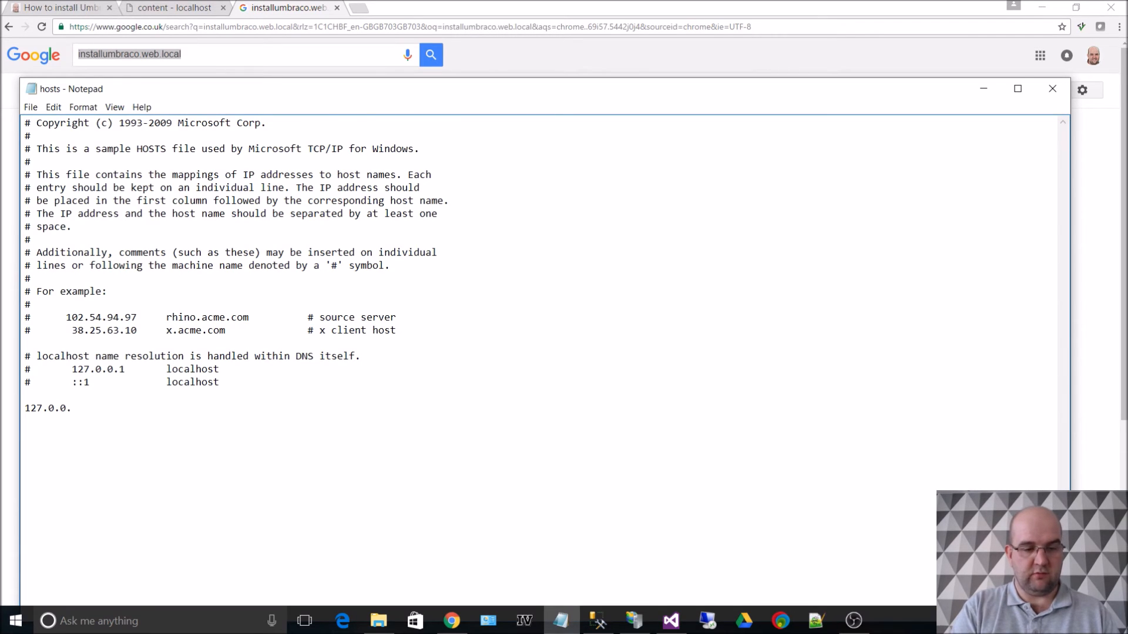
type("1")
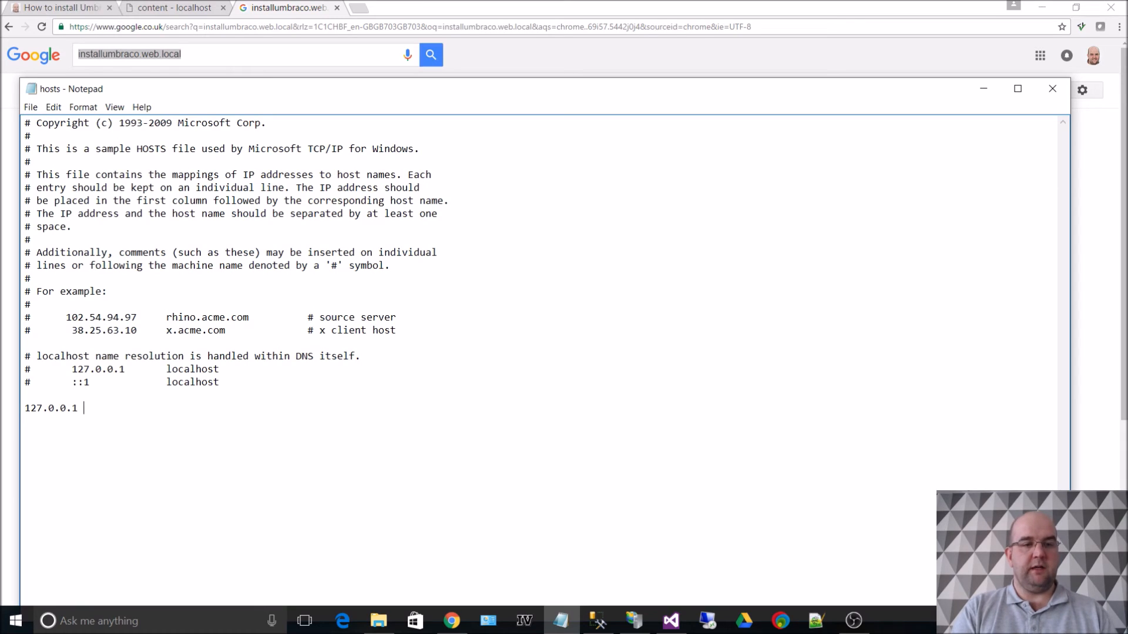
type("installumbraco.web.local")
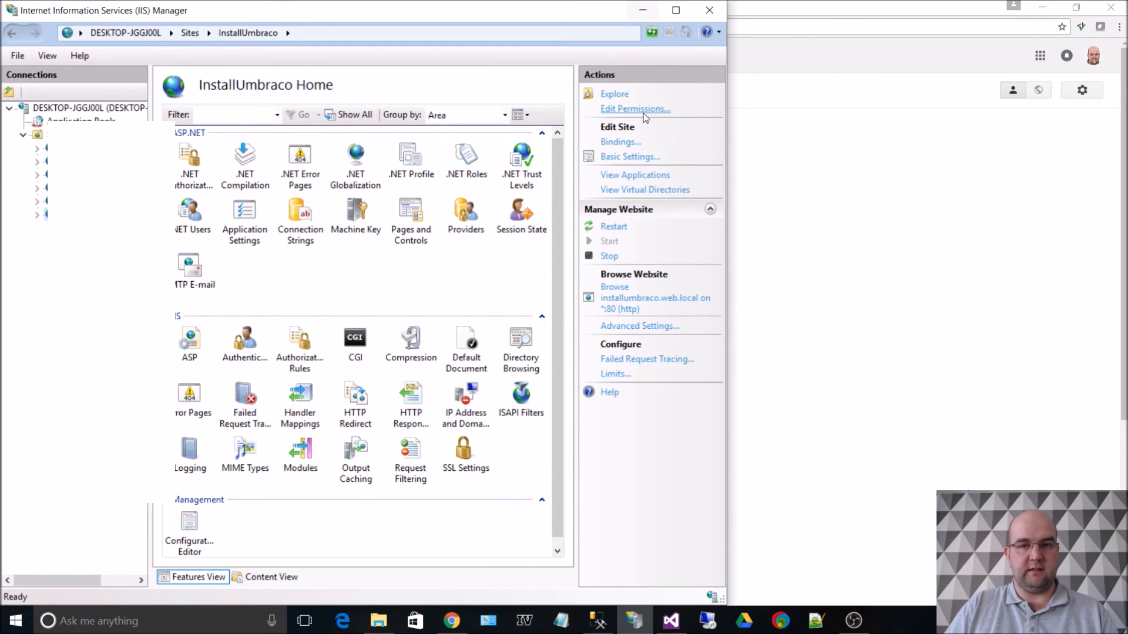
Show the InstallUmbraco site's bindings with installumbraco.web.local on port 80.
left_click(620, 142)
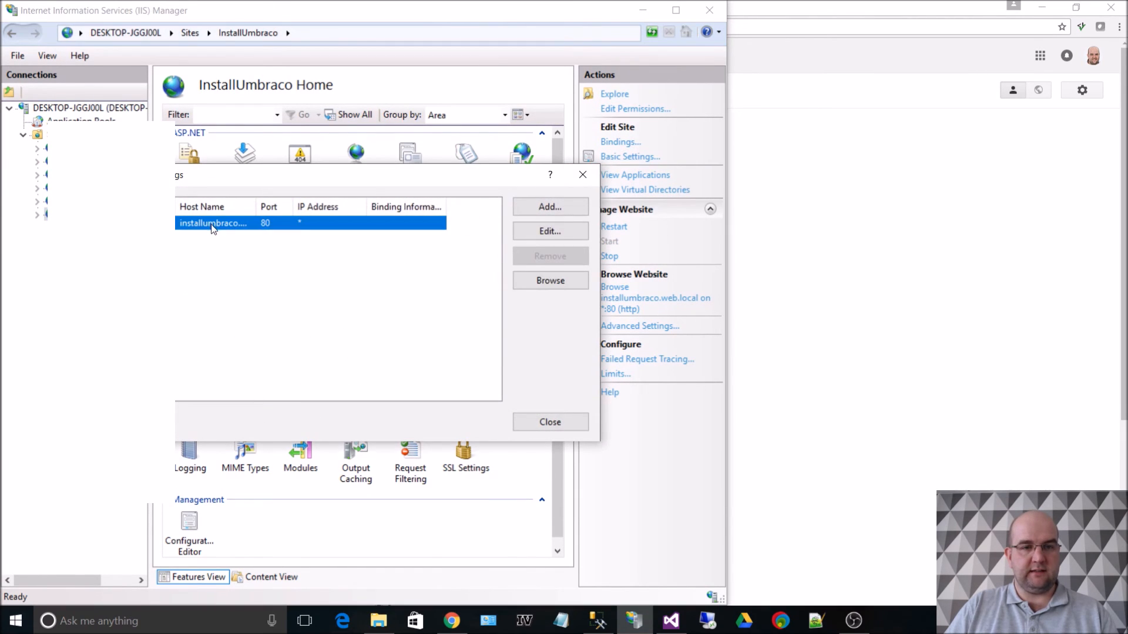
mouse_move(581, 175)
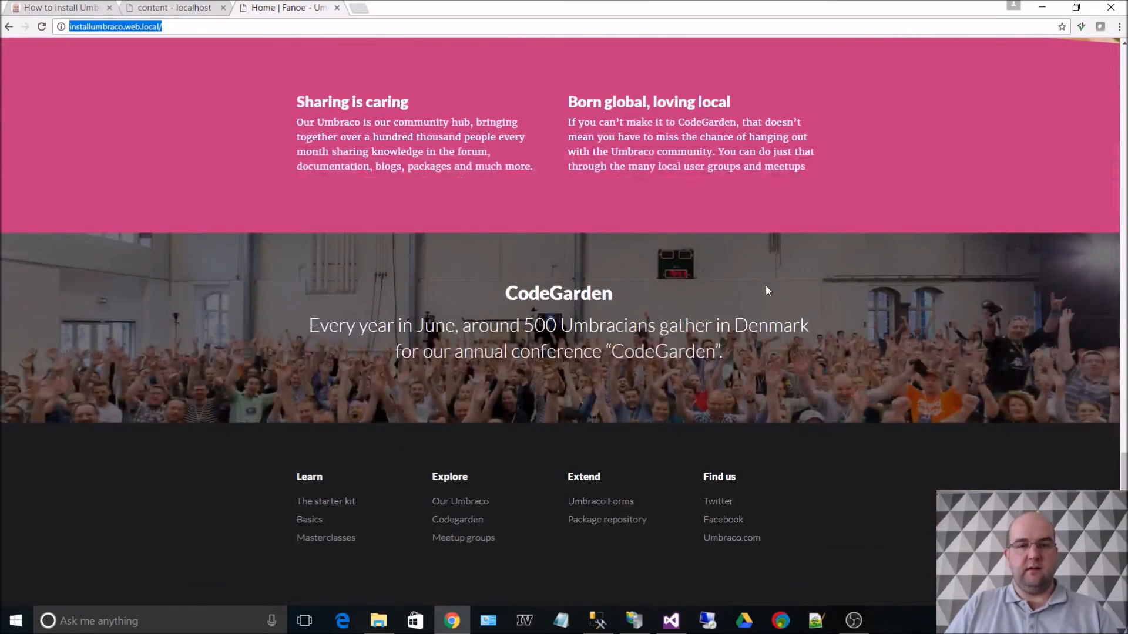
Scroll the Fanoe starter site loaded at installumbraco.web.local.
scroll("up", 3)
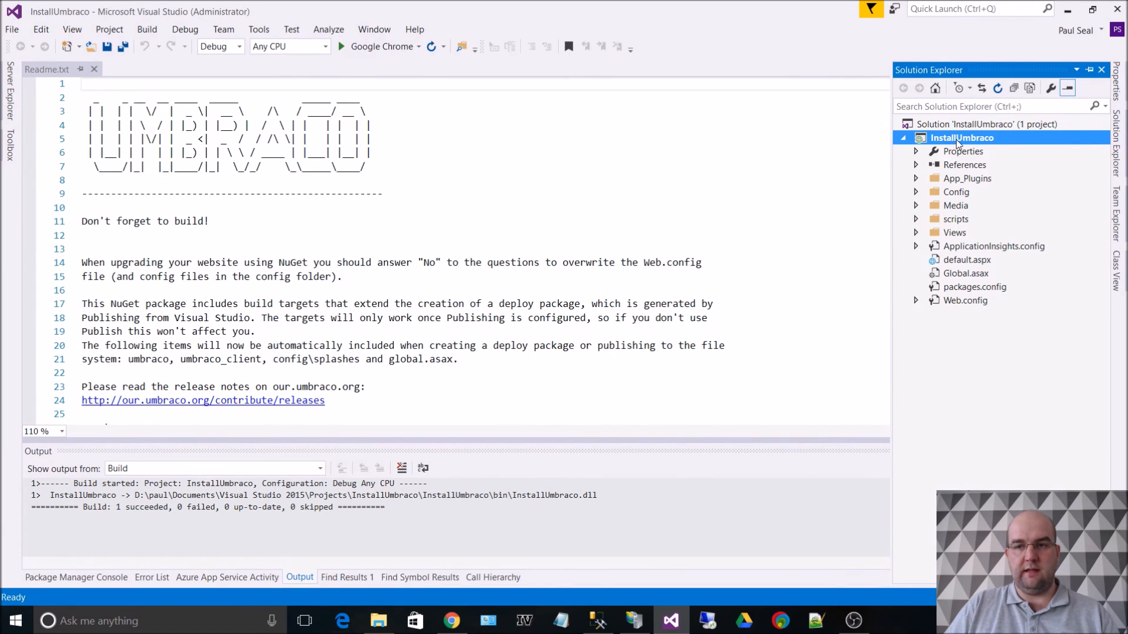
In the InstallUmbraco project's Web properties, choose Local IIS as the server.
right_click(962, 138)
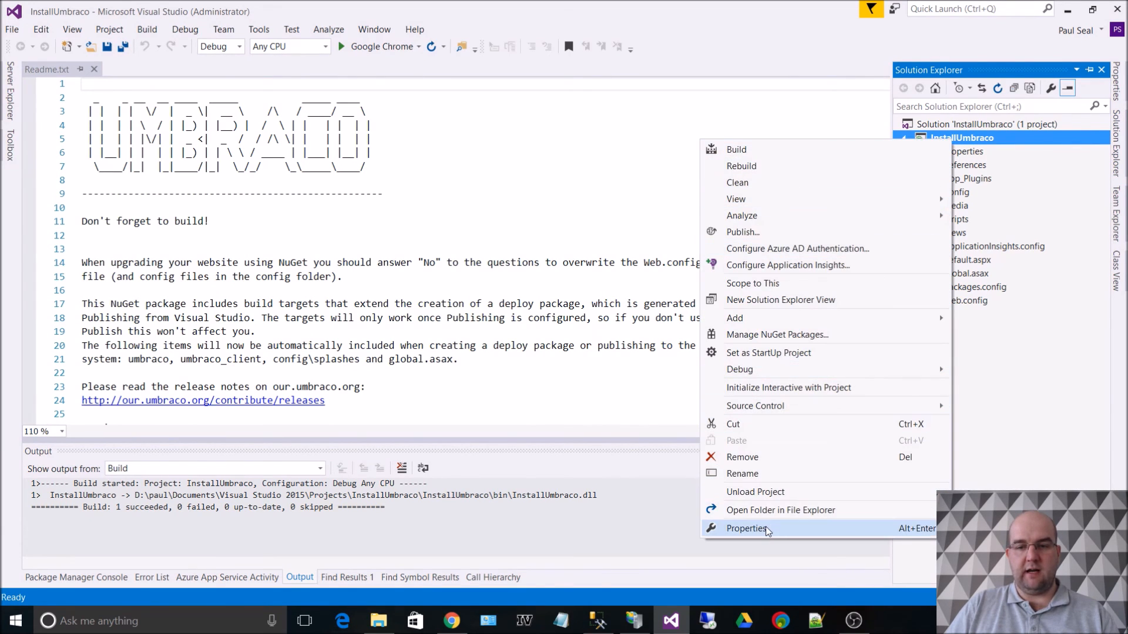
left_click(747, 528)
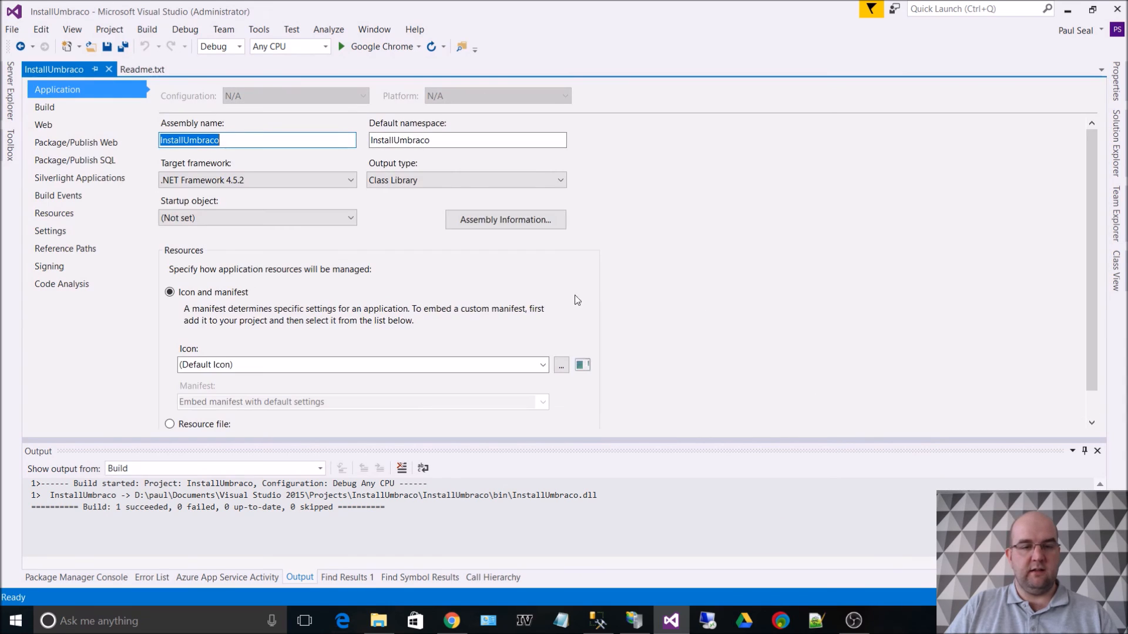
left_click(43, 125)
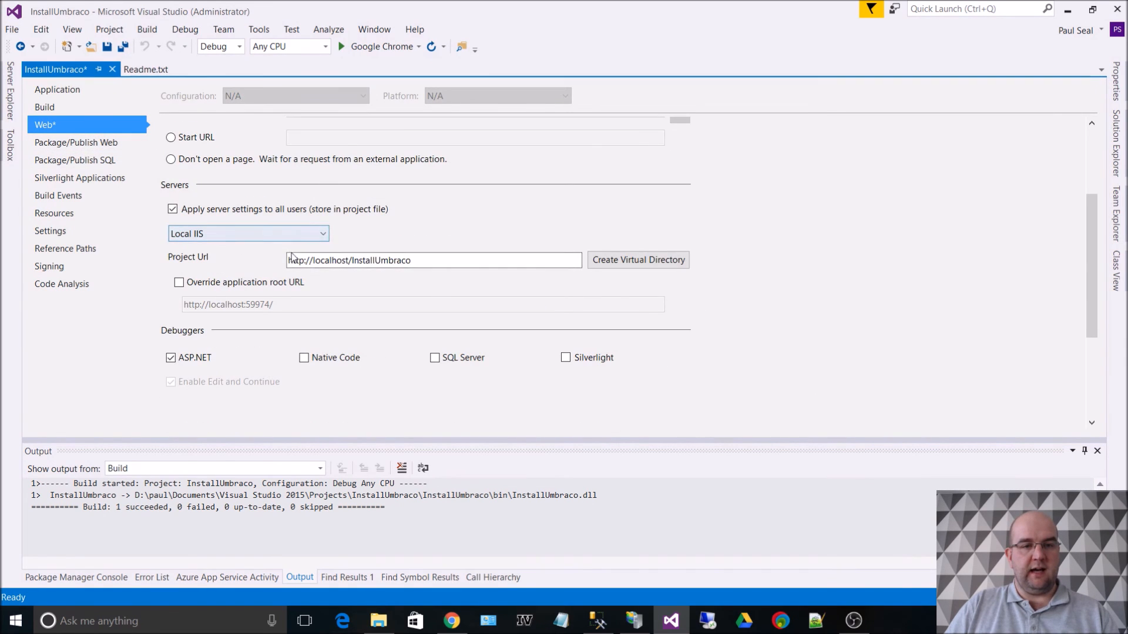
left_click(248, 232)
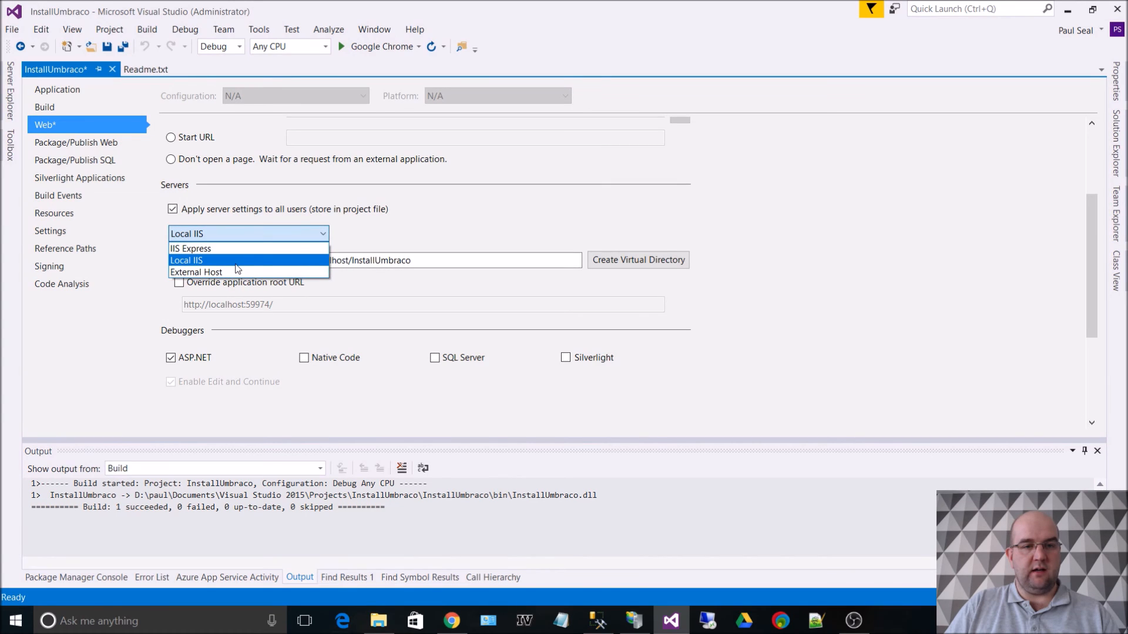
left_click(186, 259)
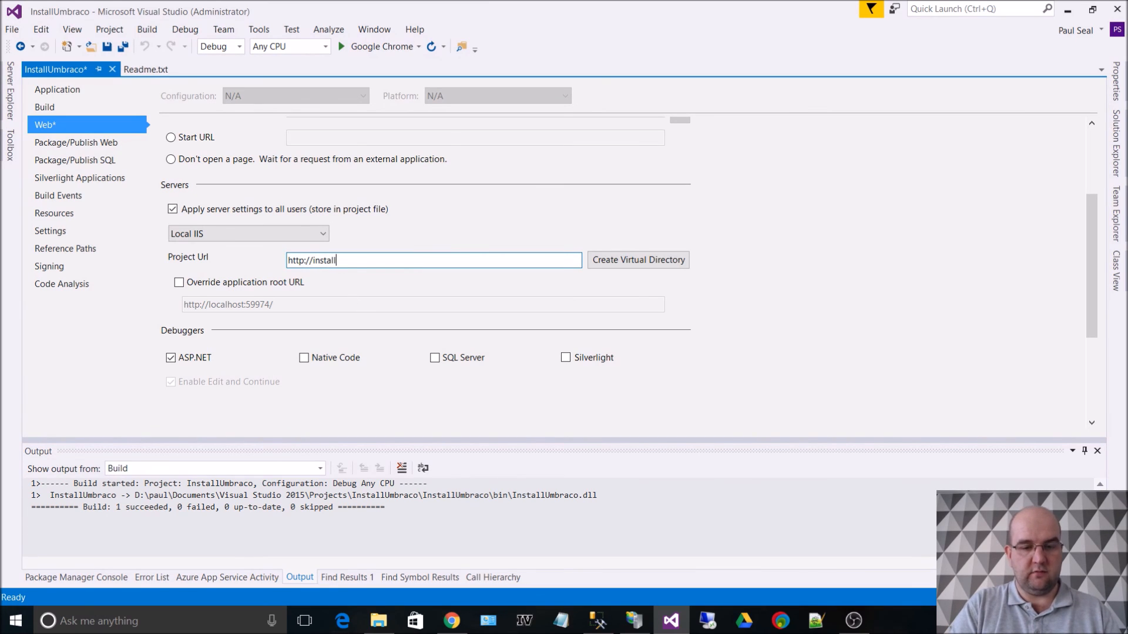
type("umbraco")
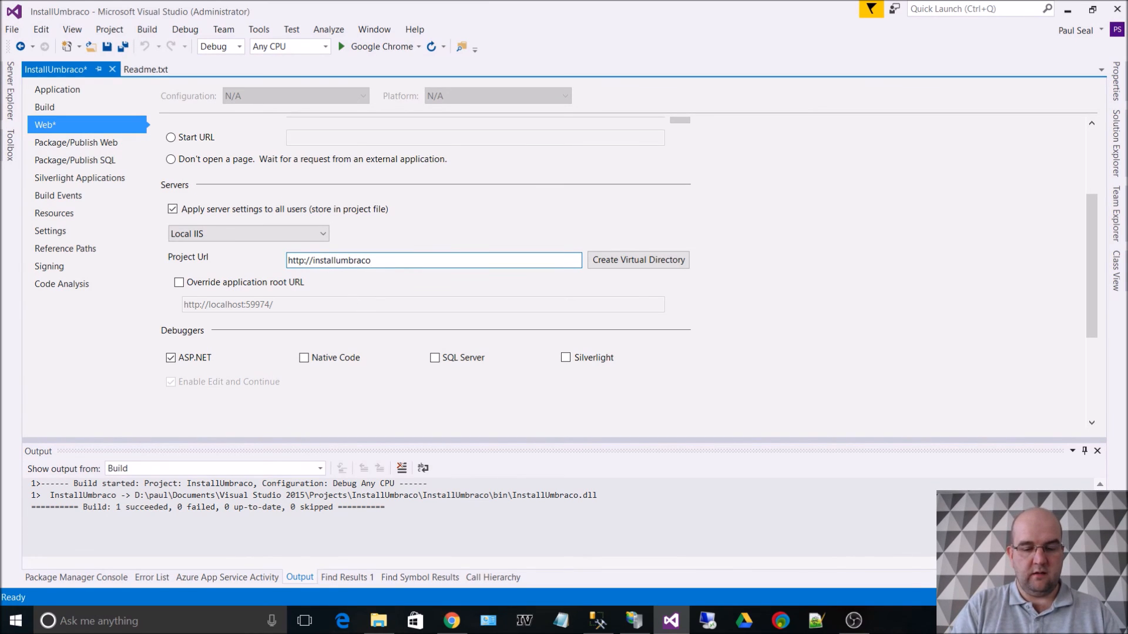
type(".web.local")
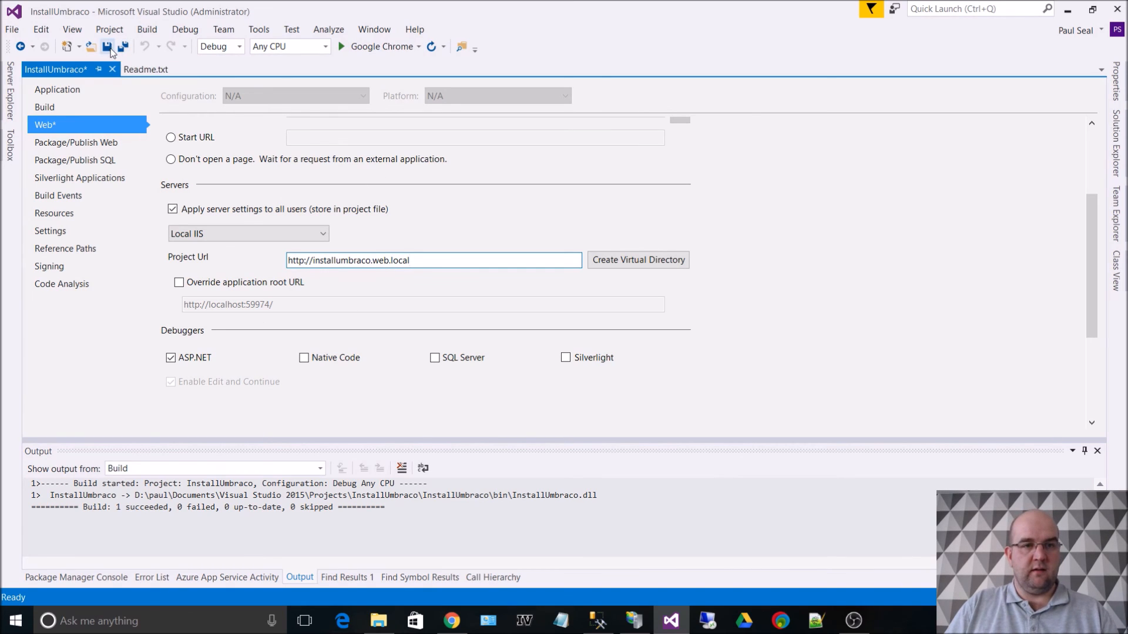
left_click(107, 45)
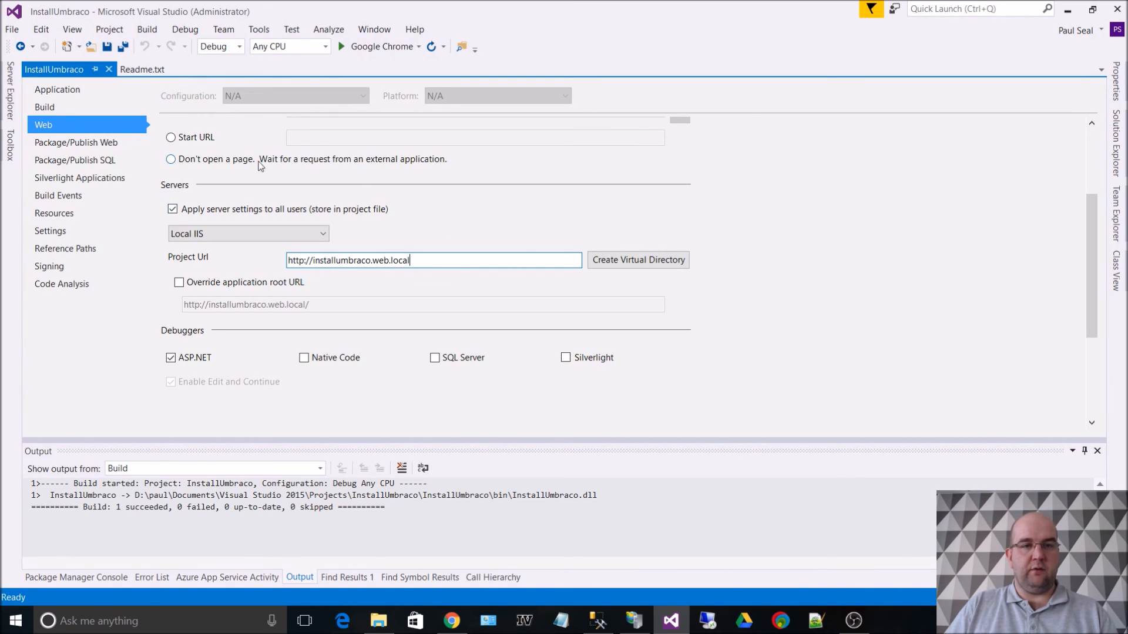
left_click(142, 69)
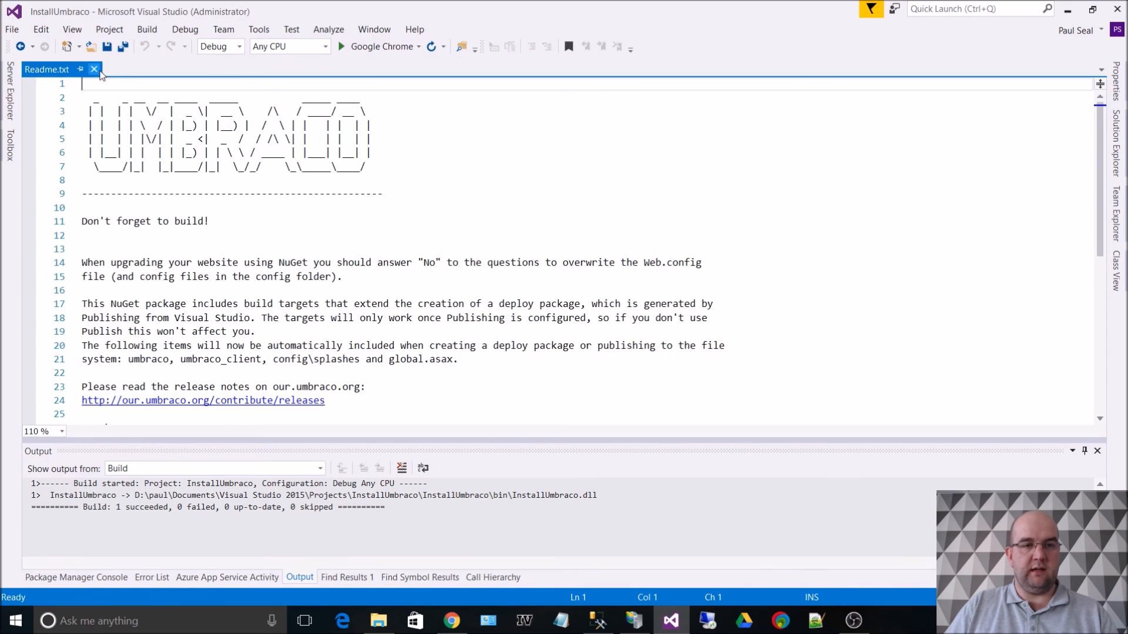
Close Readme.txt and launch the site in Chrome, enabling debugging in Web.config.
left_click(94, 69)
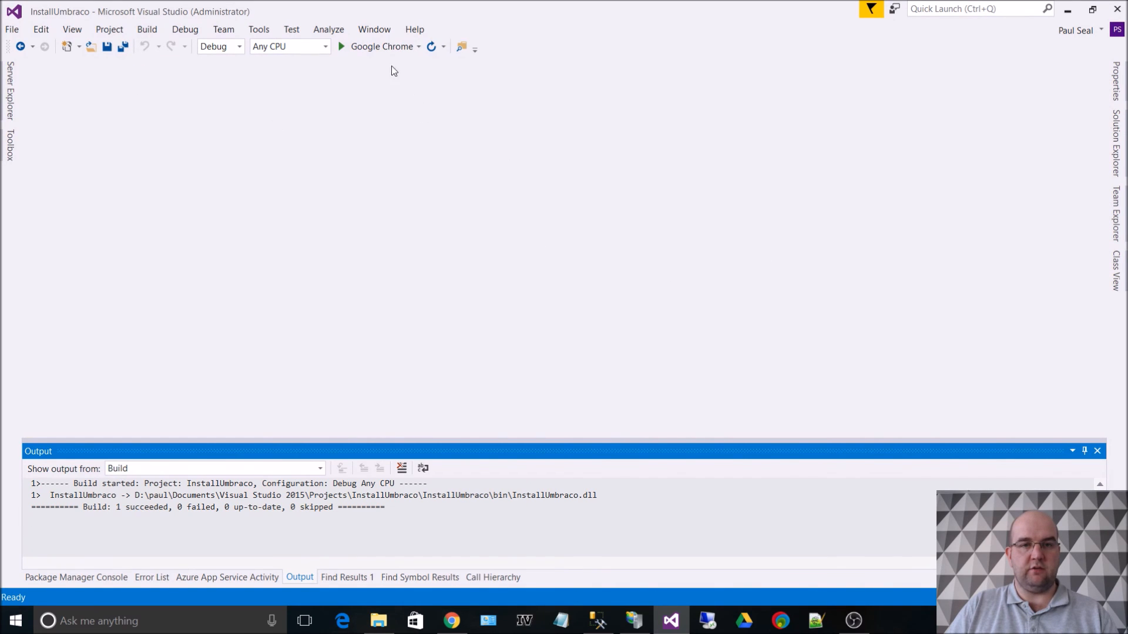
mouse_move(380, 46)
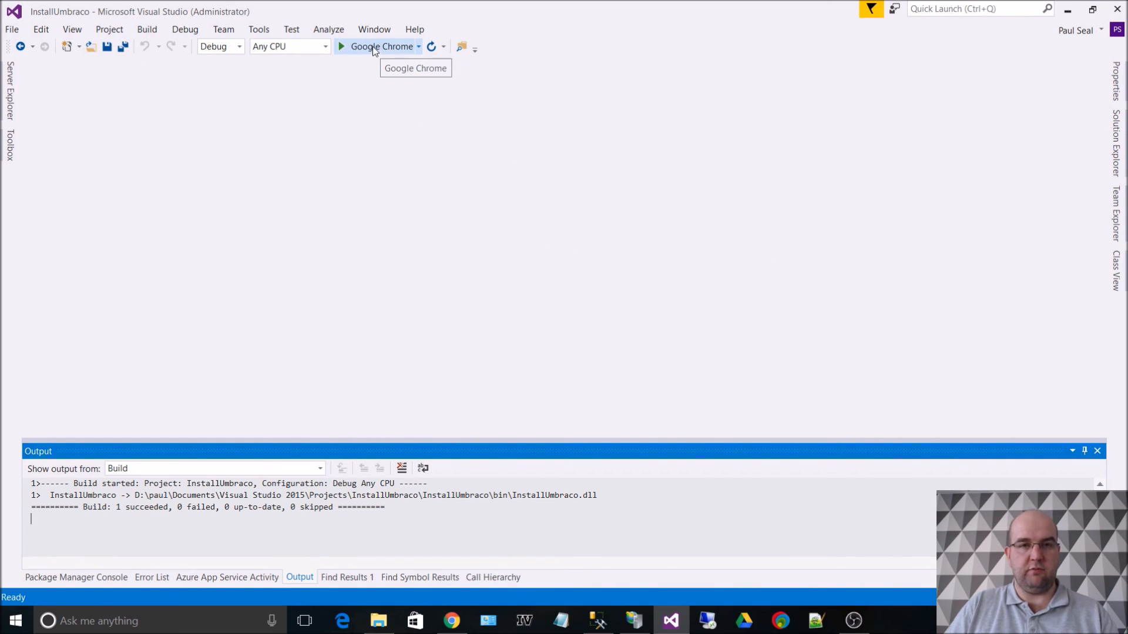
left_click(340, 45)
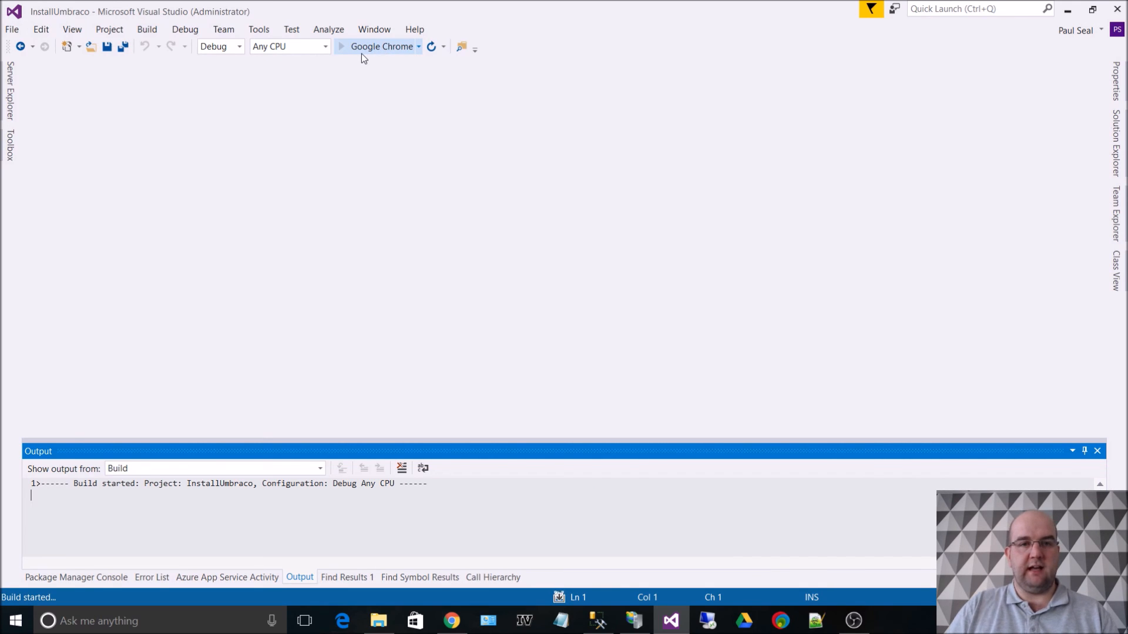
left_click(382, 46)
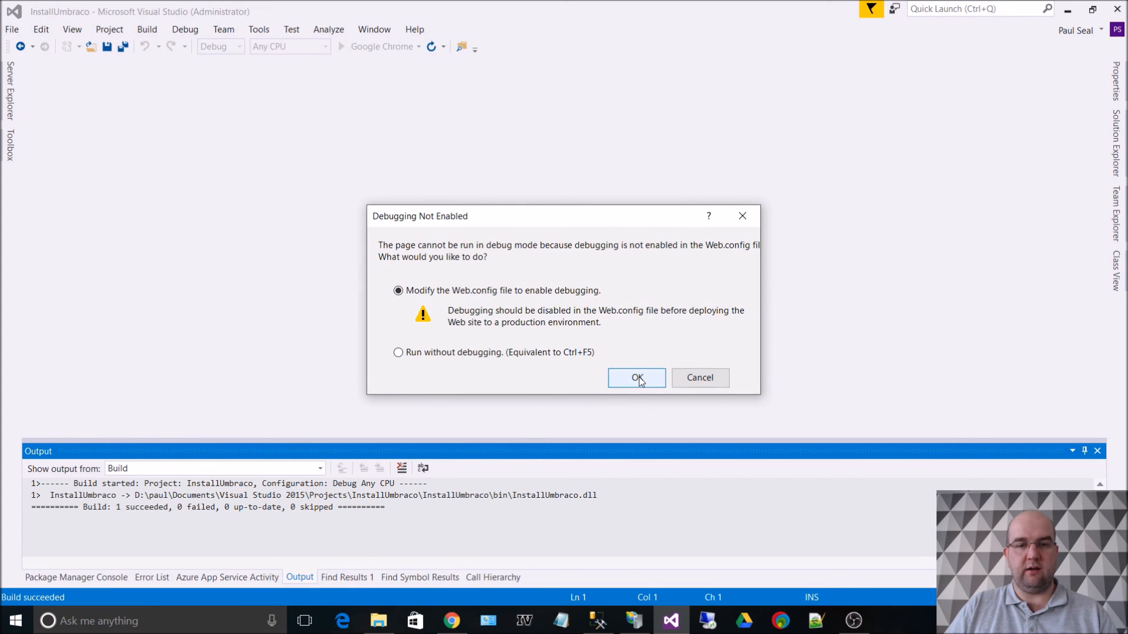
left_click(636, 377)
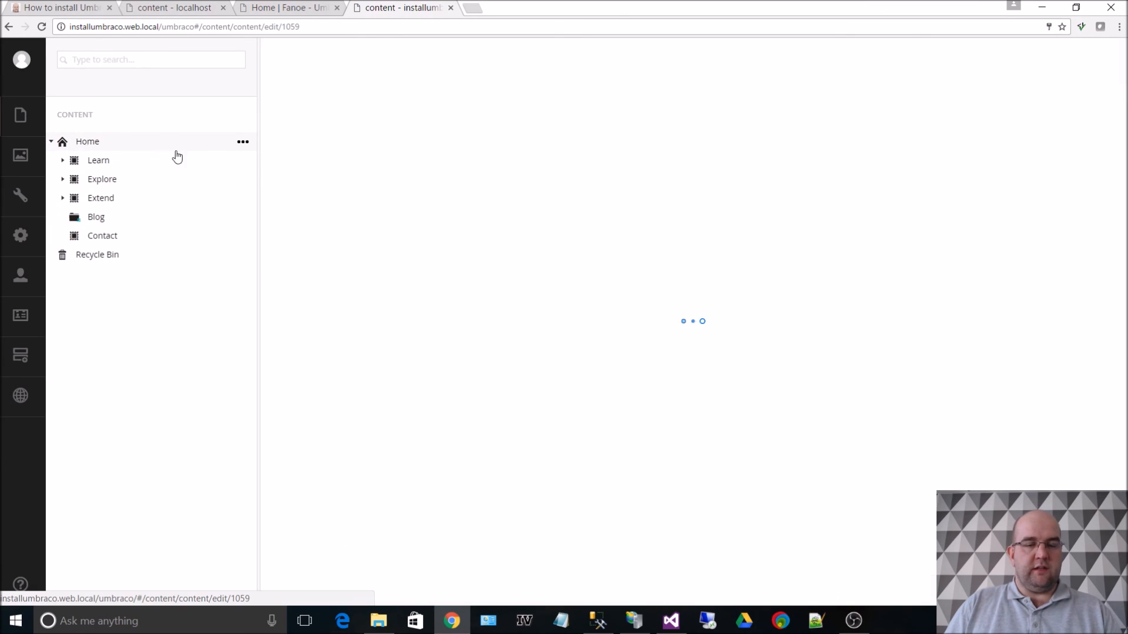
On the Home page, replace the Banner Headline 'Welcome to Fanoe' with codeshare.co.uk.
left_click(87, 141)
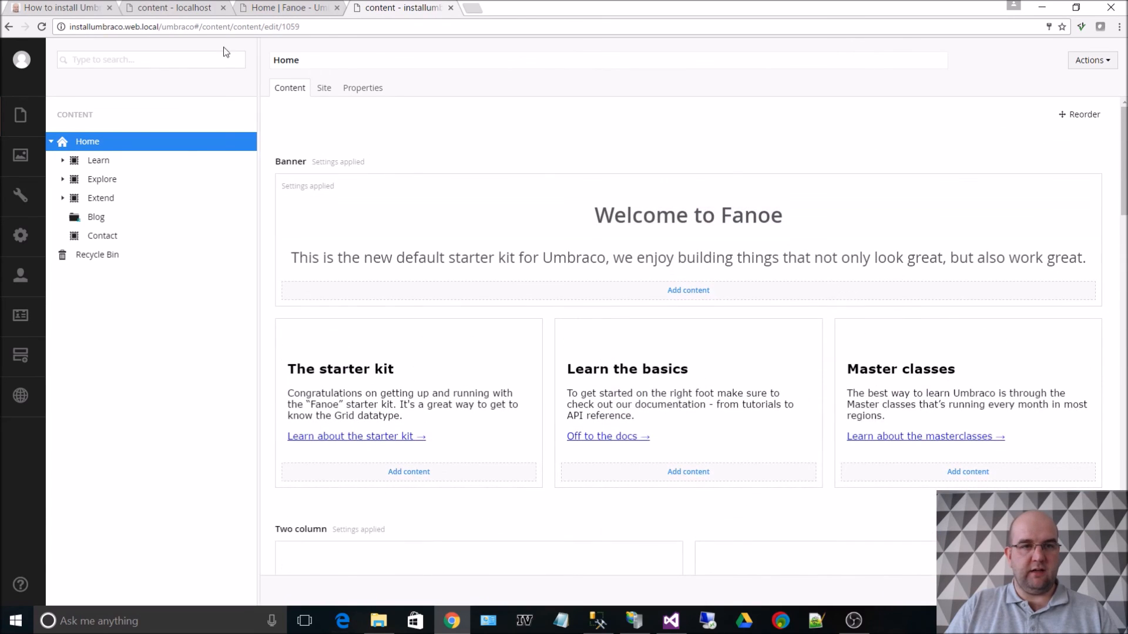
left_click(287, 8)
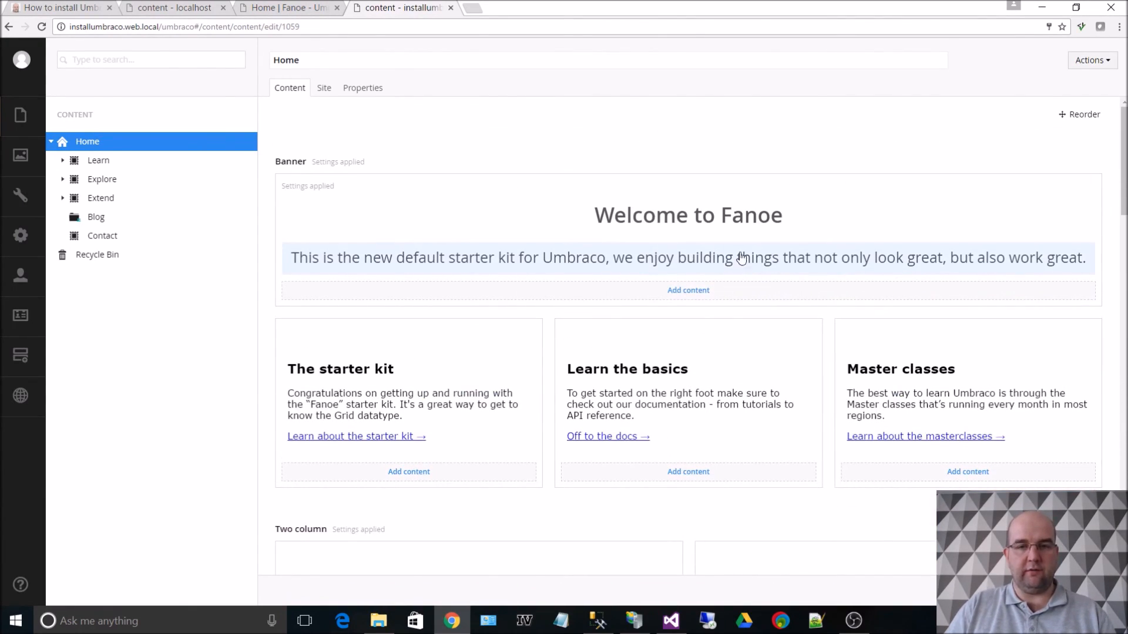
left_click(687, 230)
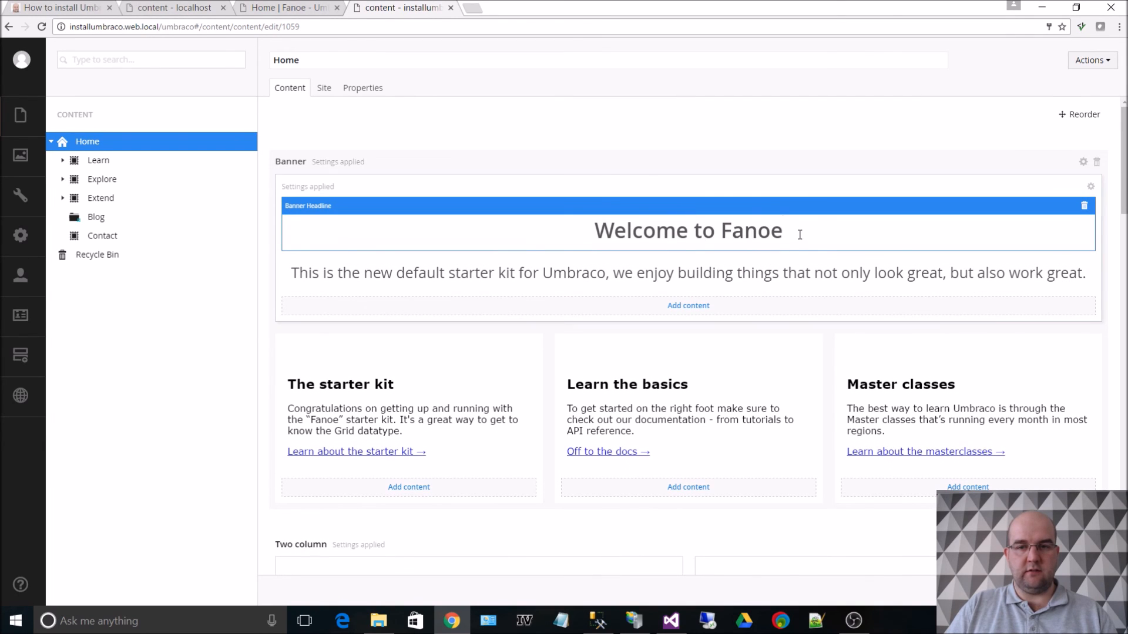
left_click(687, 230)
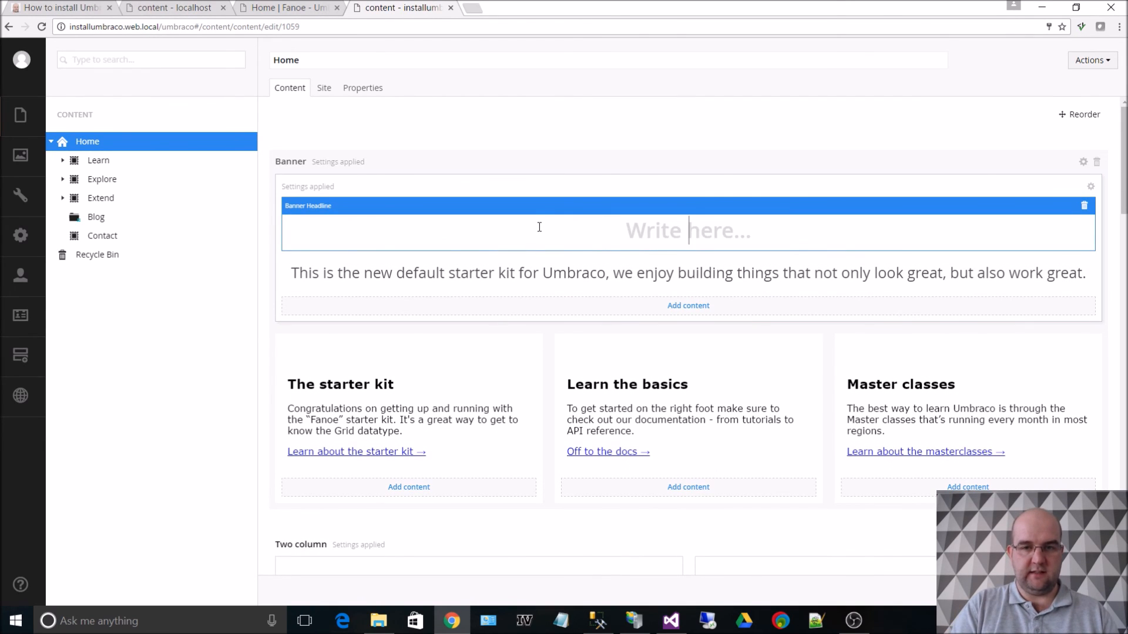
type("codesha")
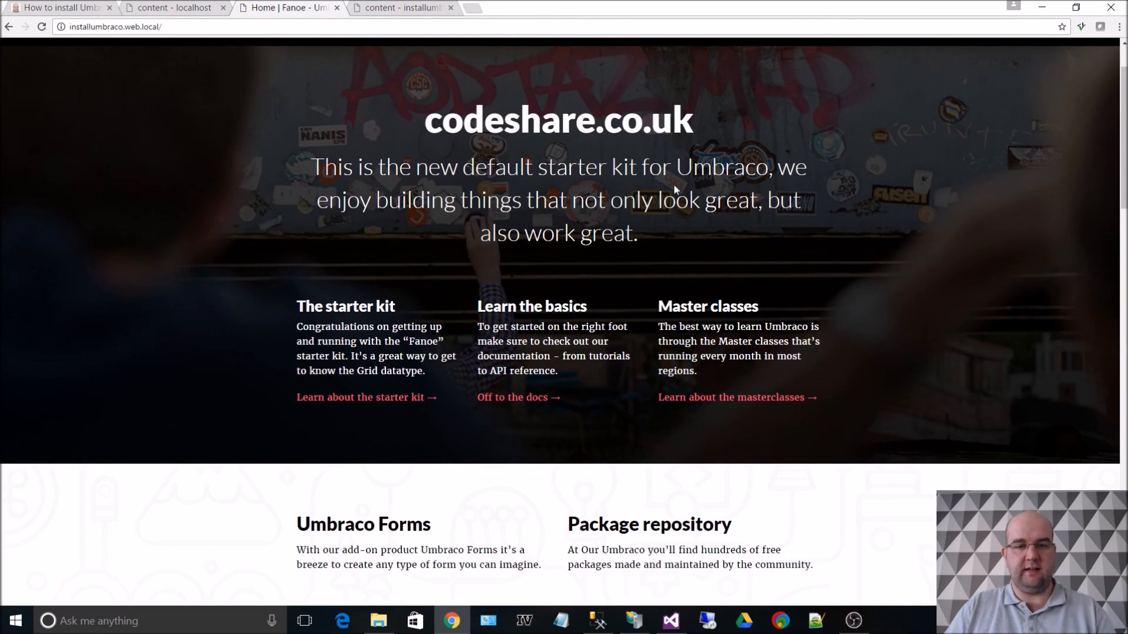
Scroll the live Fanoe page to see the codeshare.co.uk headline.
scroll("down", 3)
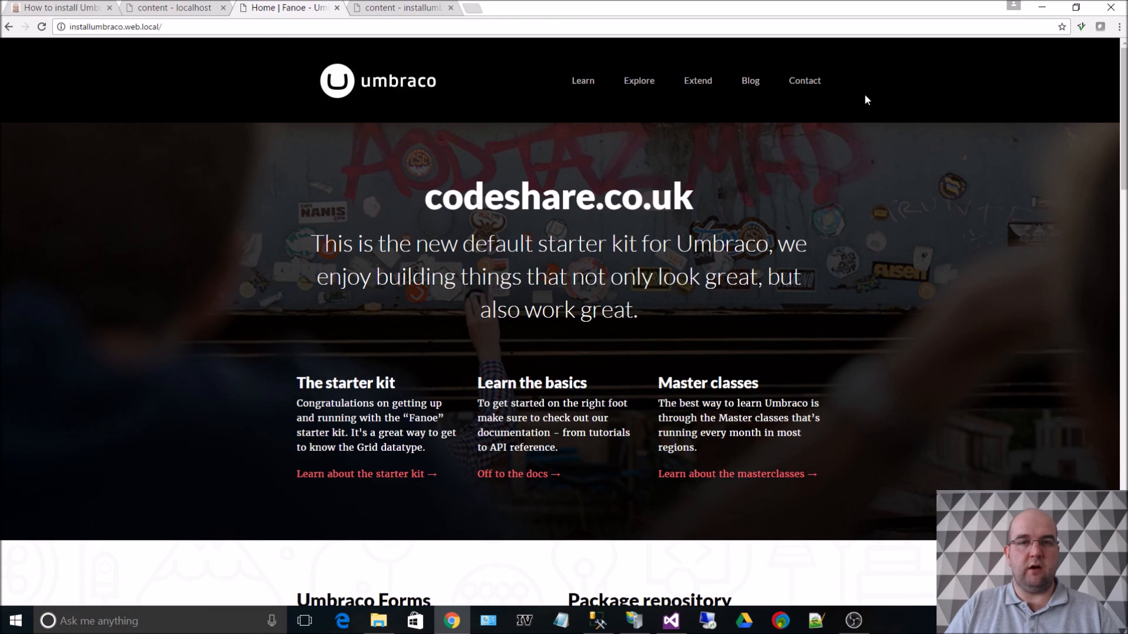
mouse_move(877, 97)
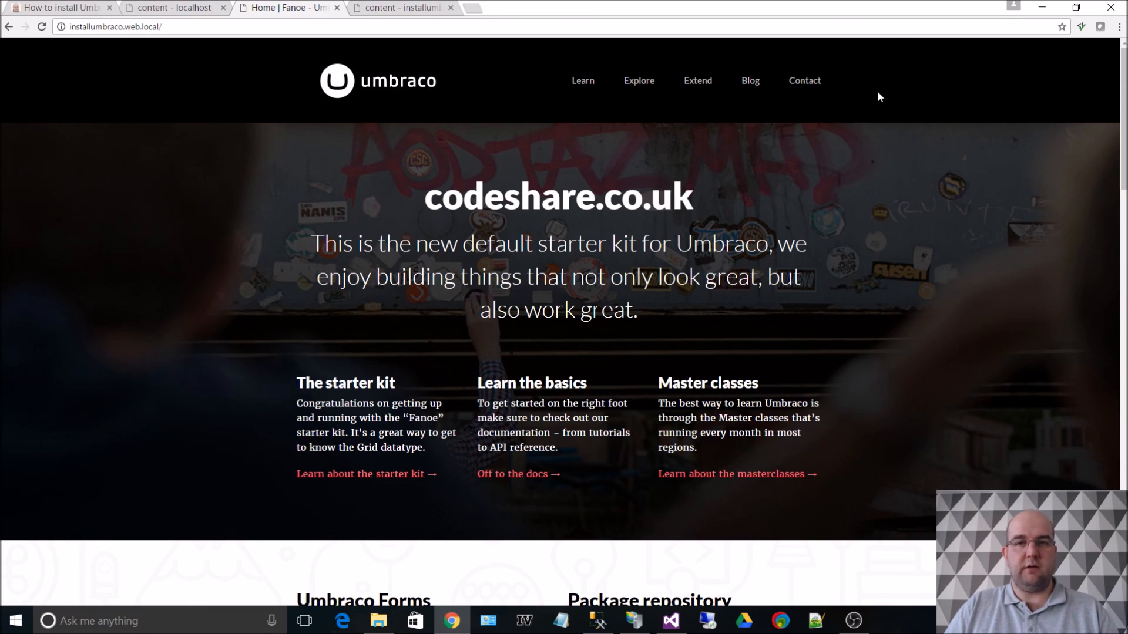